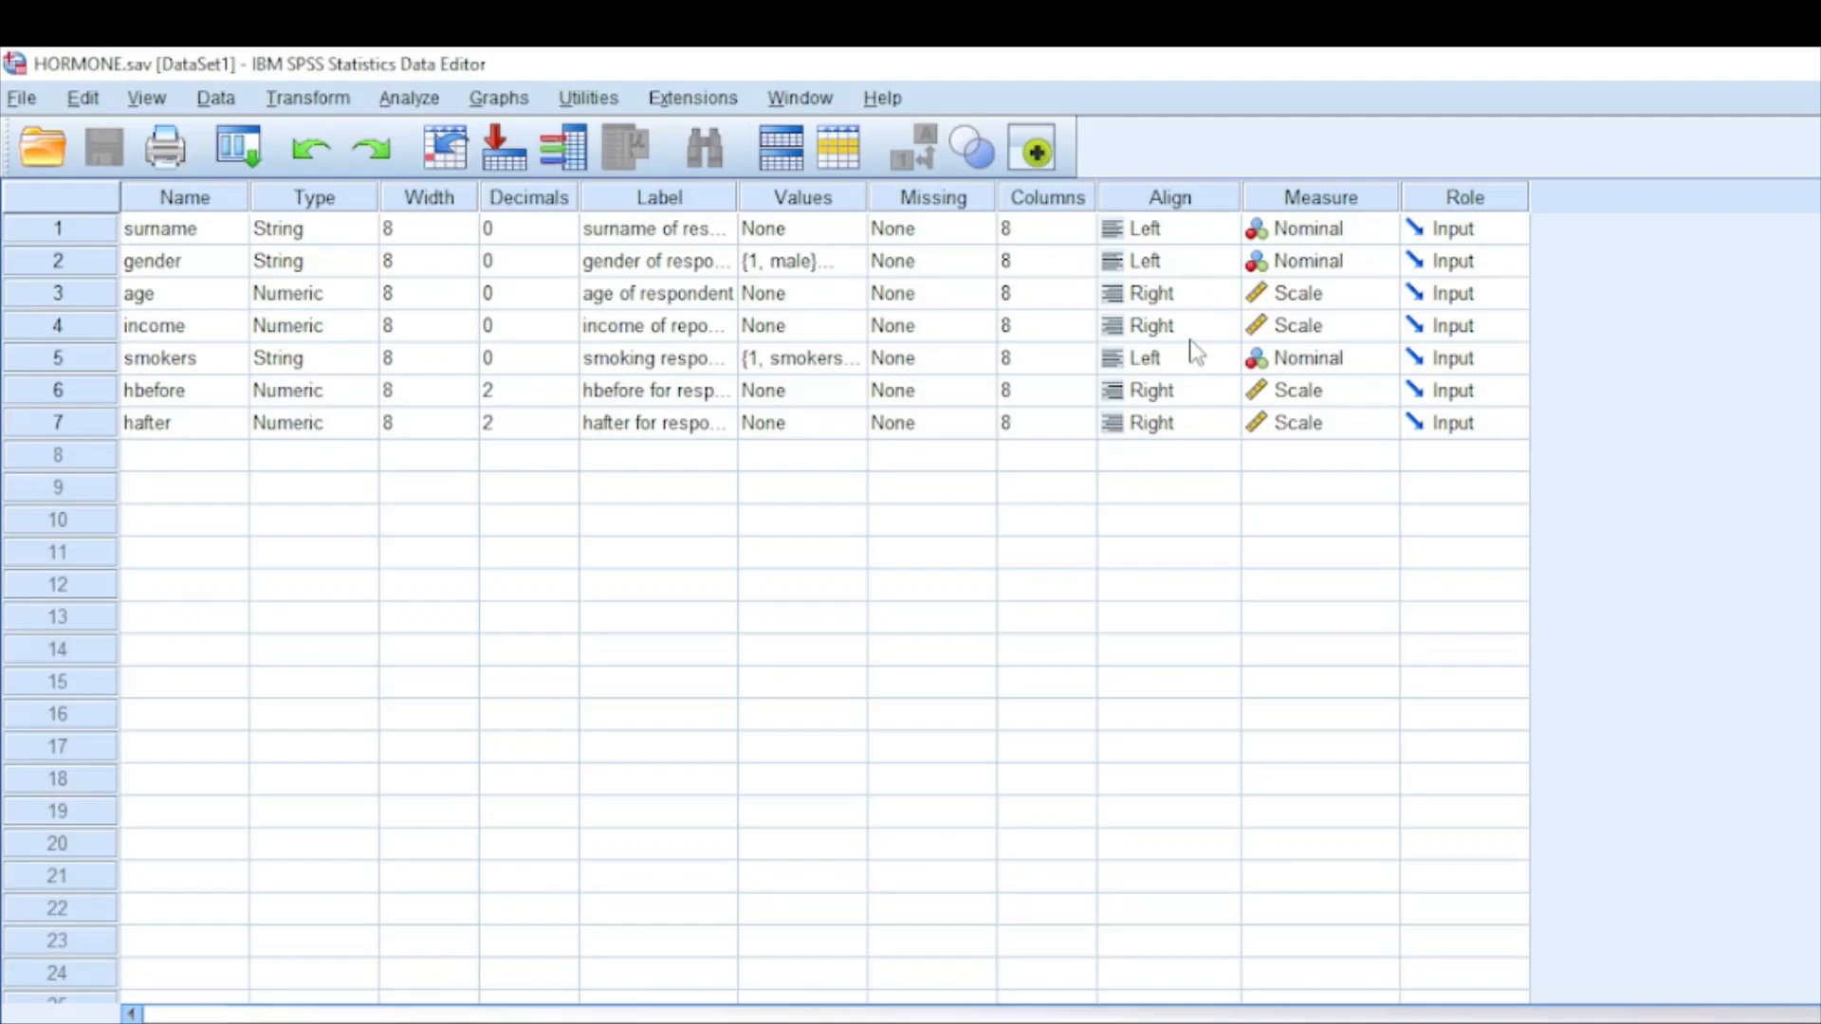
mouse_move(277, 557)
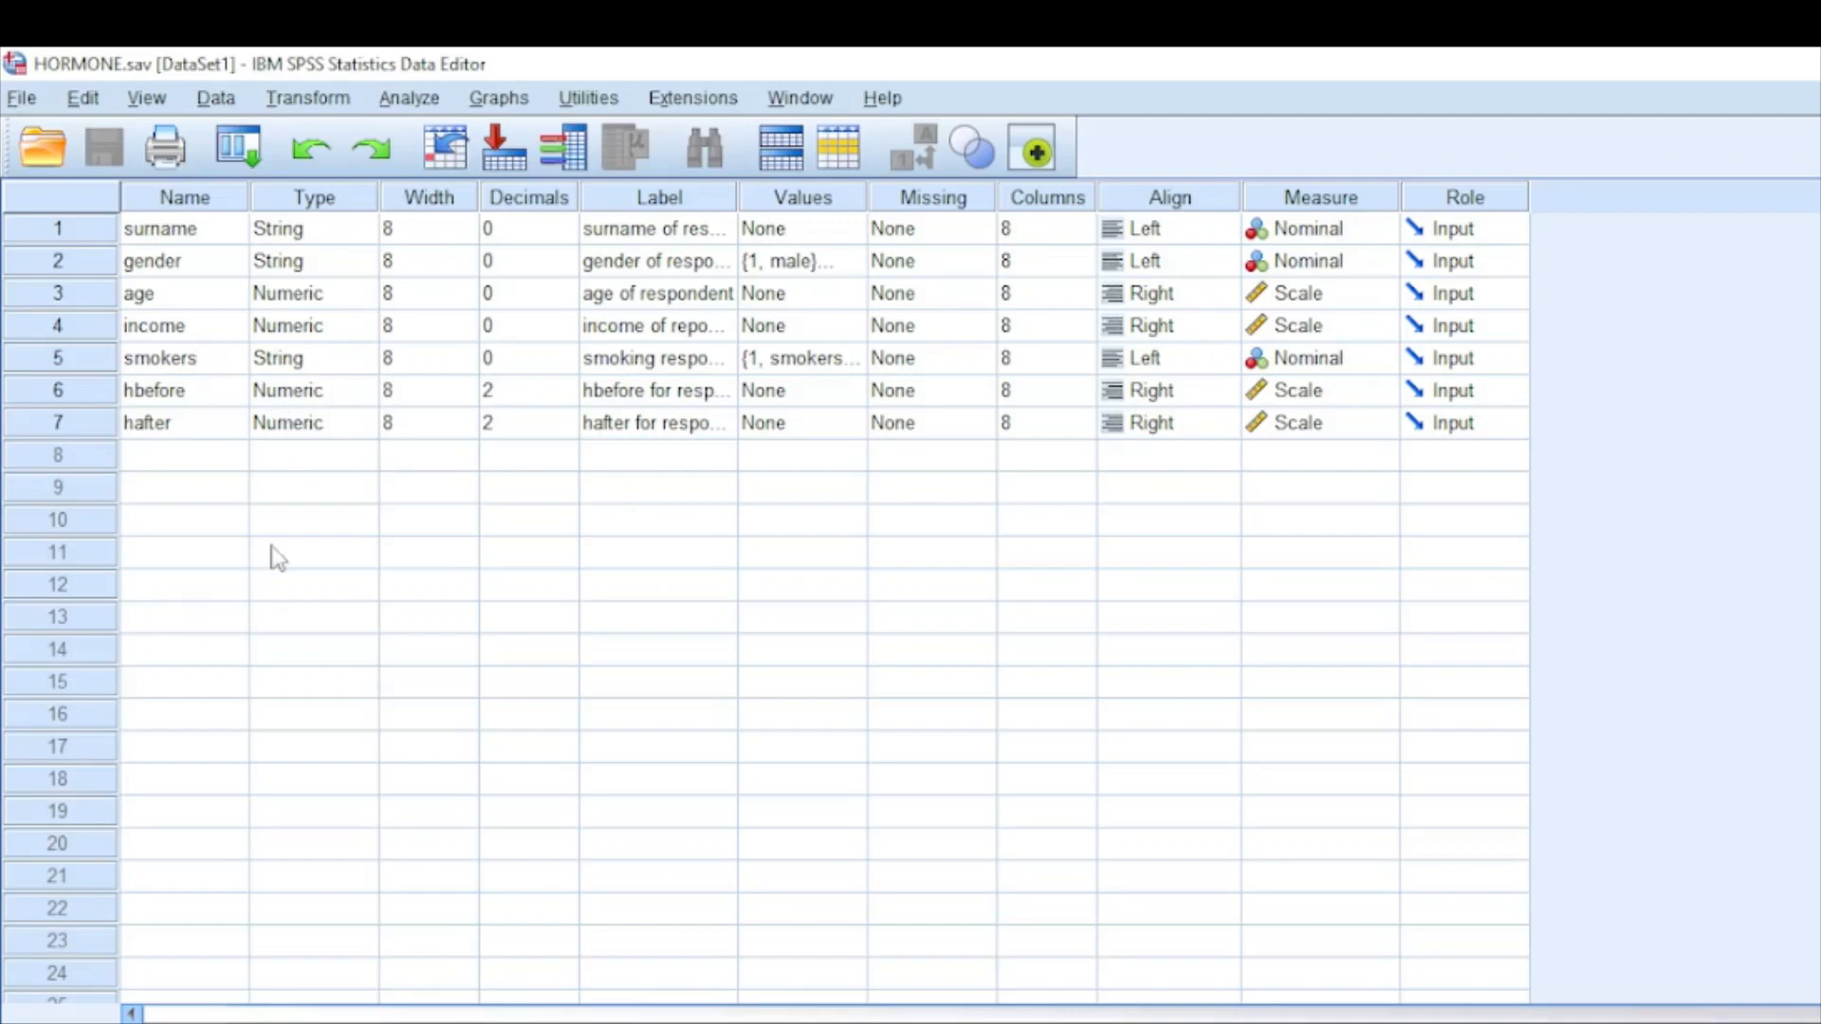
mouse_move(213, 260)
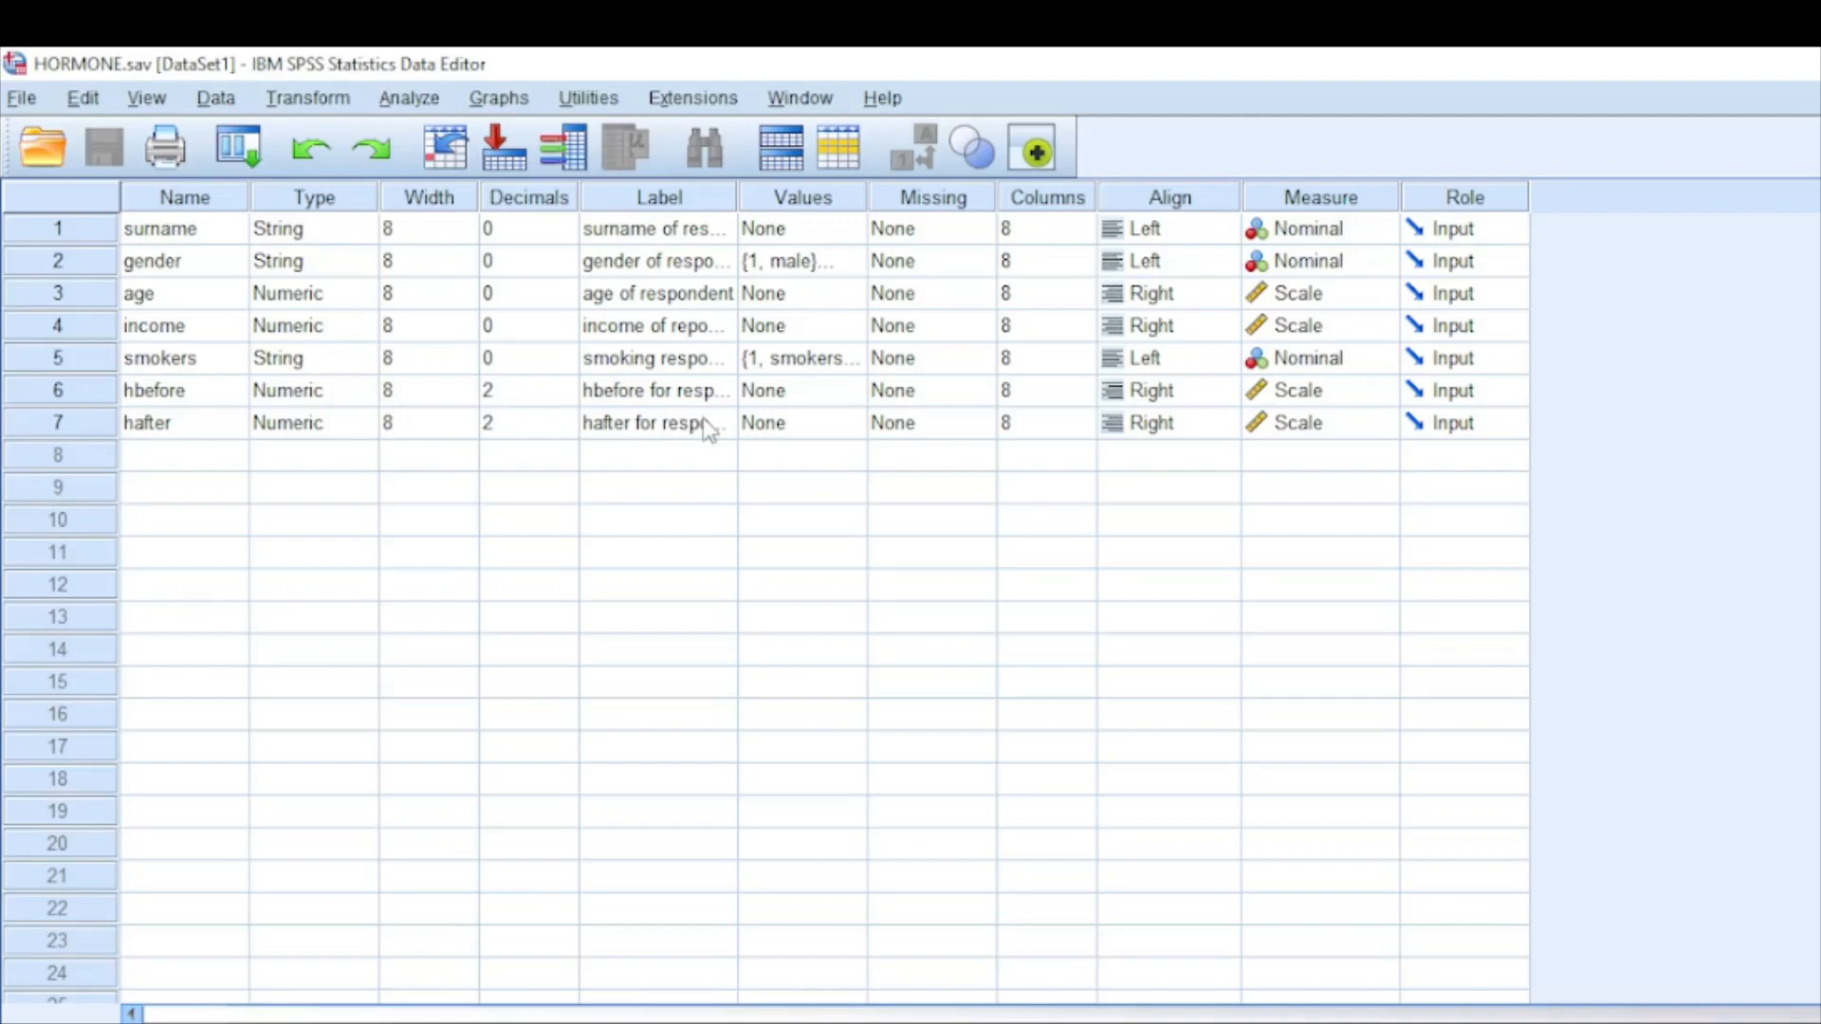
mouse_move(328, 227)
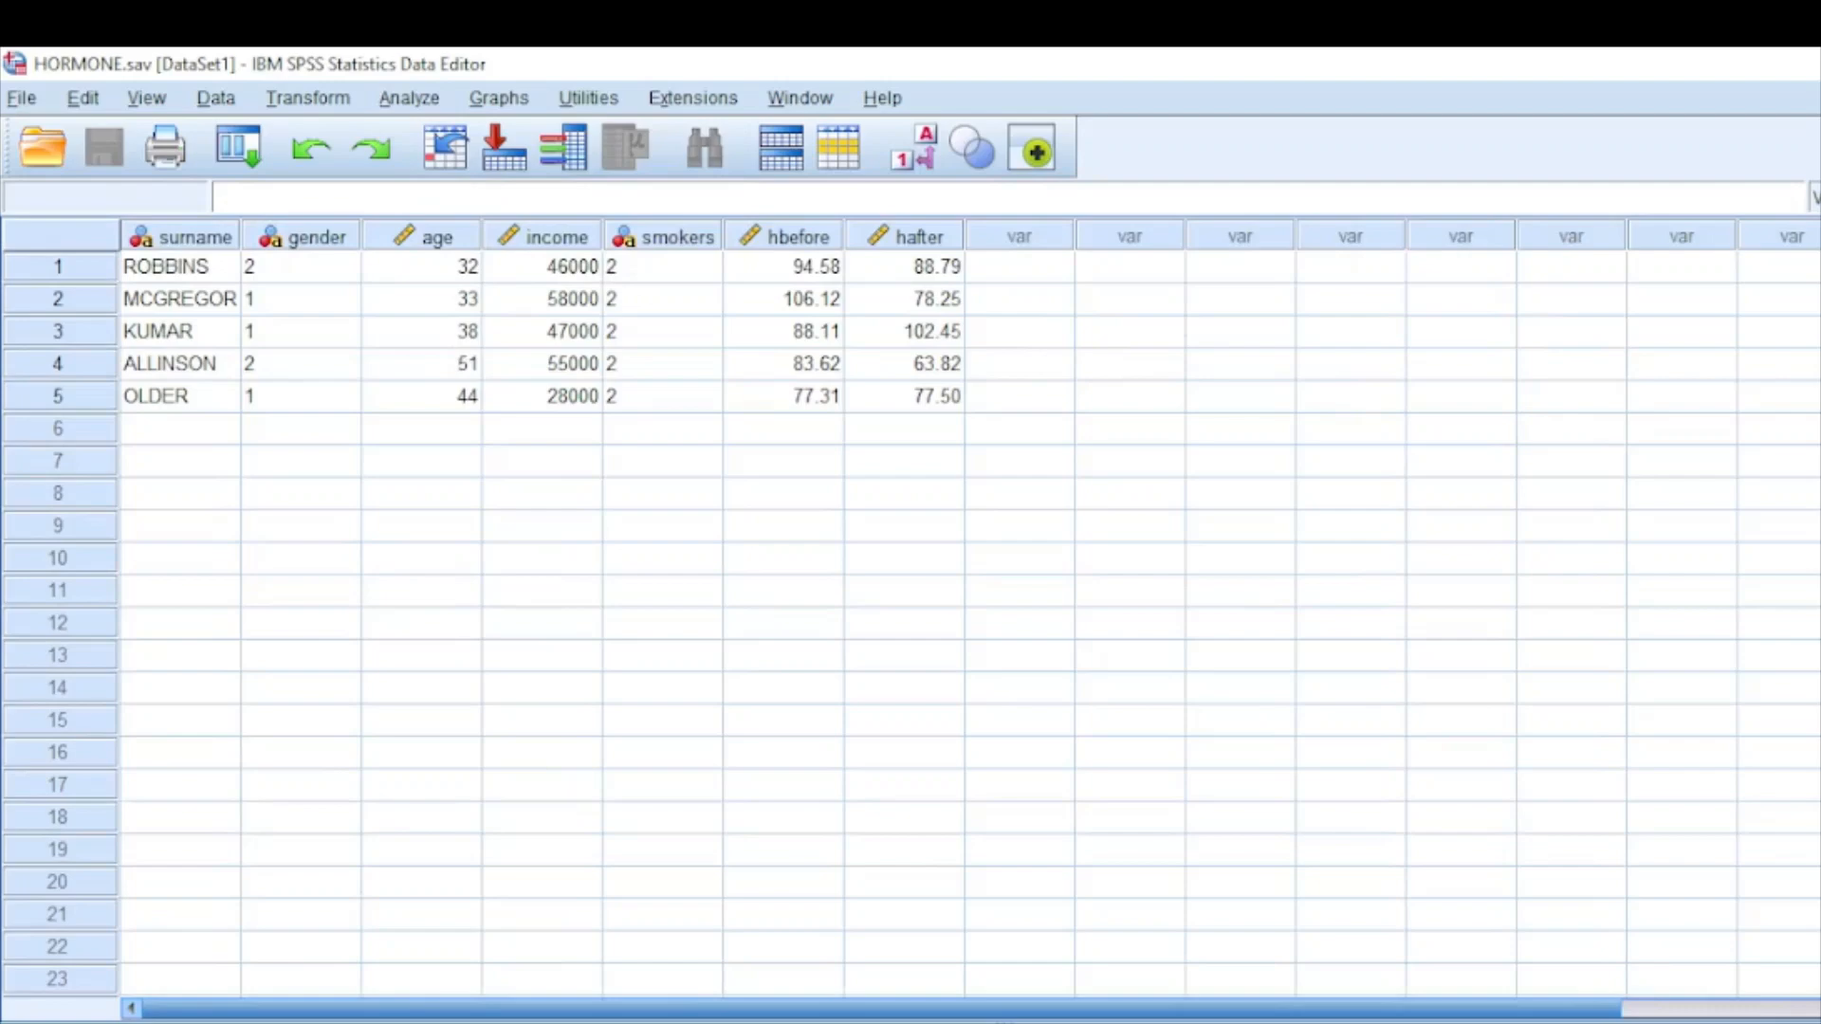
mouse_move(175, 939)
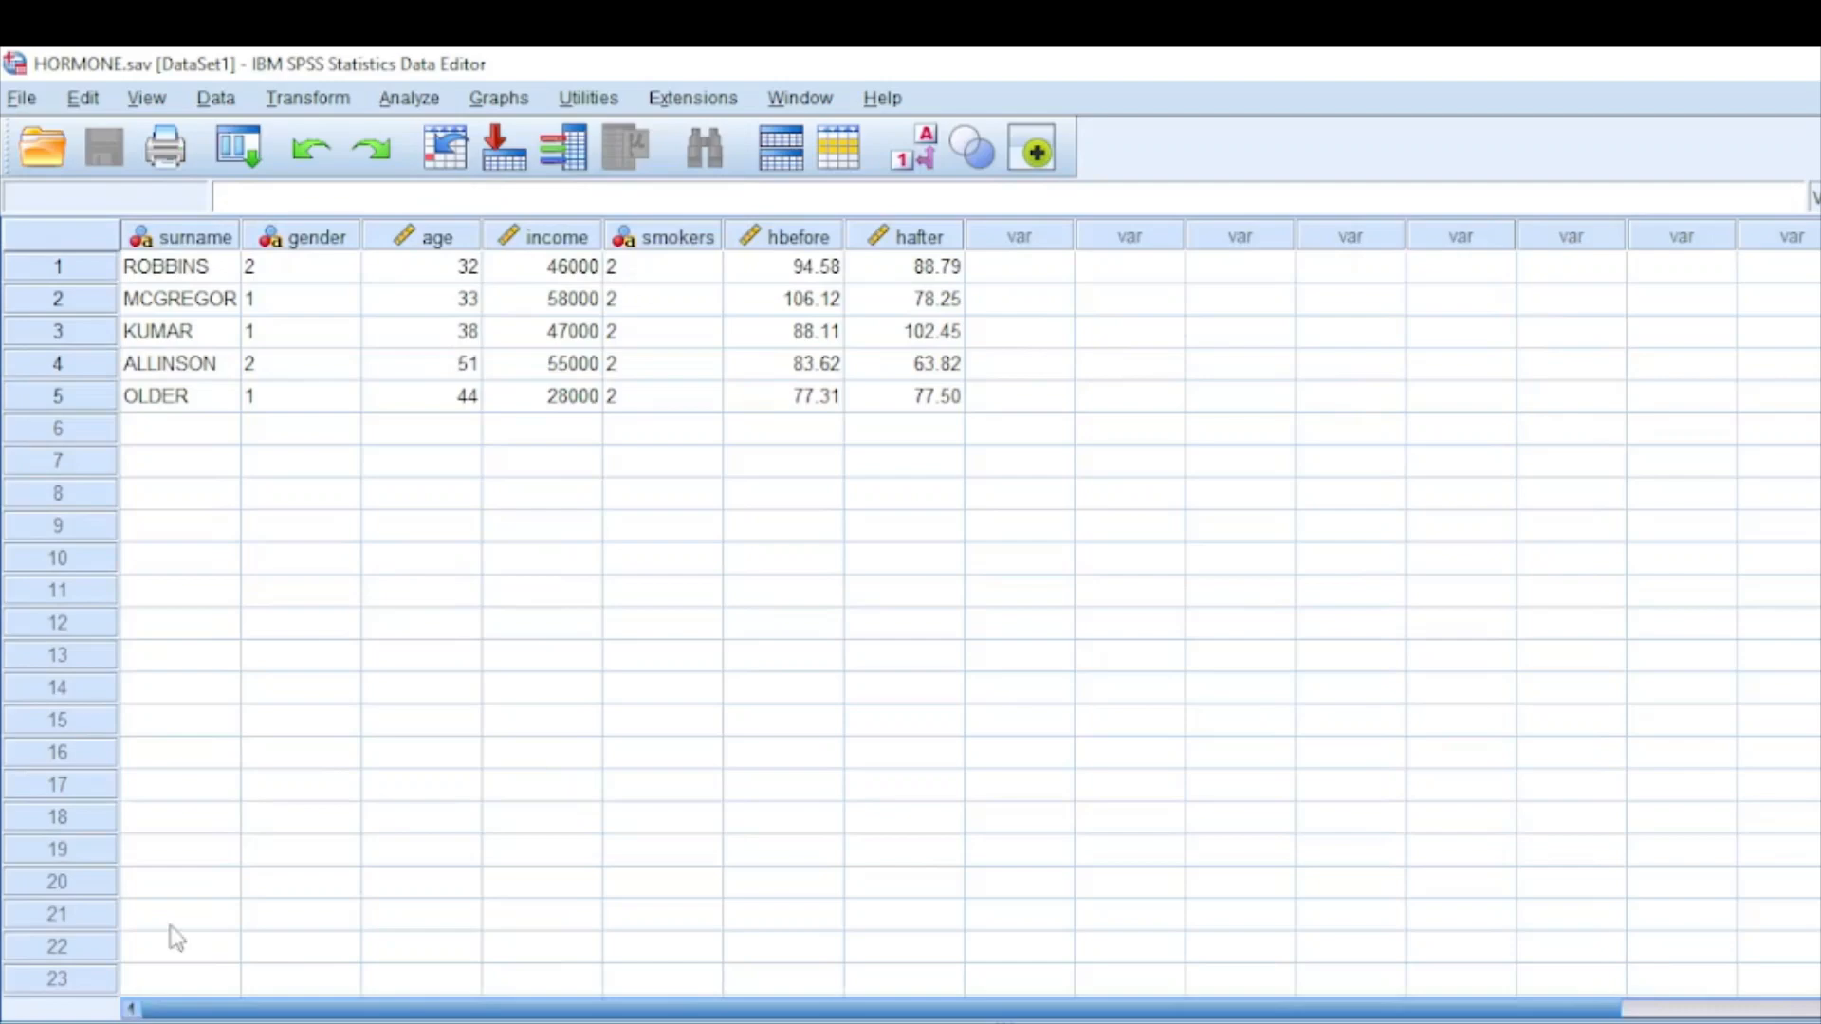
mouse_move(304, 482)
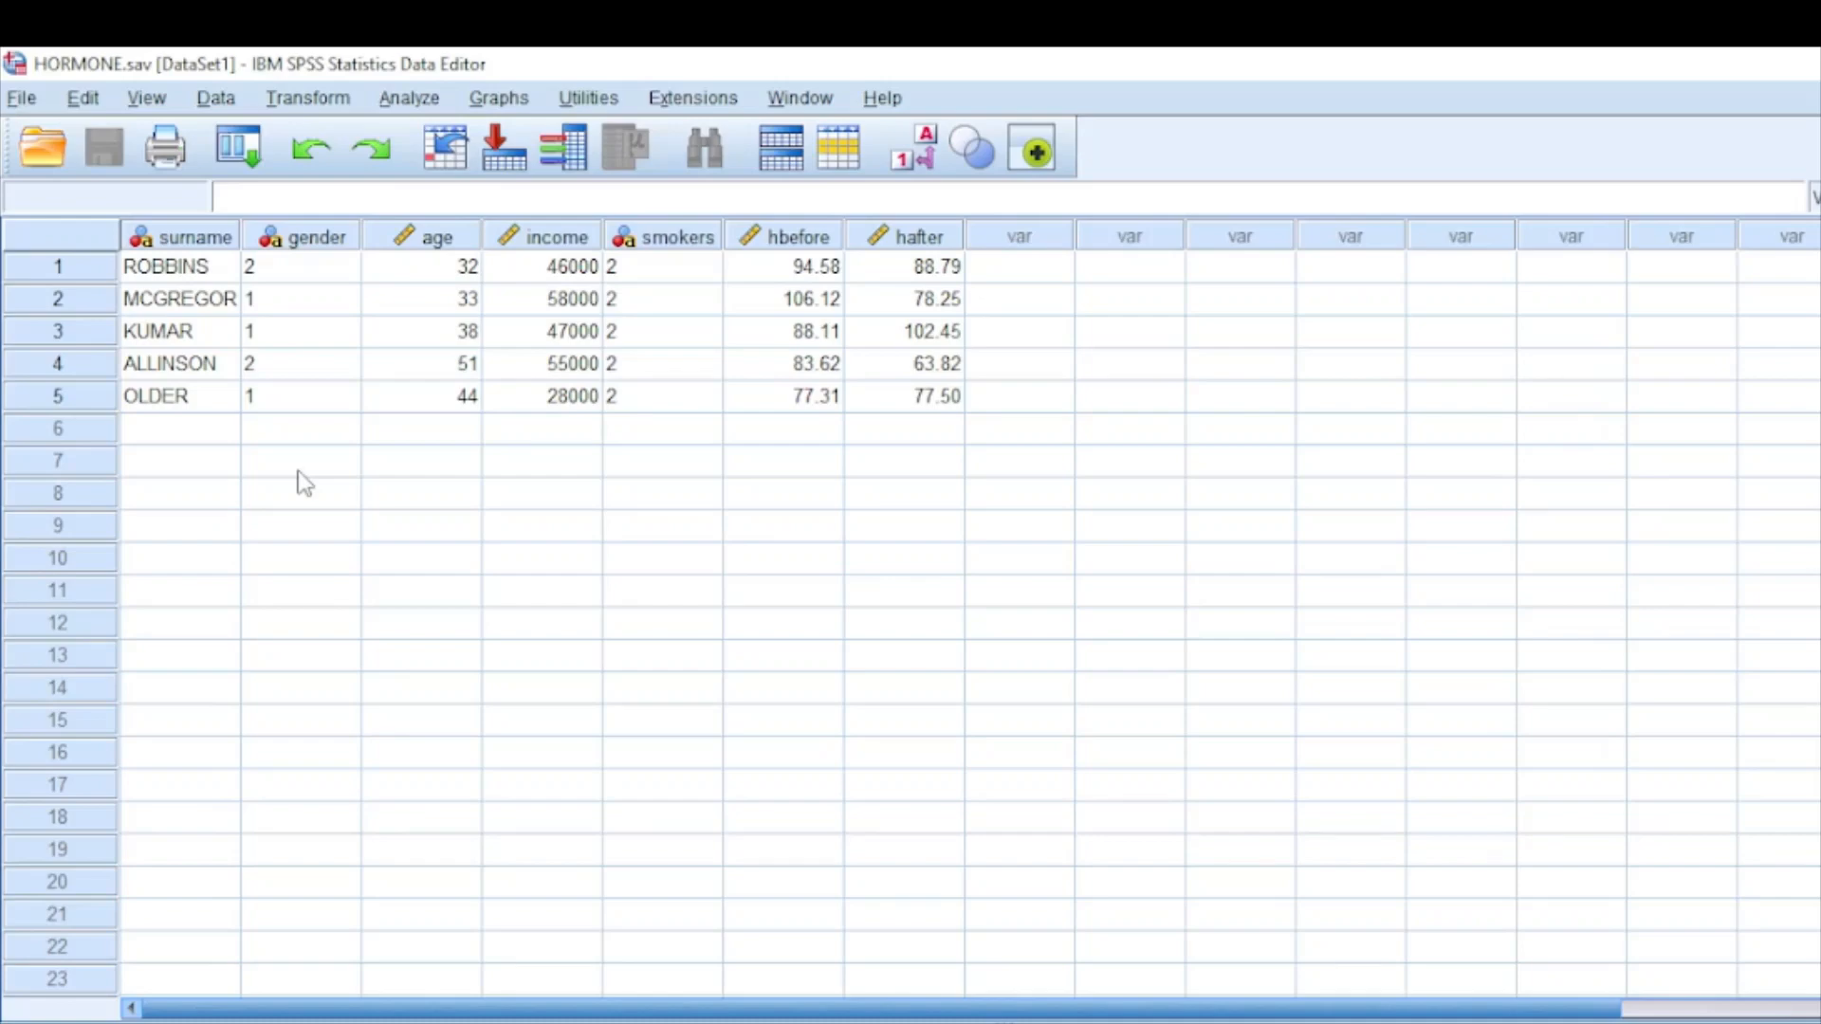
mouse_move(312, 450)
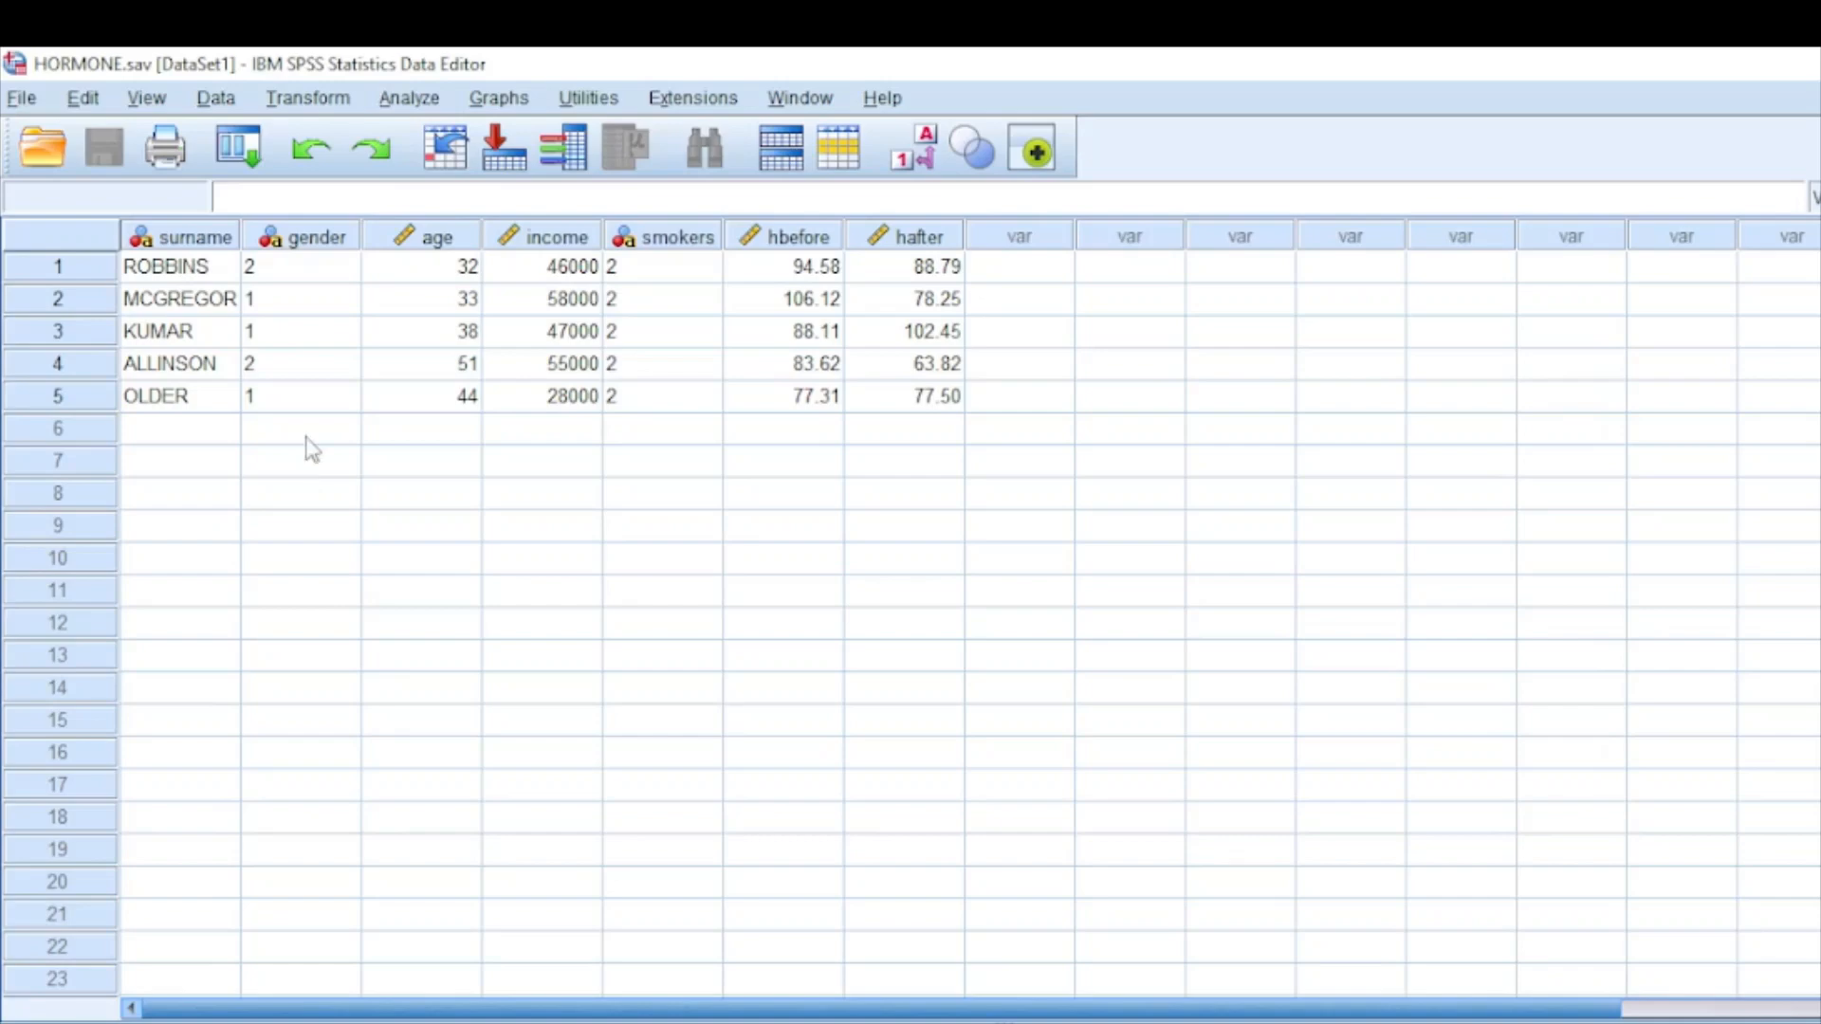
mouse_move(465, 116)
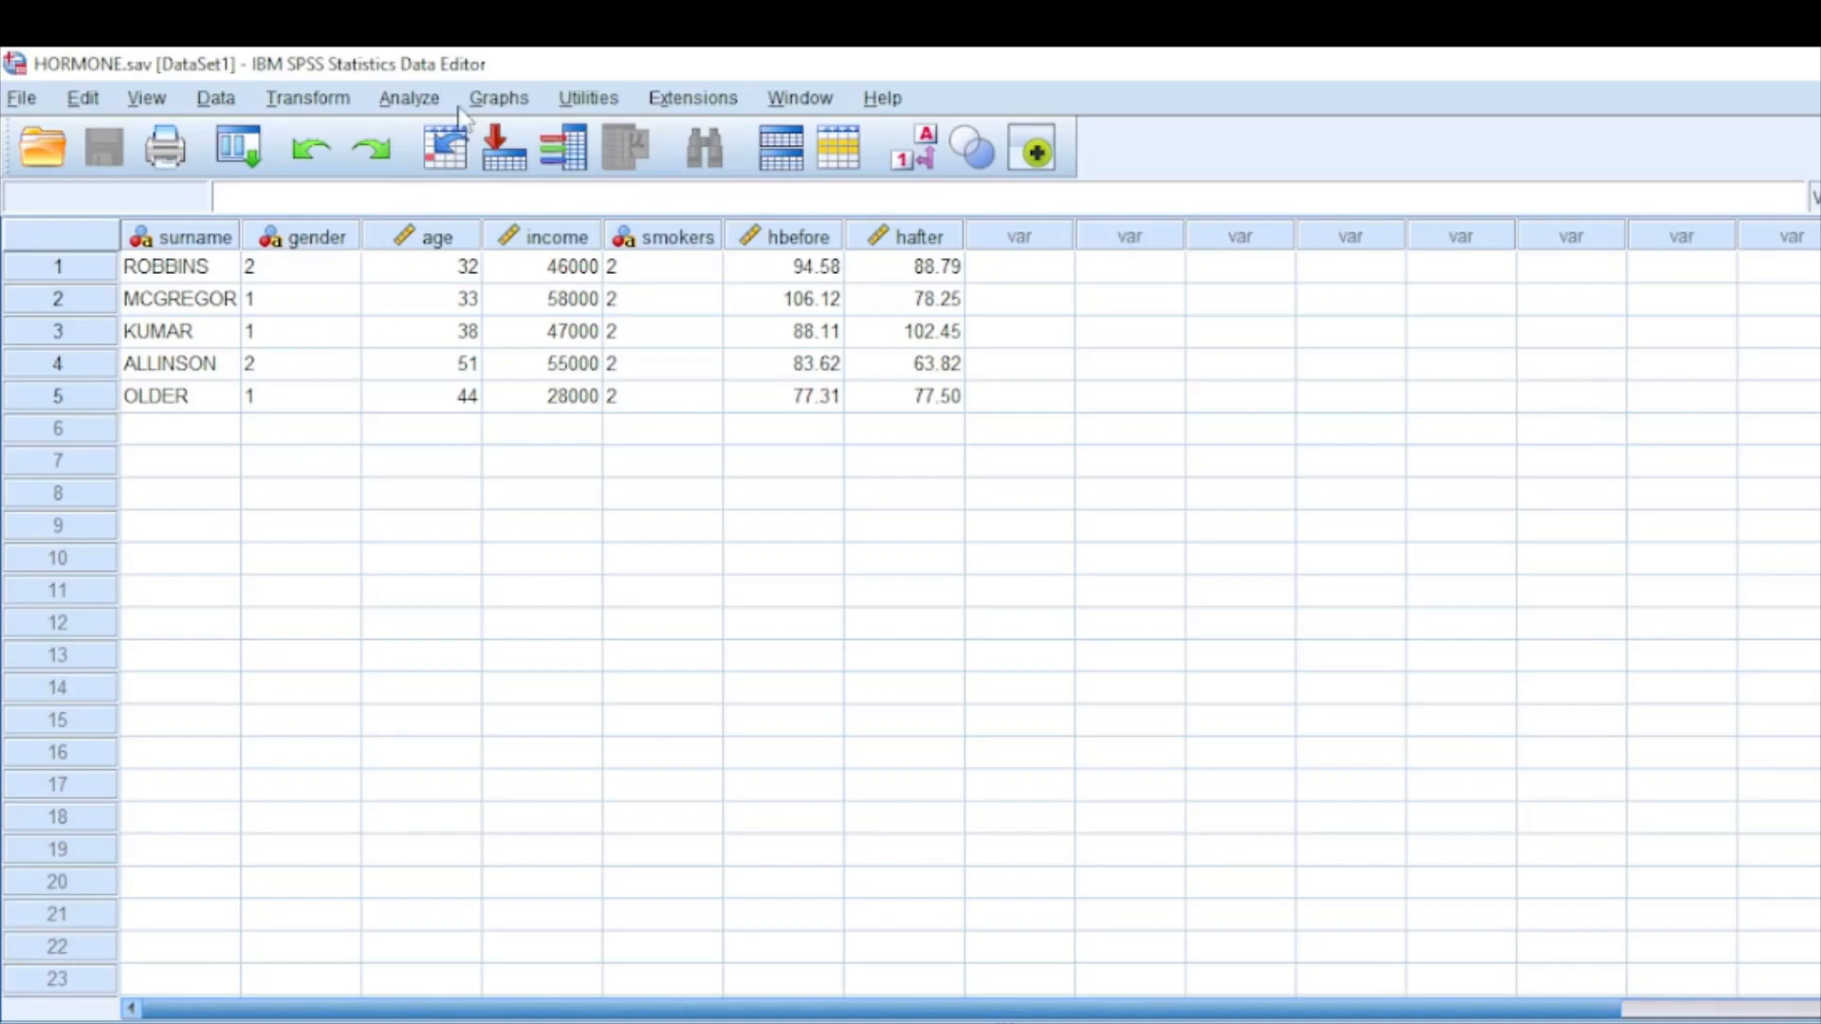
mouse_move(463, 119)
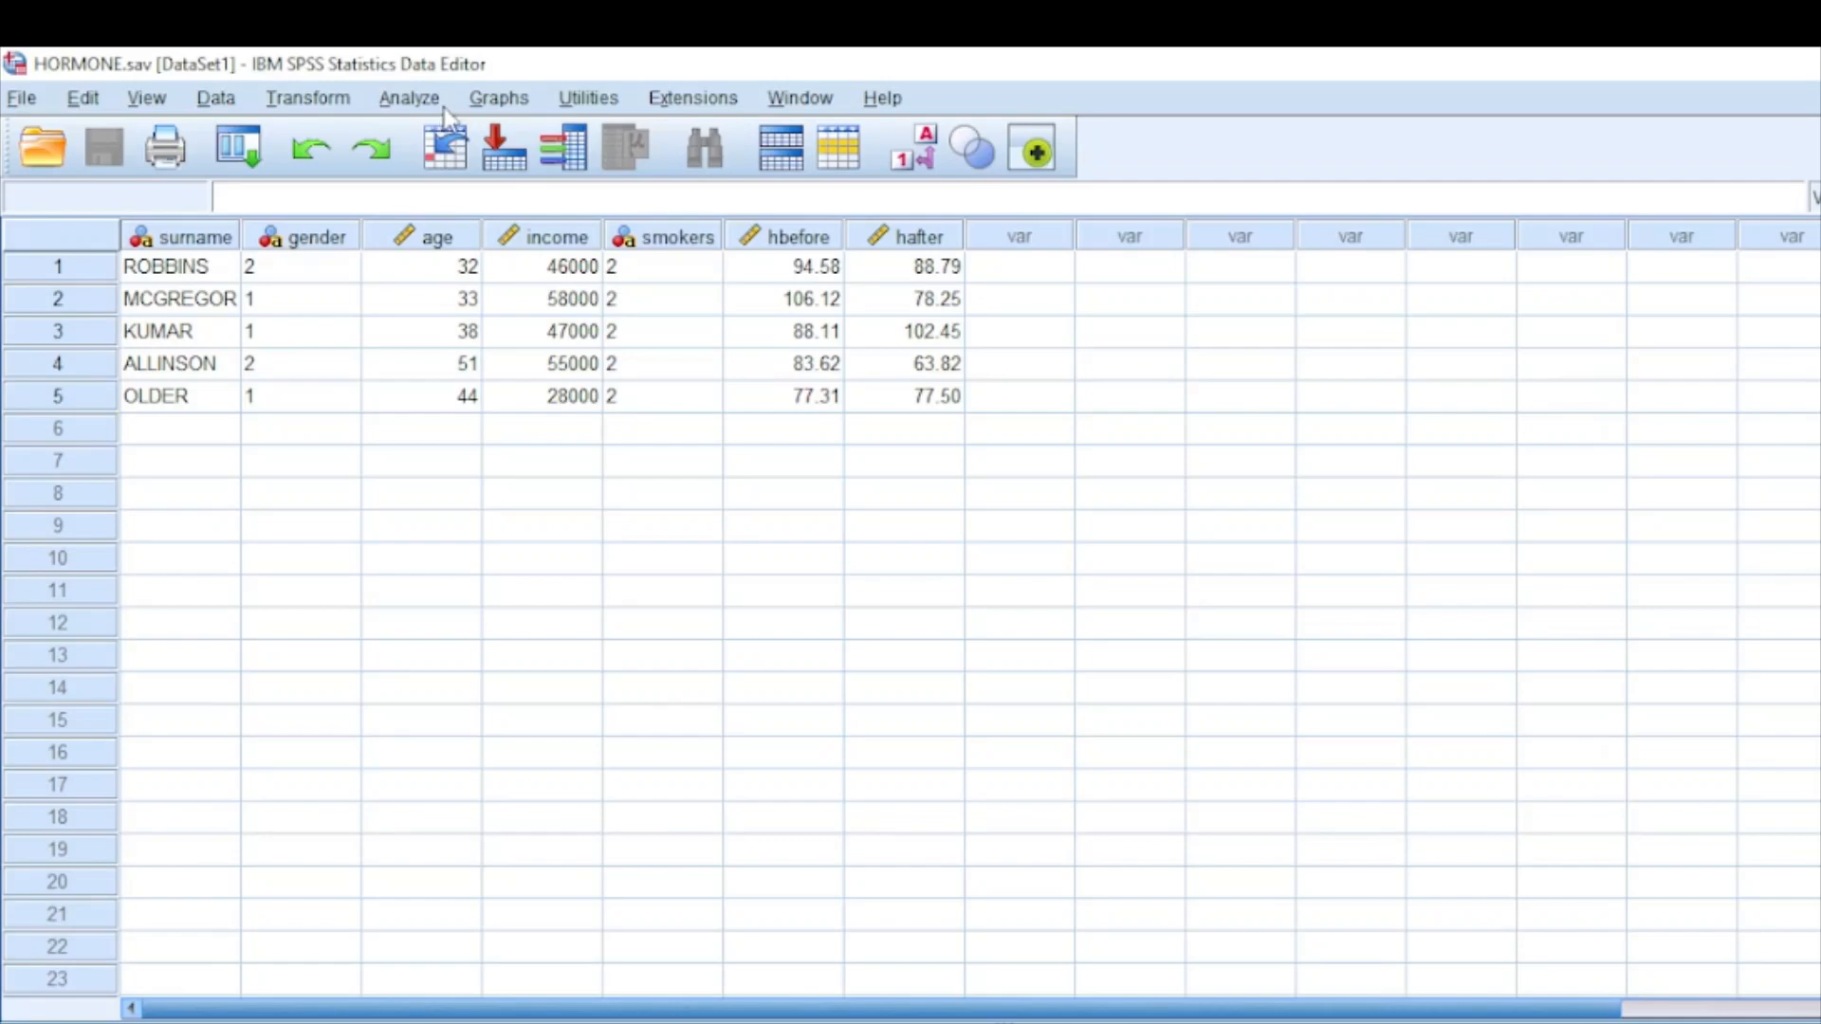
mouse_move(501, 116)
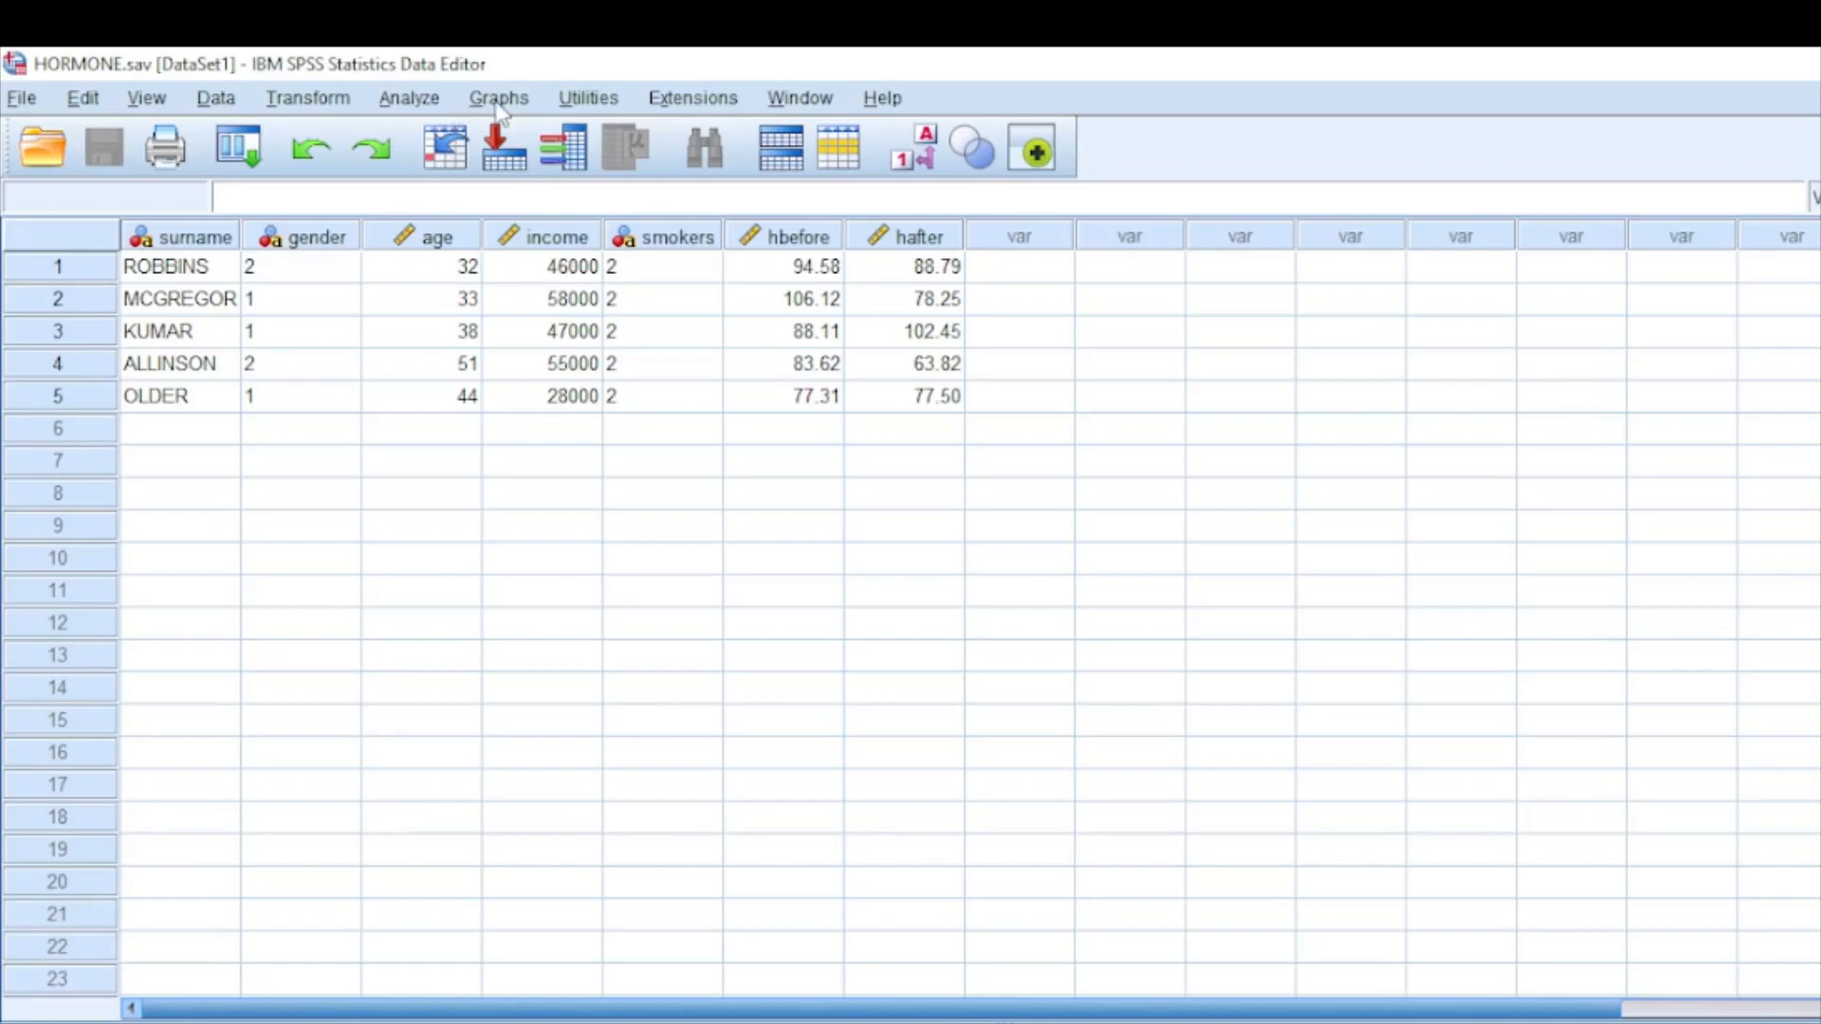
mouse_move(500, 148)
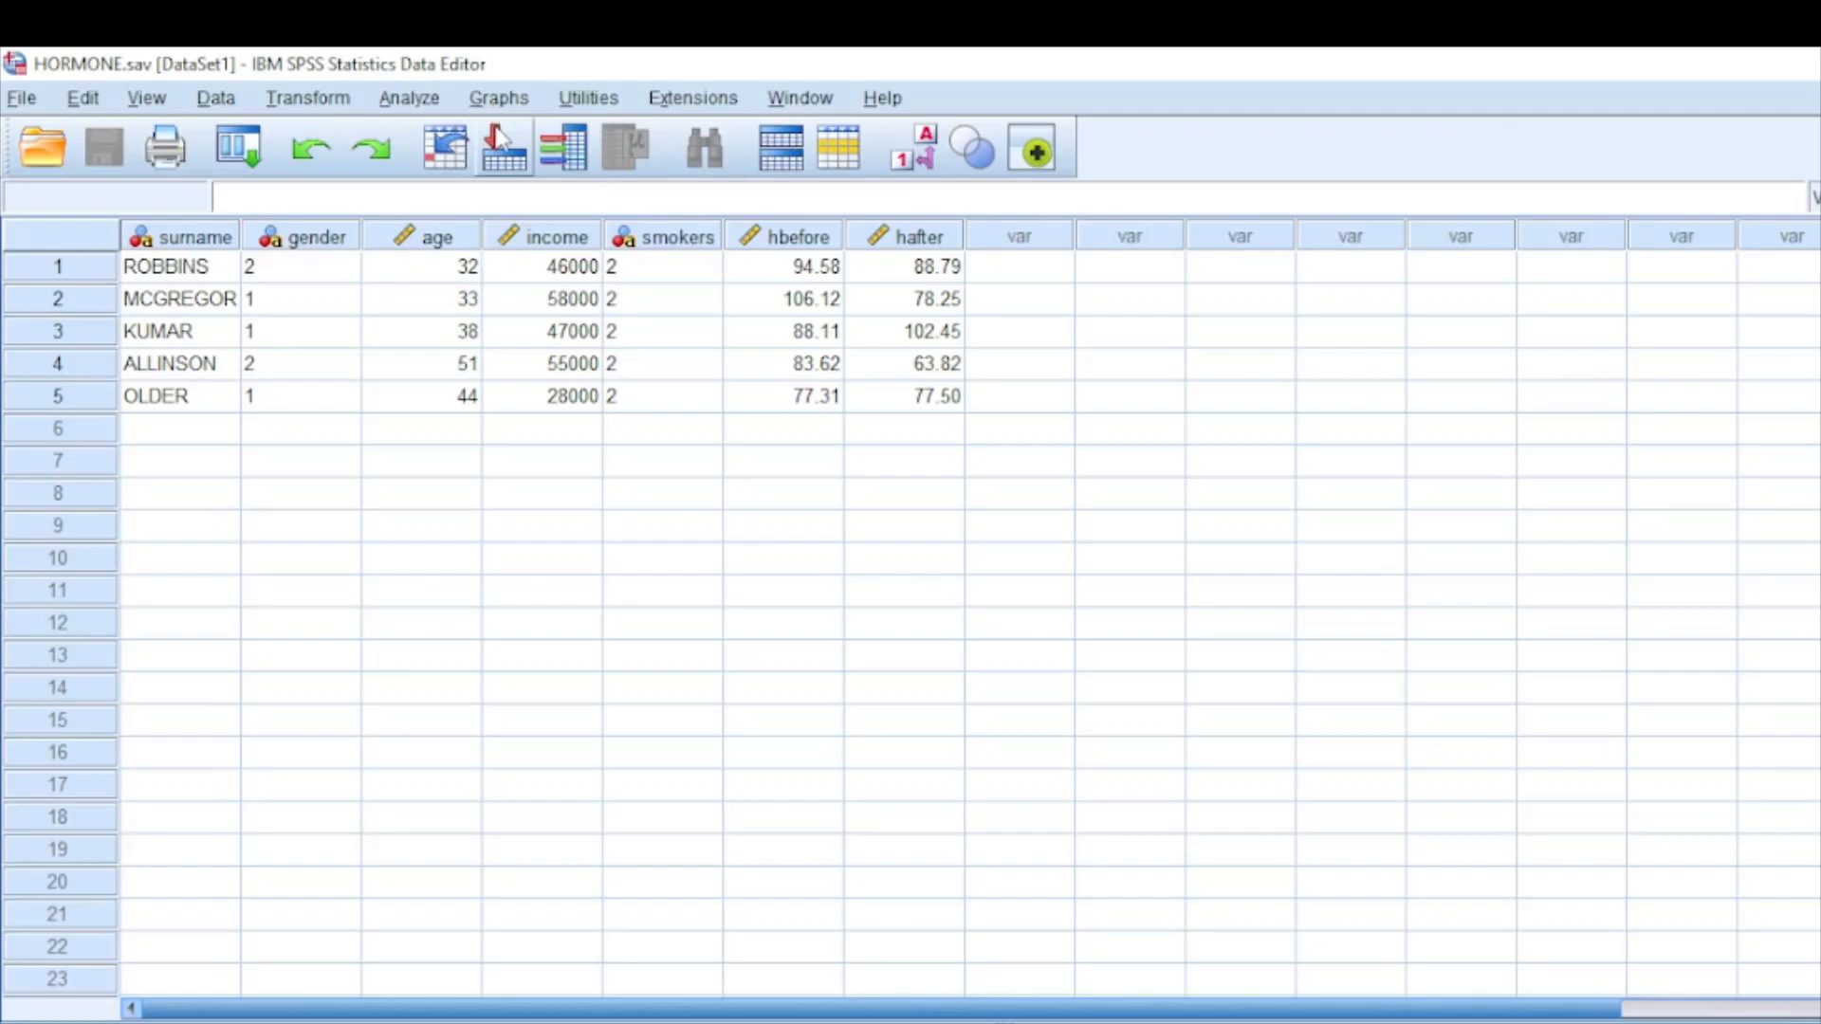
Step: Reach the legacy Scatter/Dot chart dialog from the Graphs menu
left_click(499, 97)
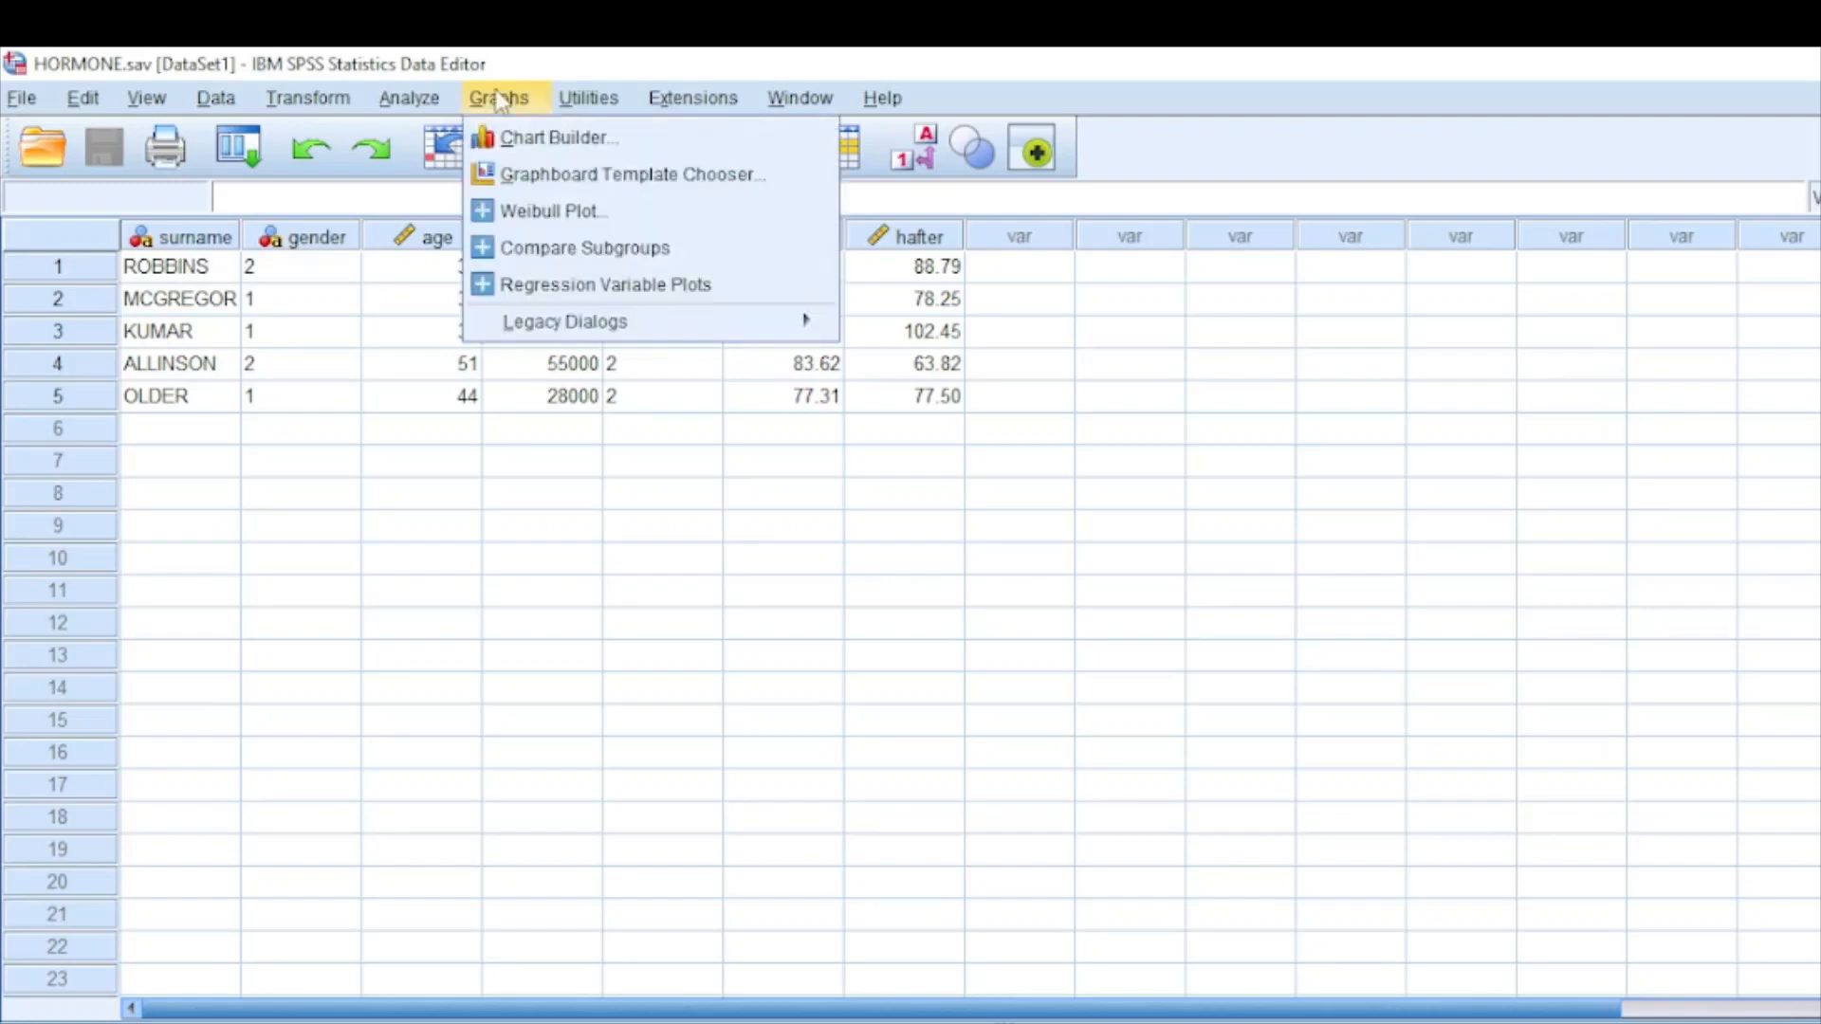
mouse_move(511, 137)
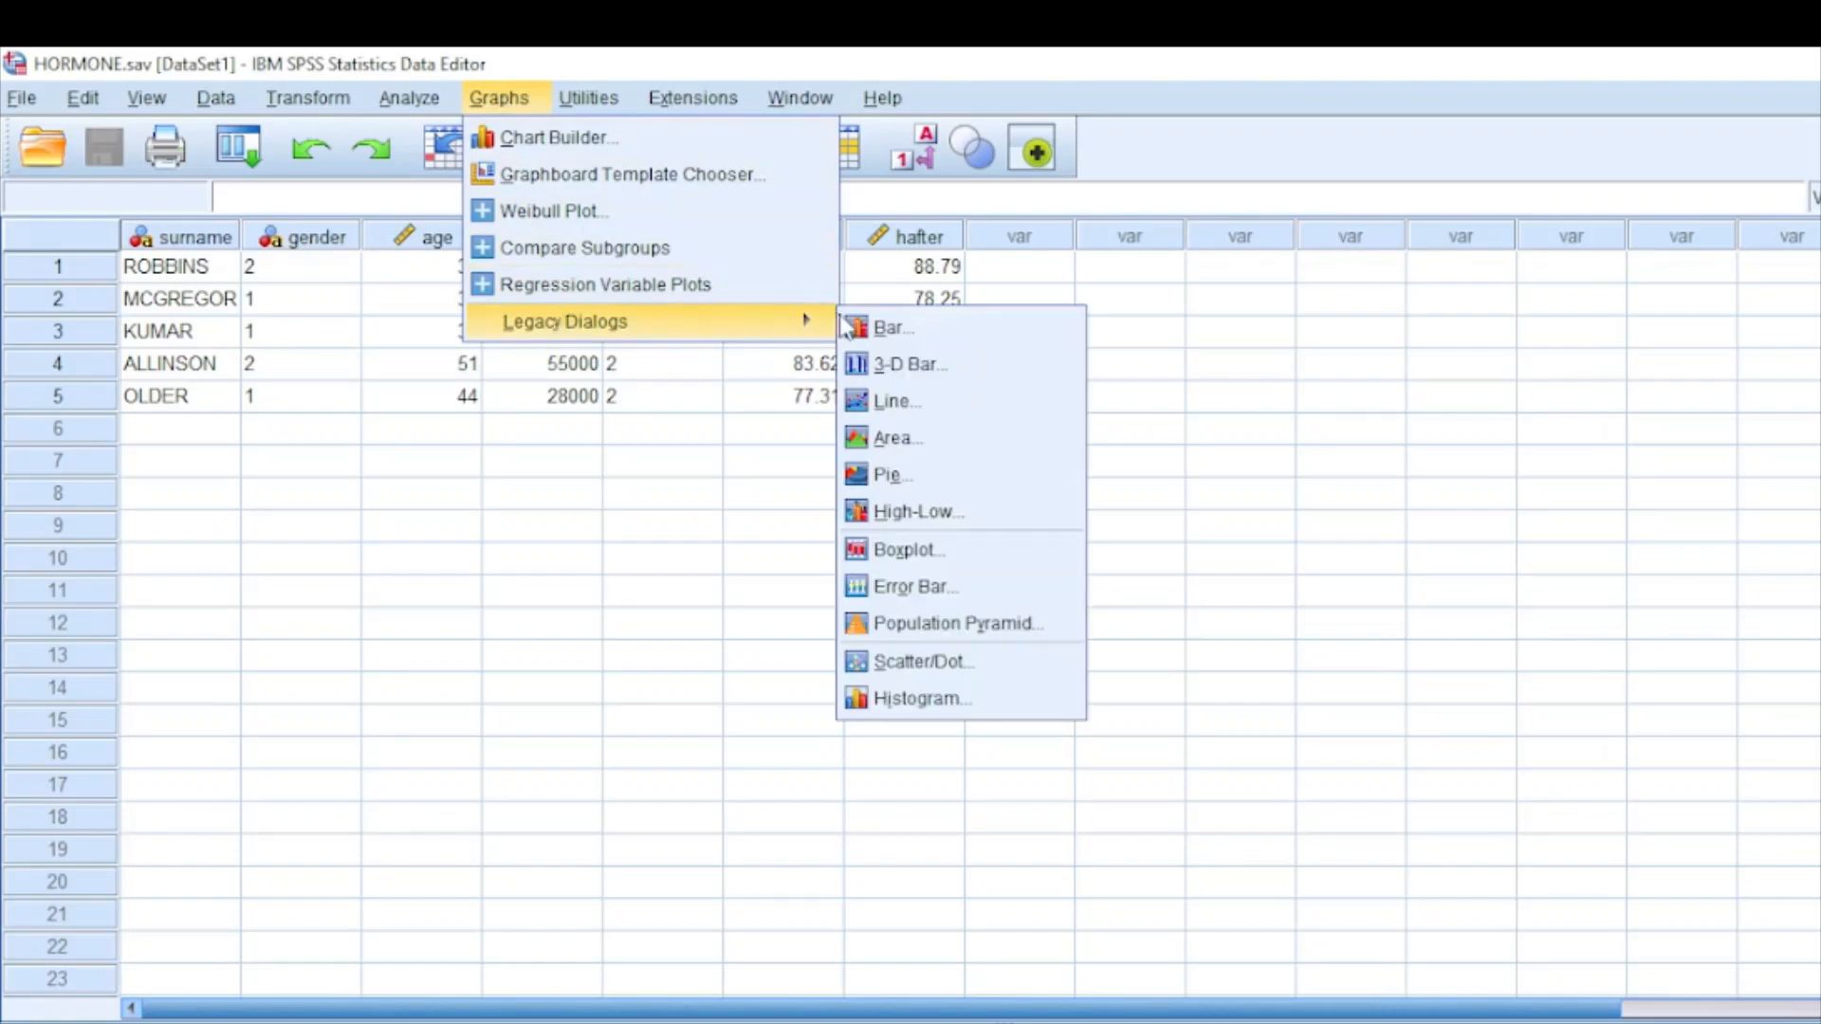
mouse_move(915, 586)
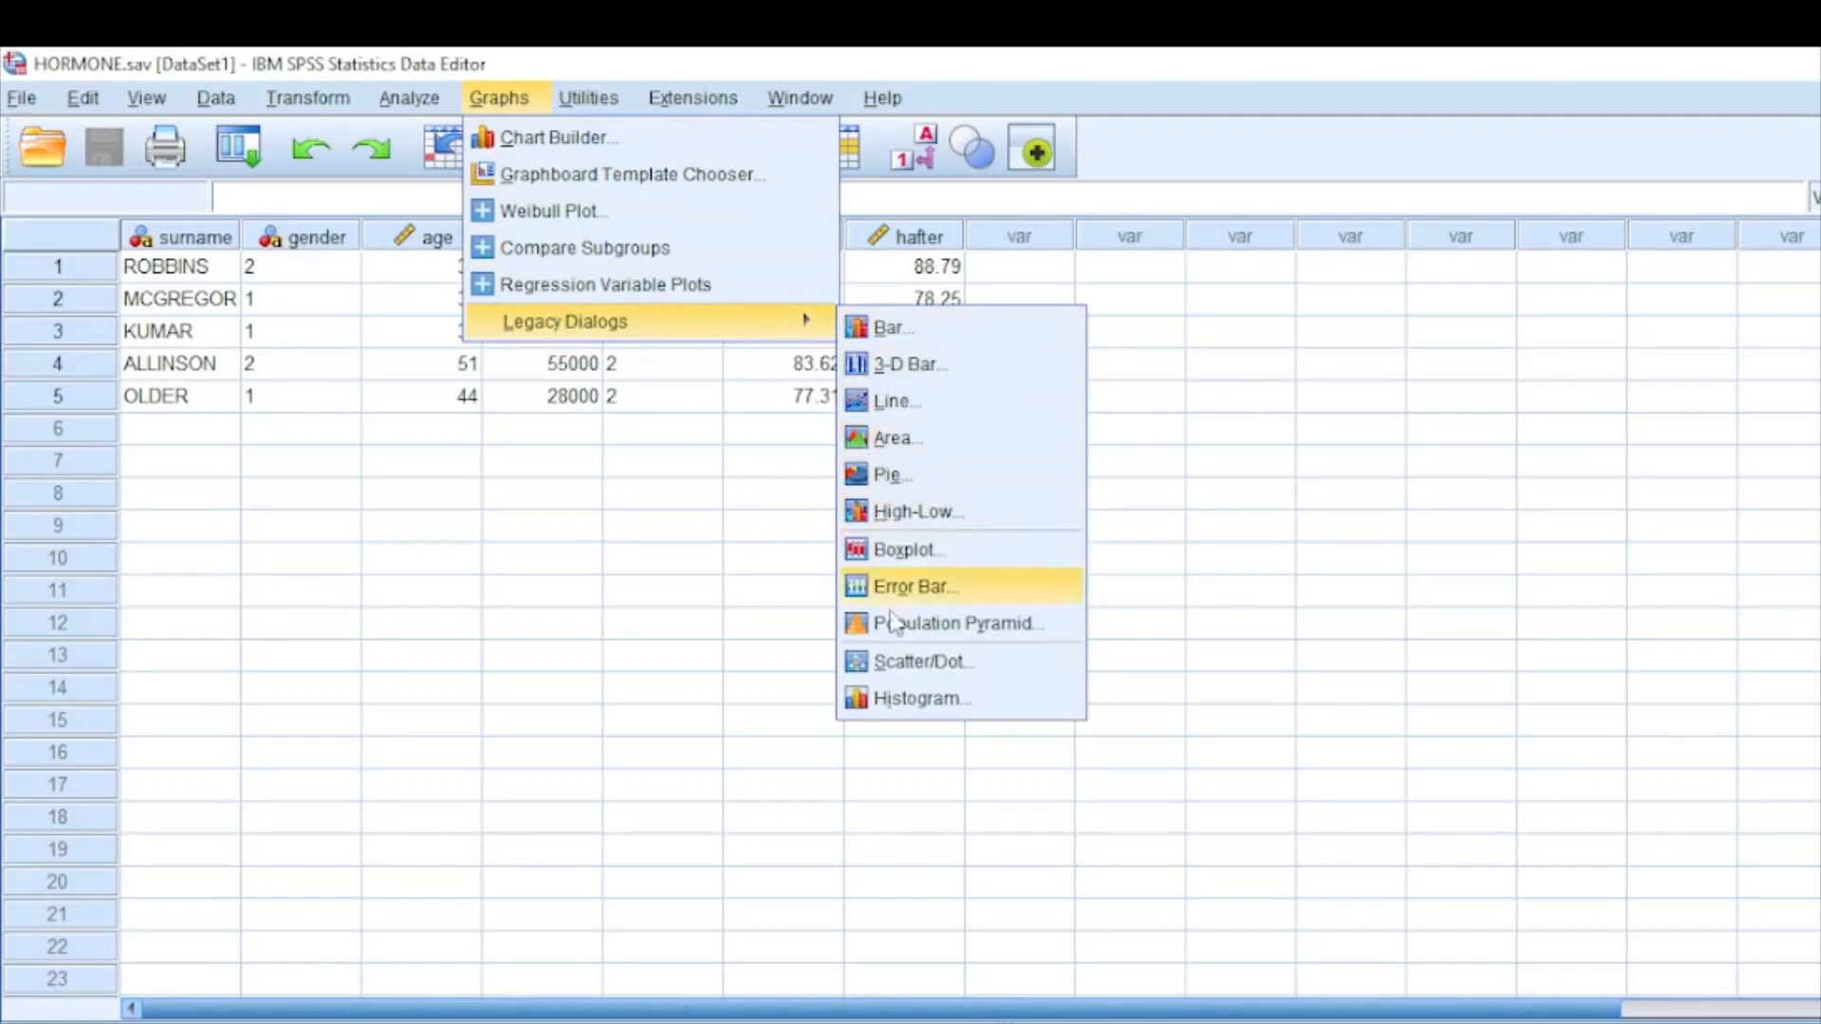
mouse_move(922, 660)
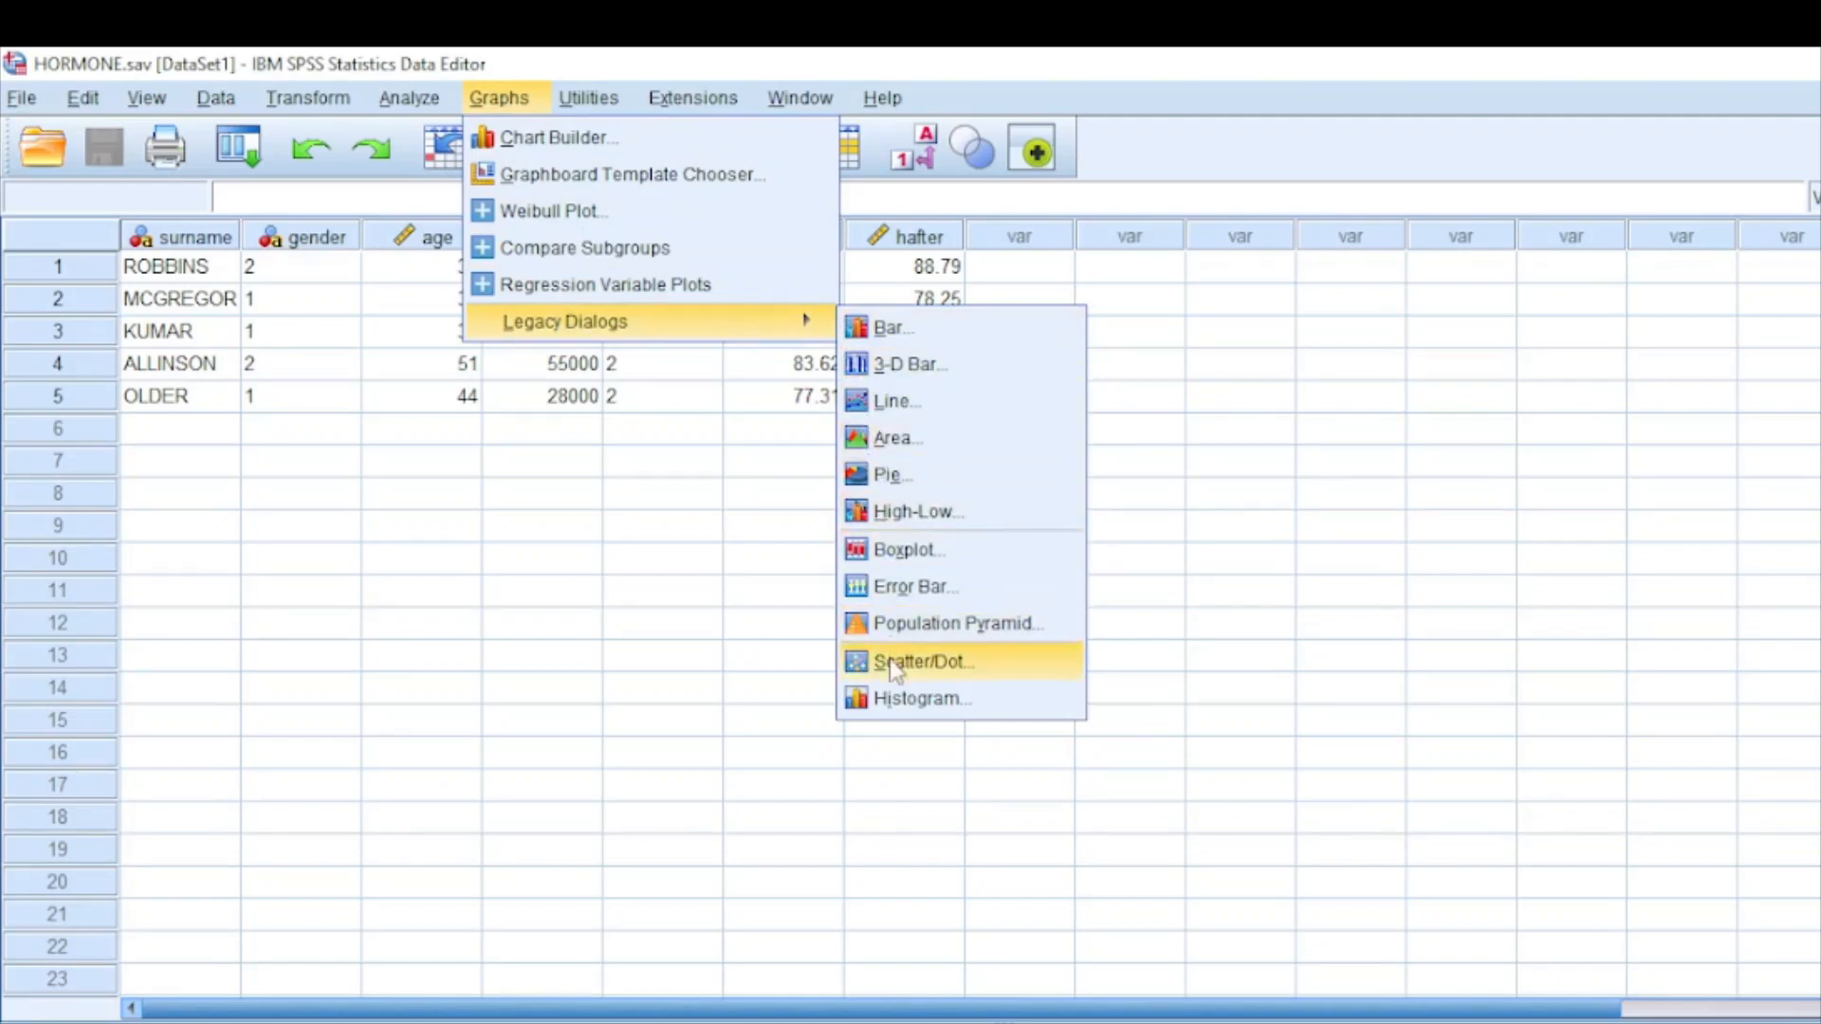
left_click(924, 660)
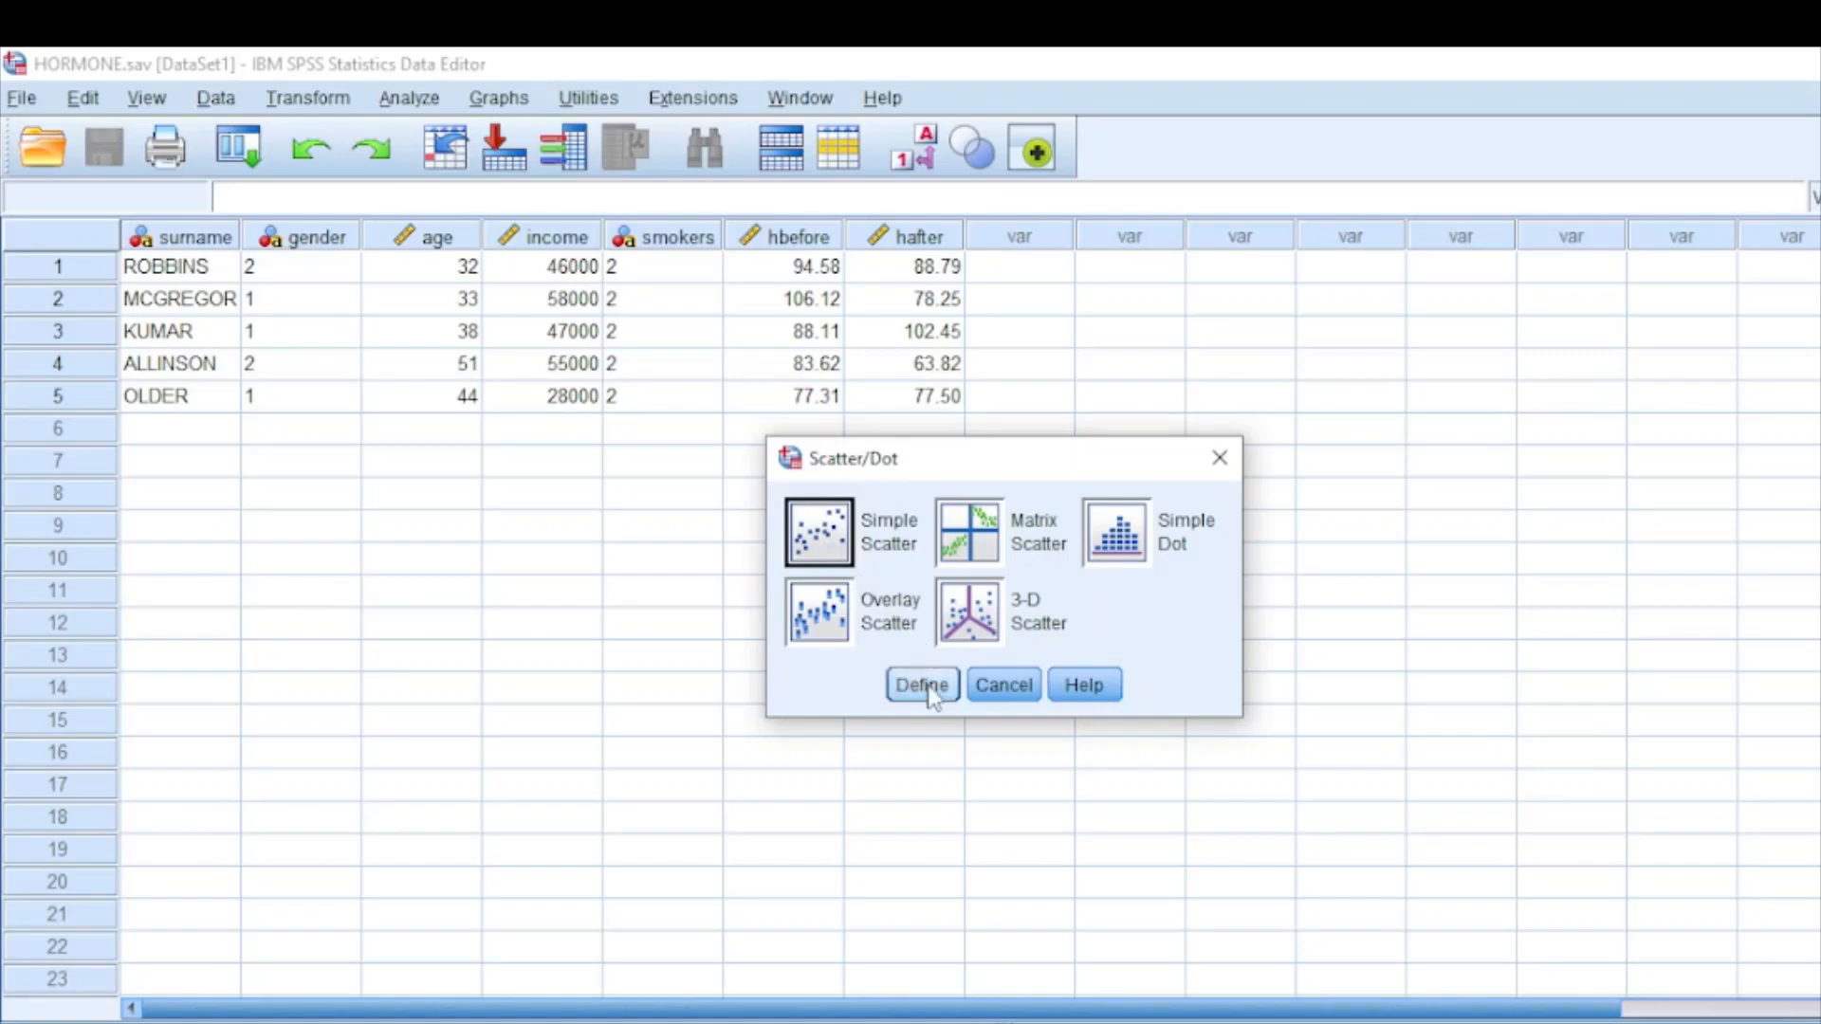
Step: Define a simple scatter with age on the X axis and income on the Y axis and confirm it
left_click(920, 684)
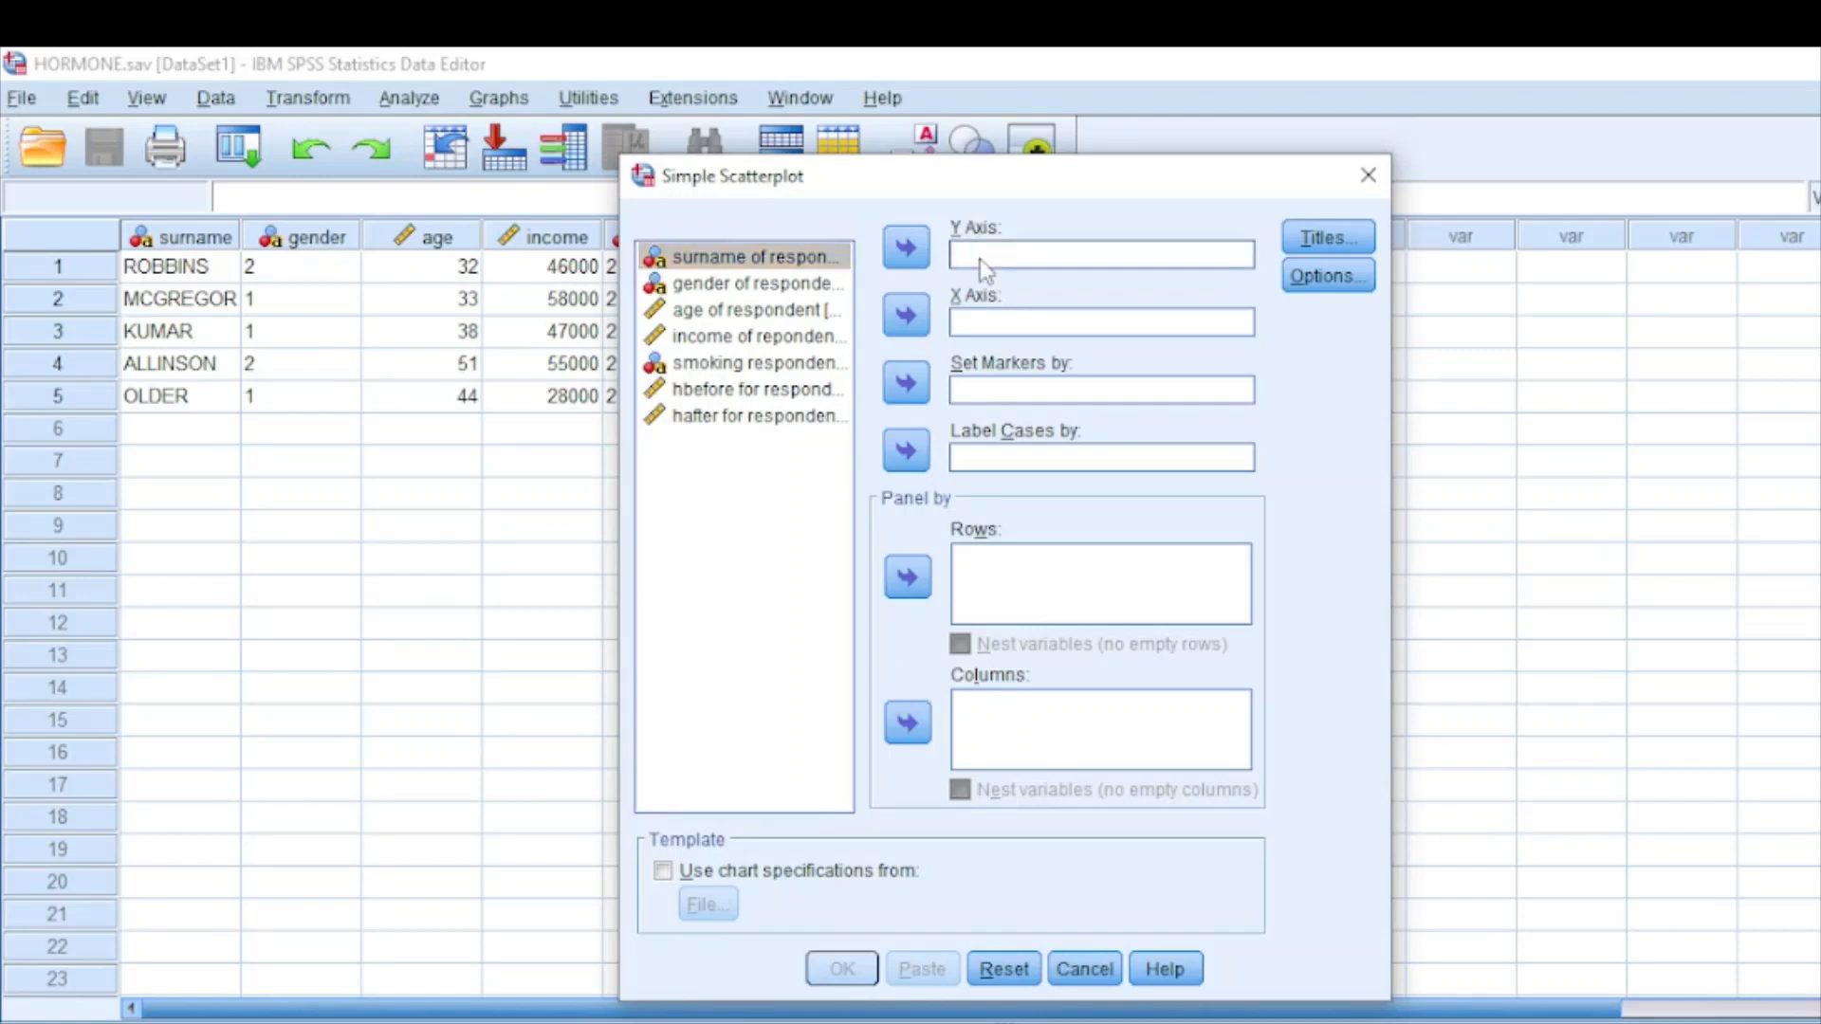
mouse_move(990, 343)
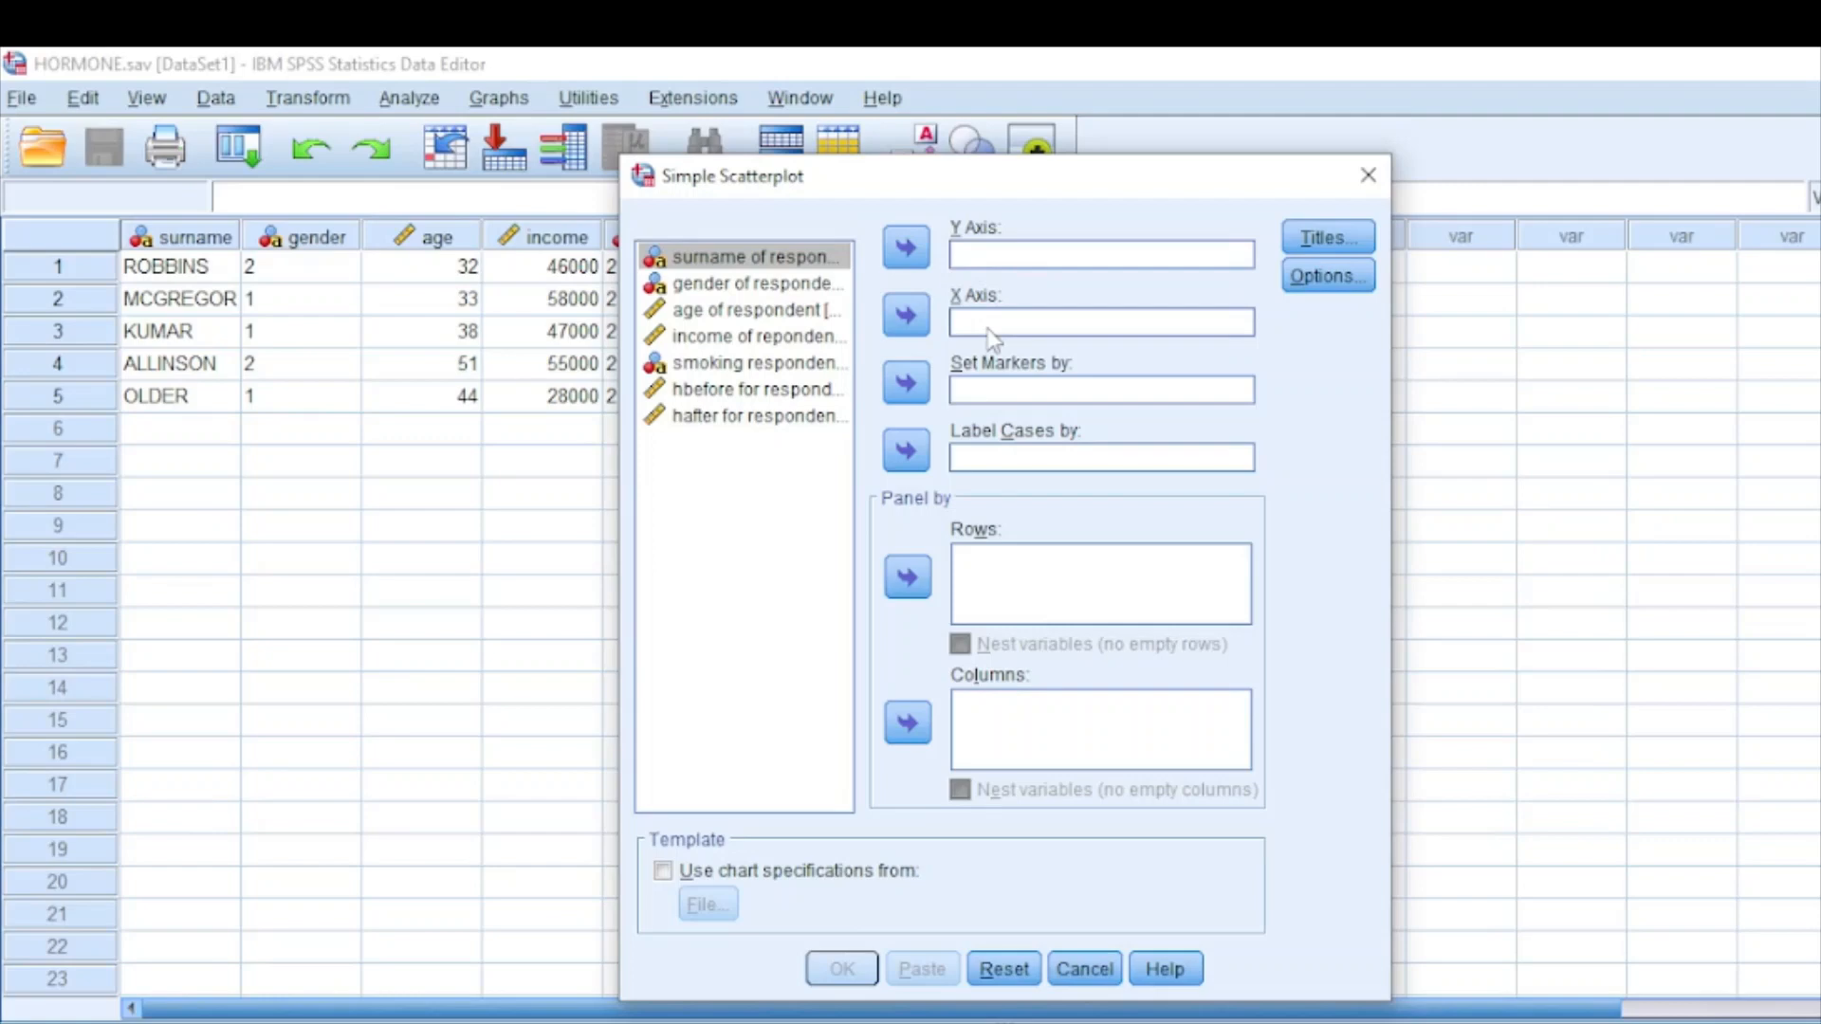
mouse_move(876, 347)
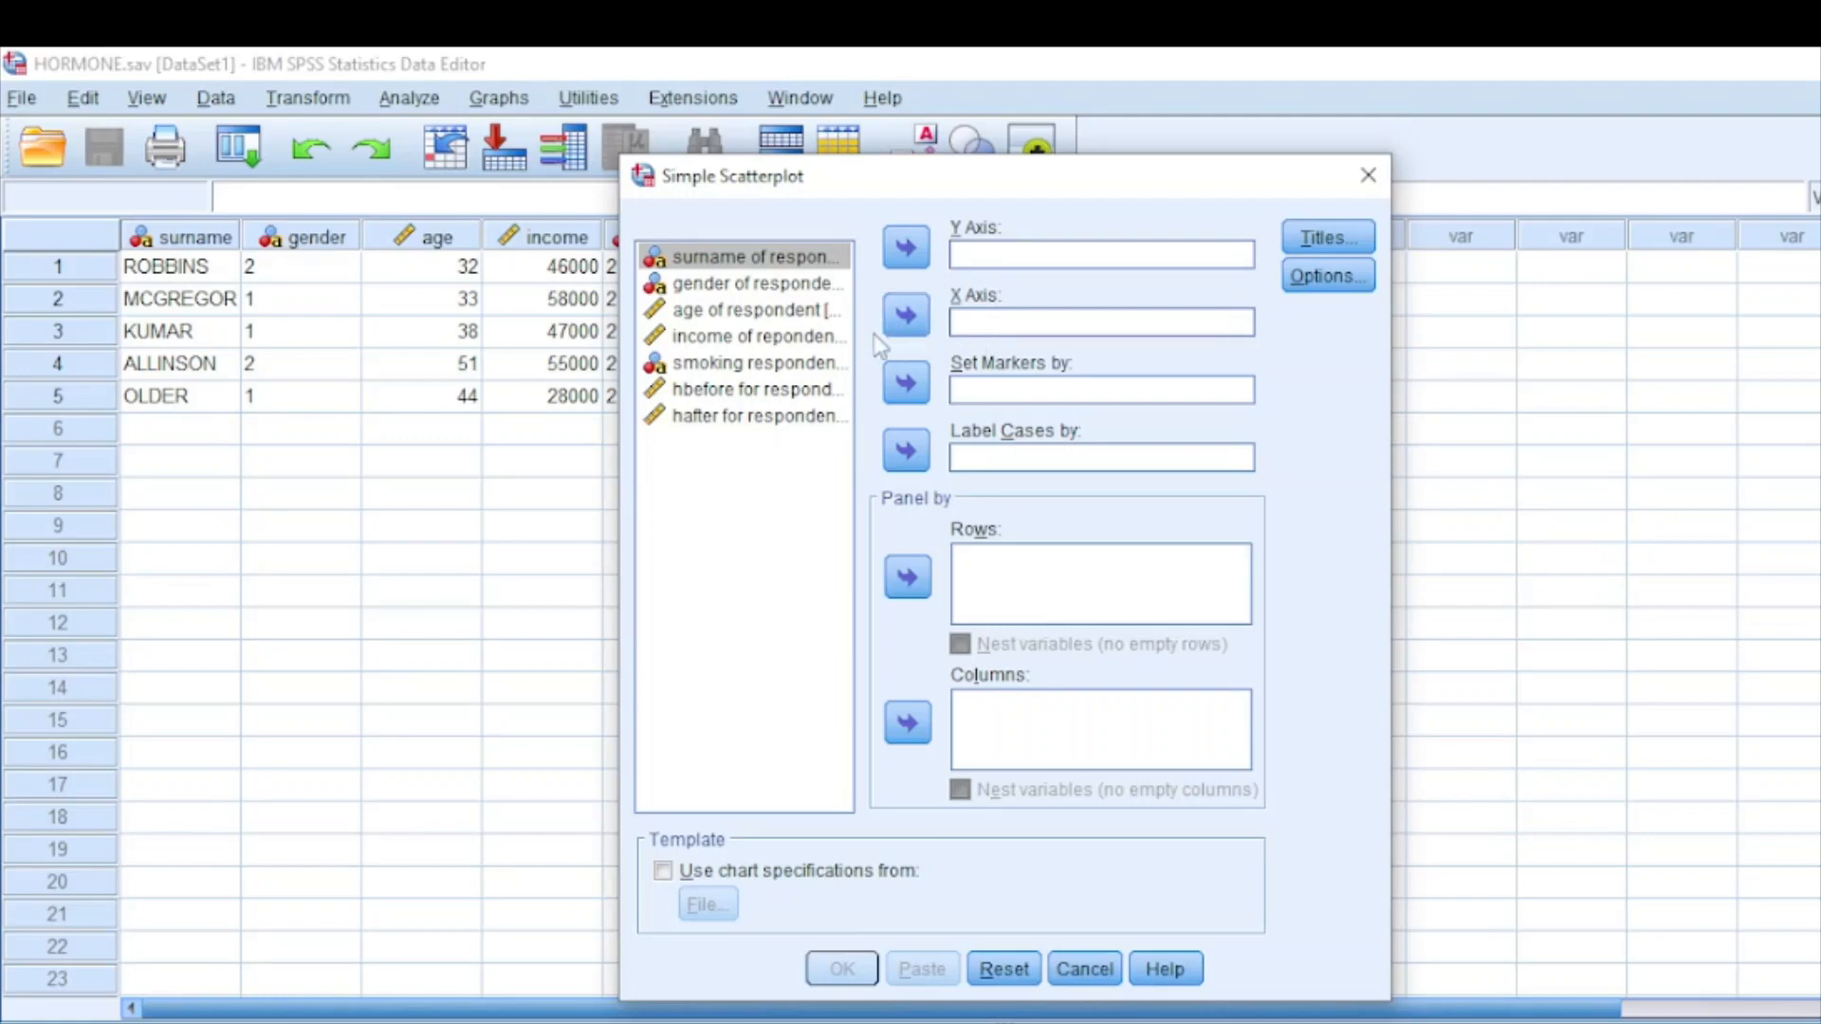
left_click(755, 309)
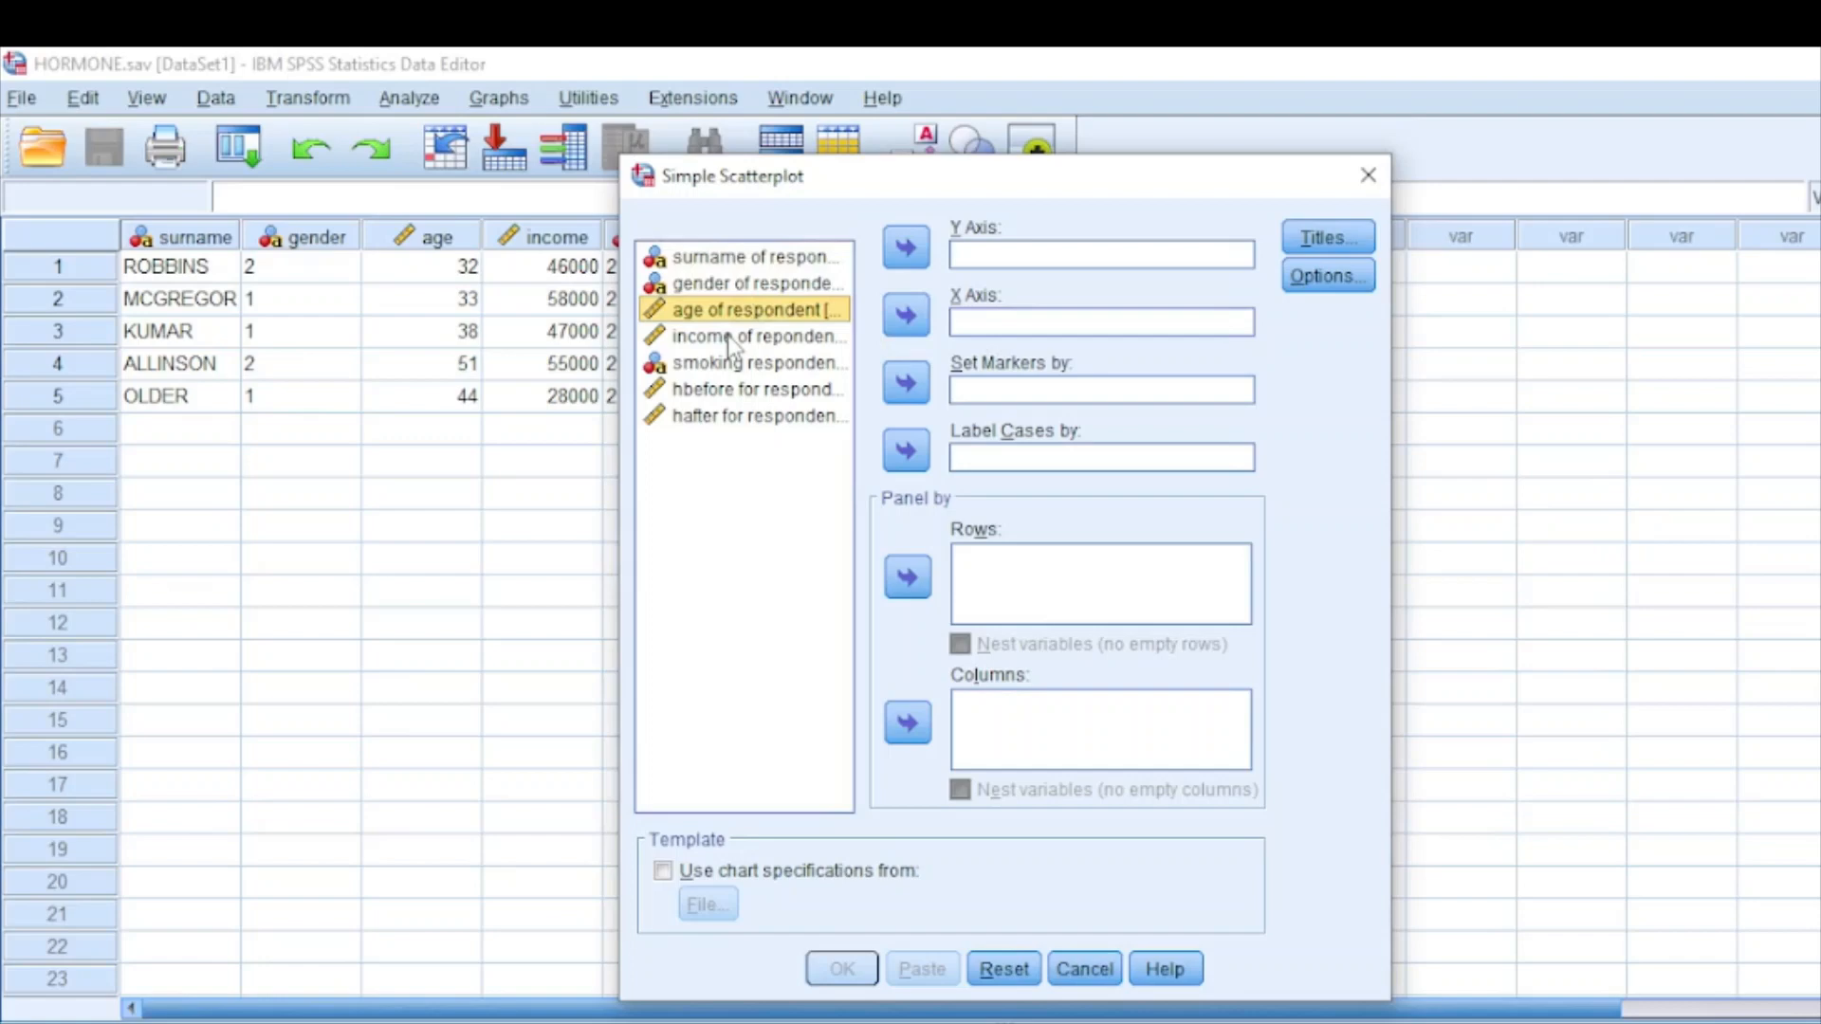
mouse_move(744, 340)
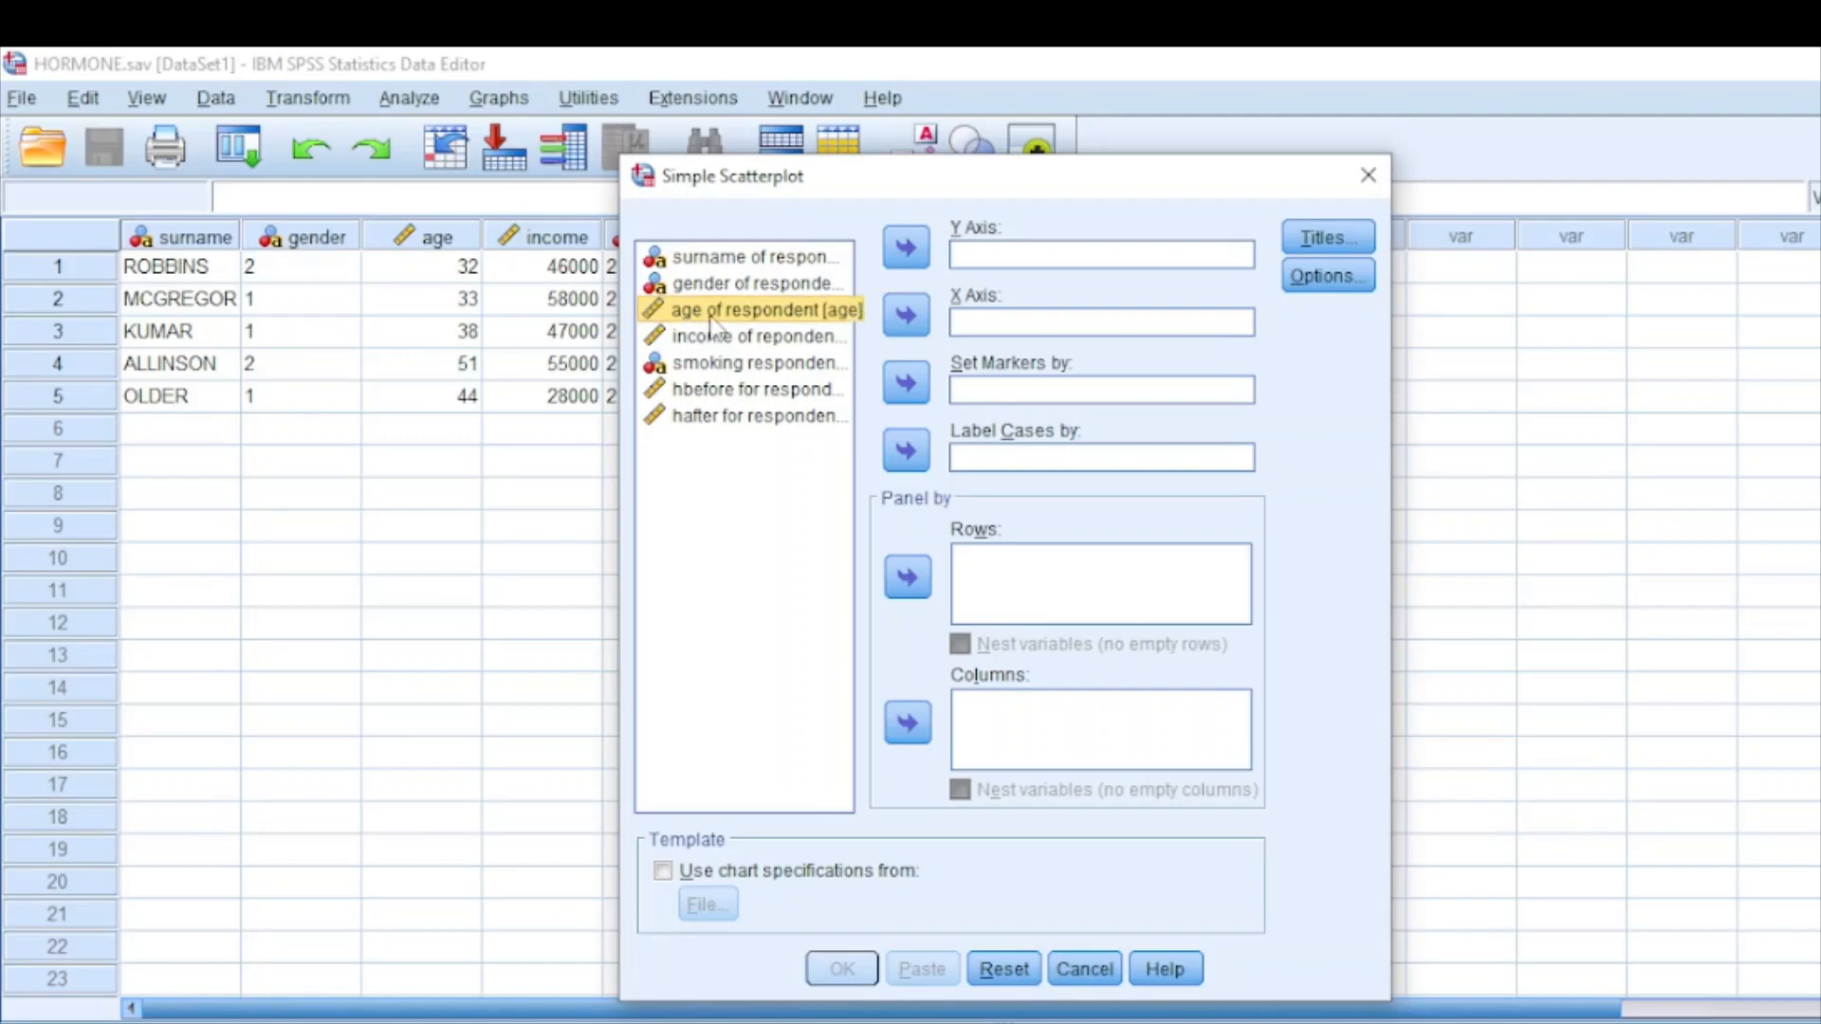
mouse_move(898, 351)
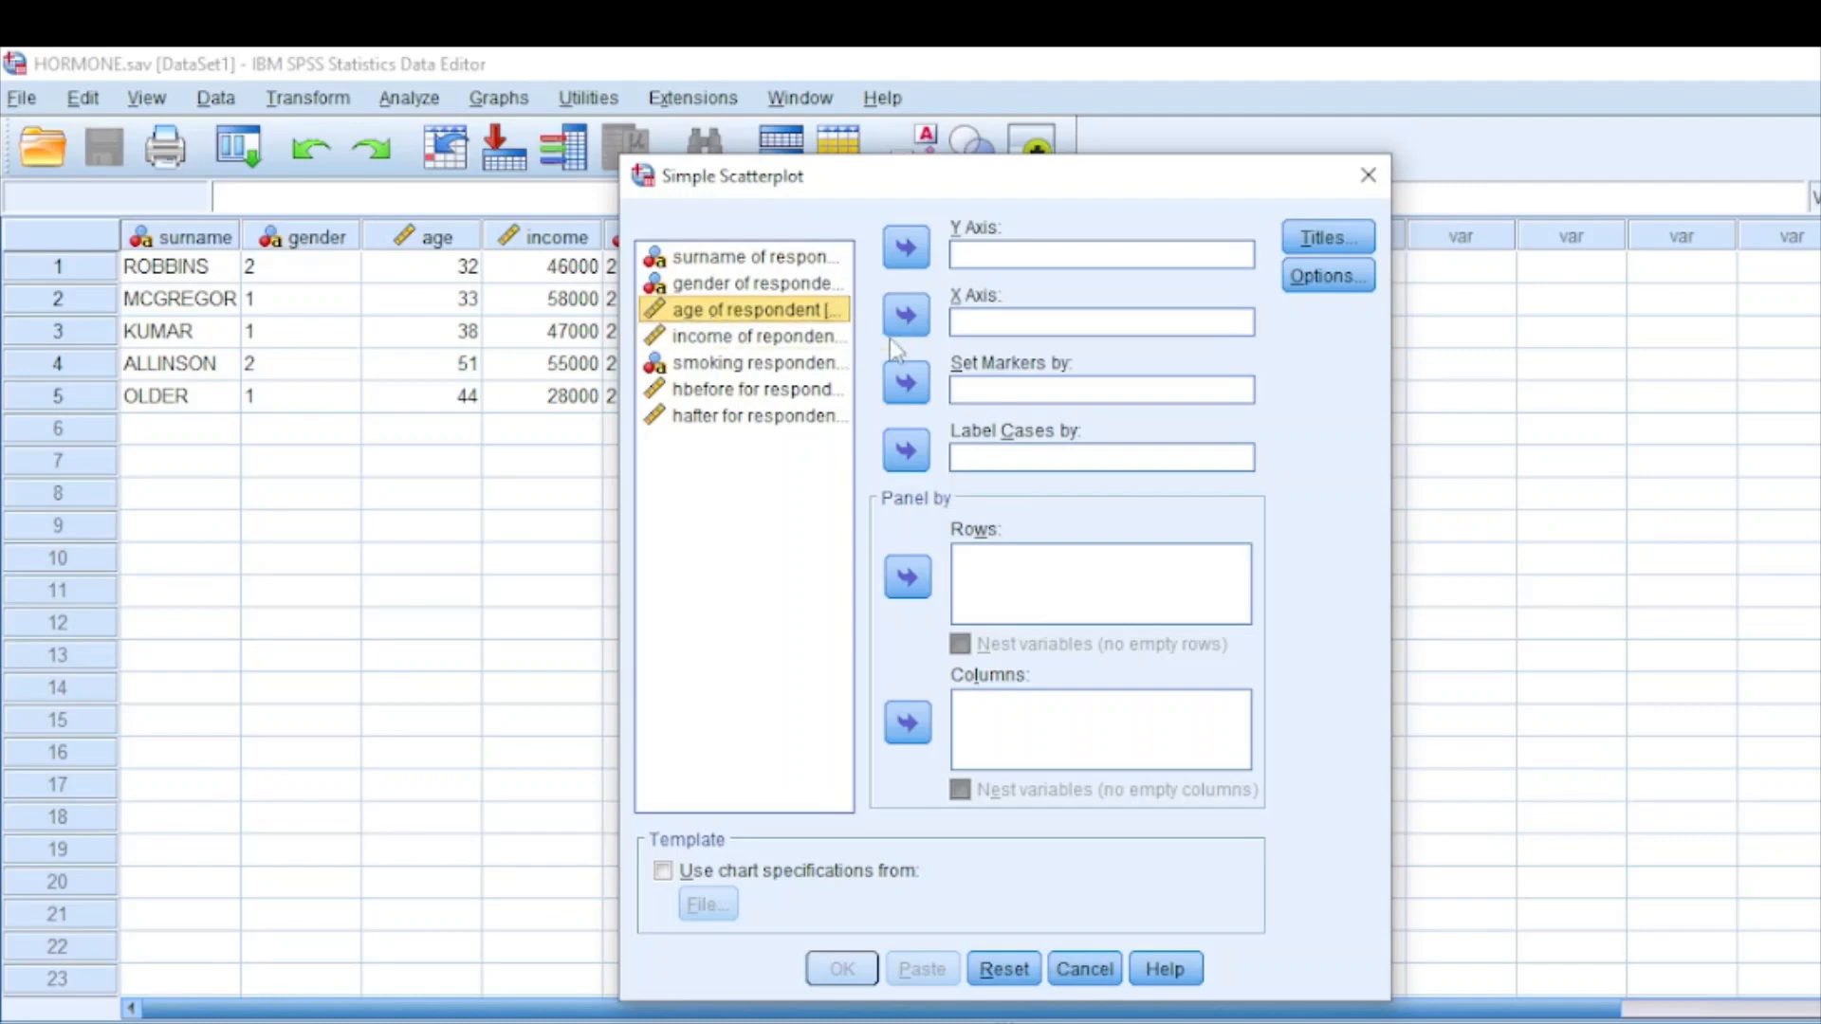
mouse_move(907, 322)
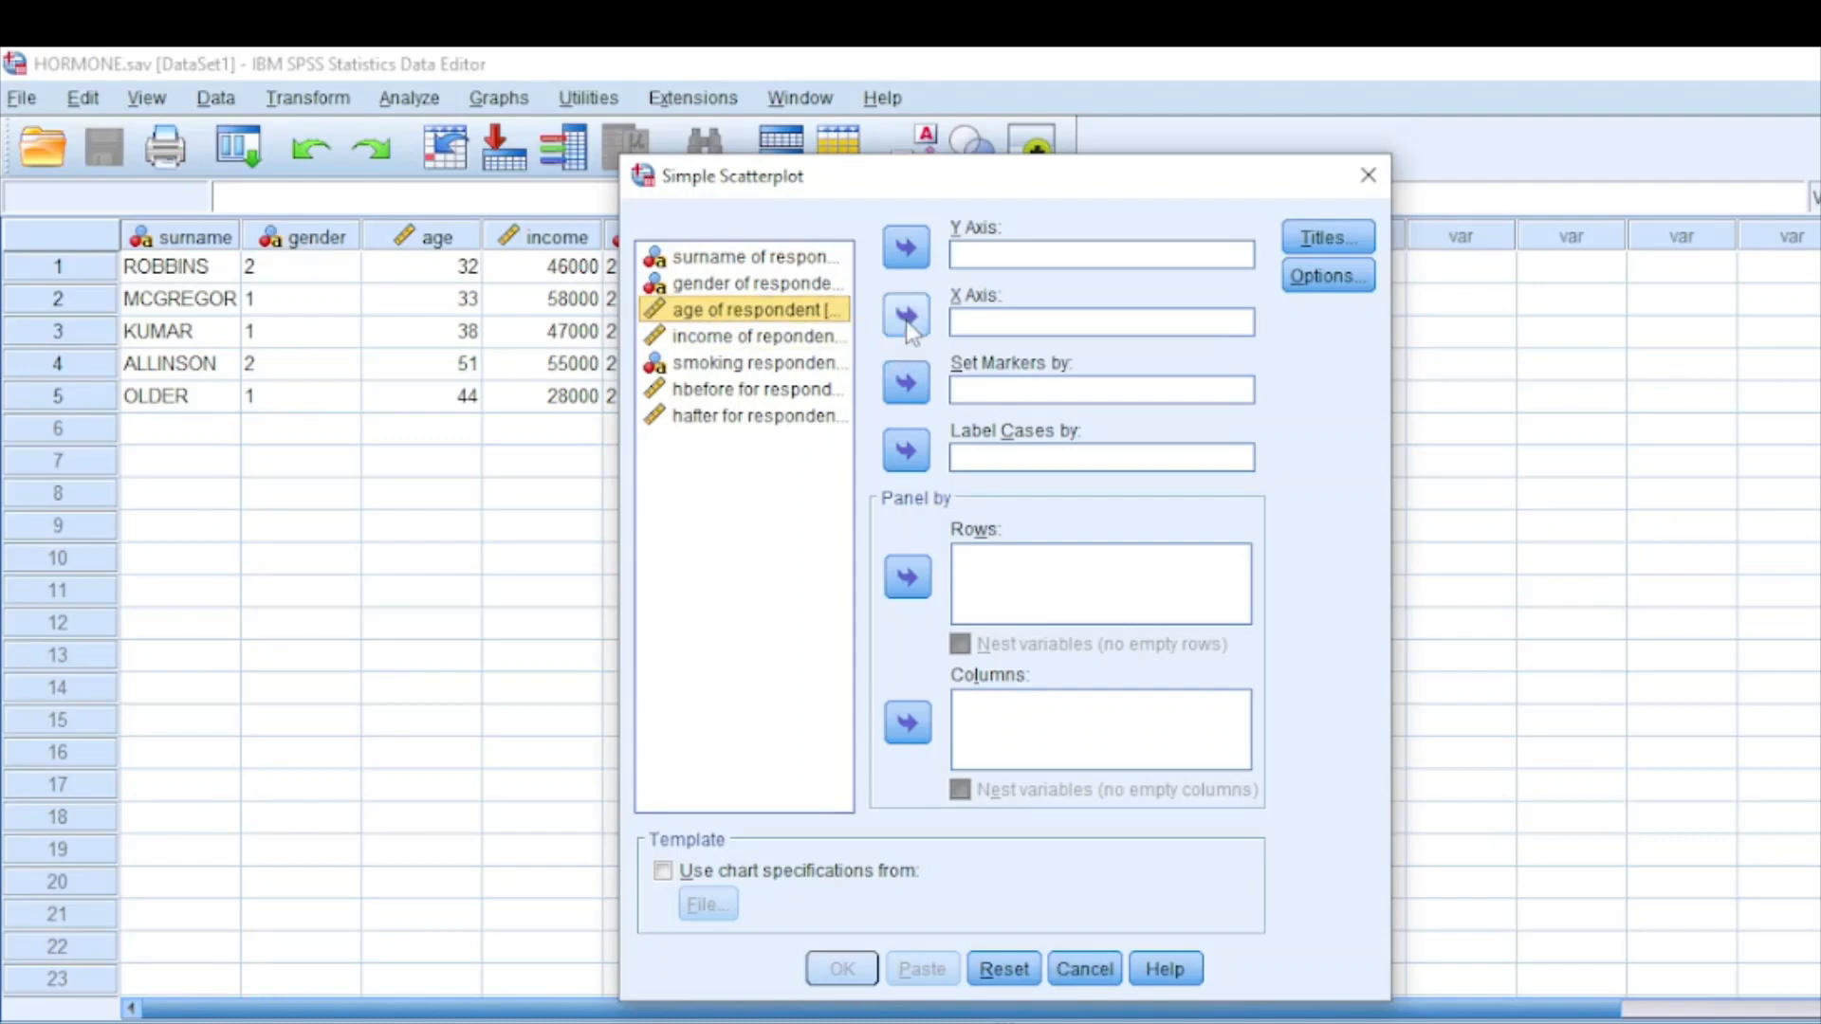
left_click(907, 318)
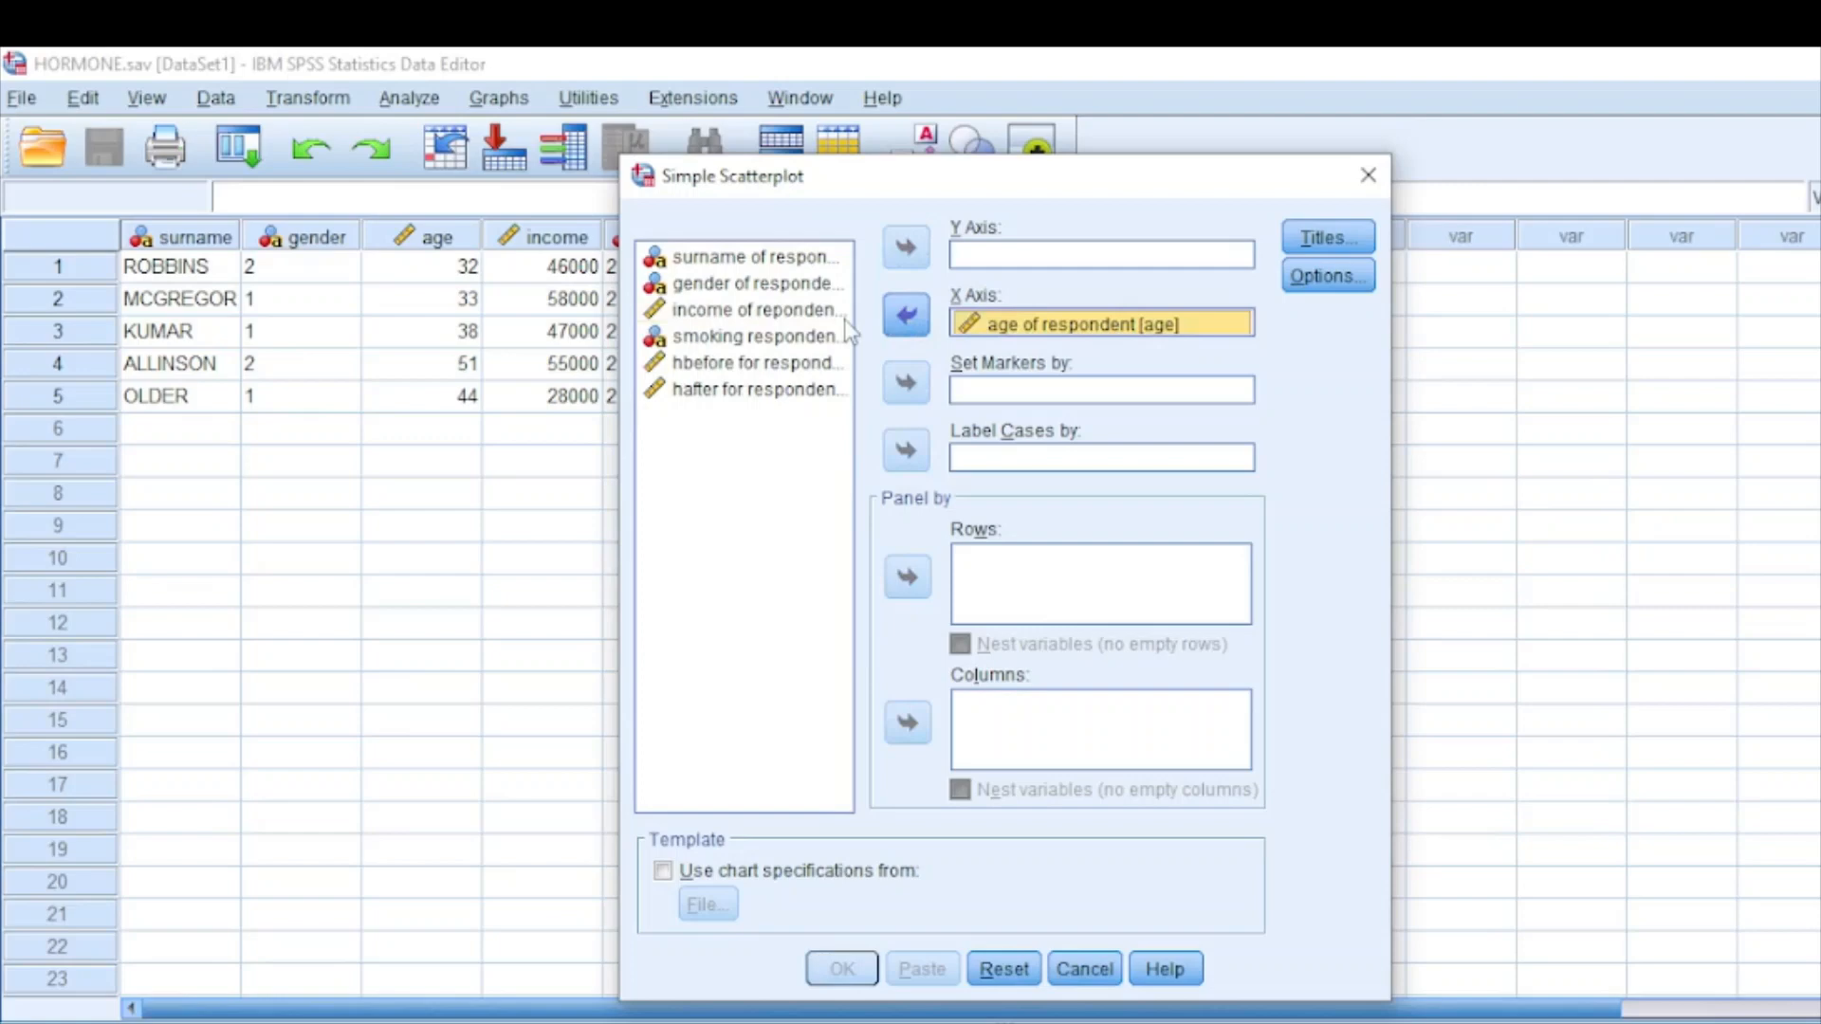
left_click(755, 310)
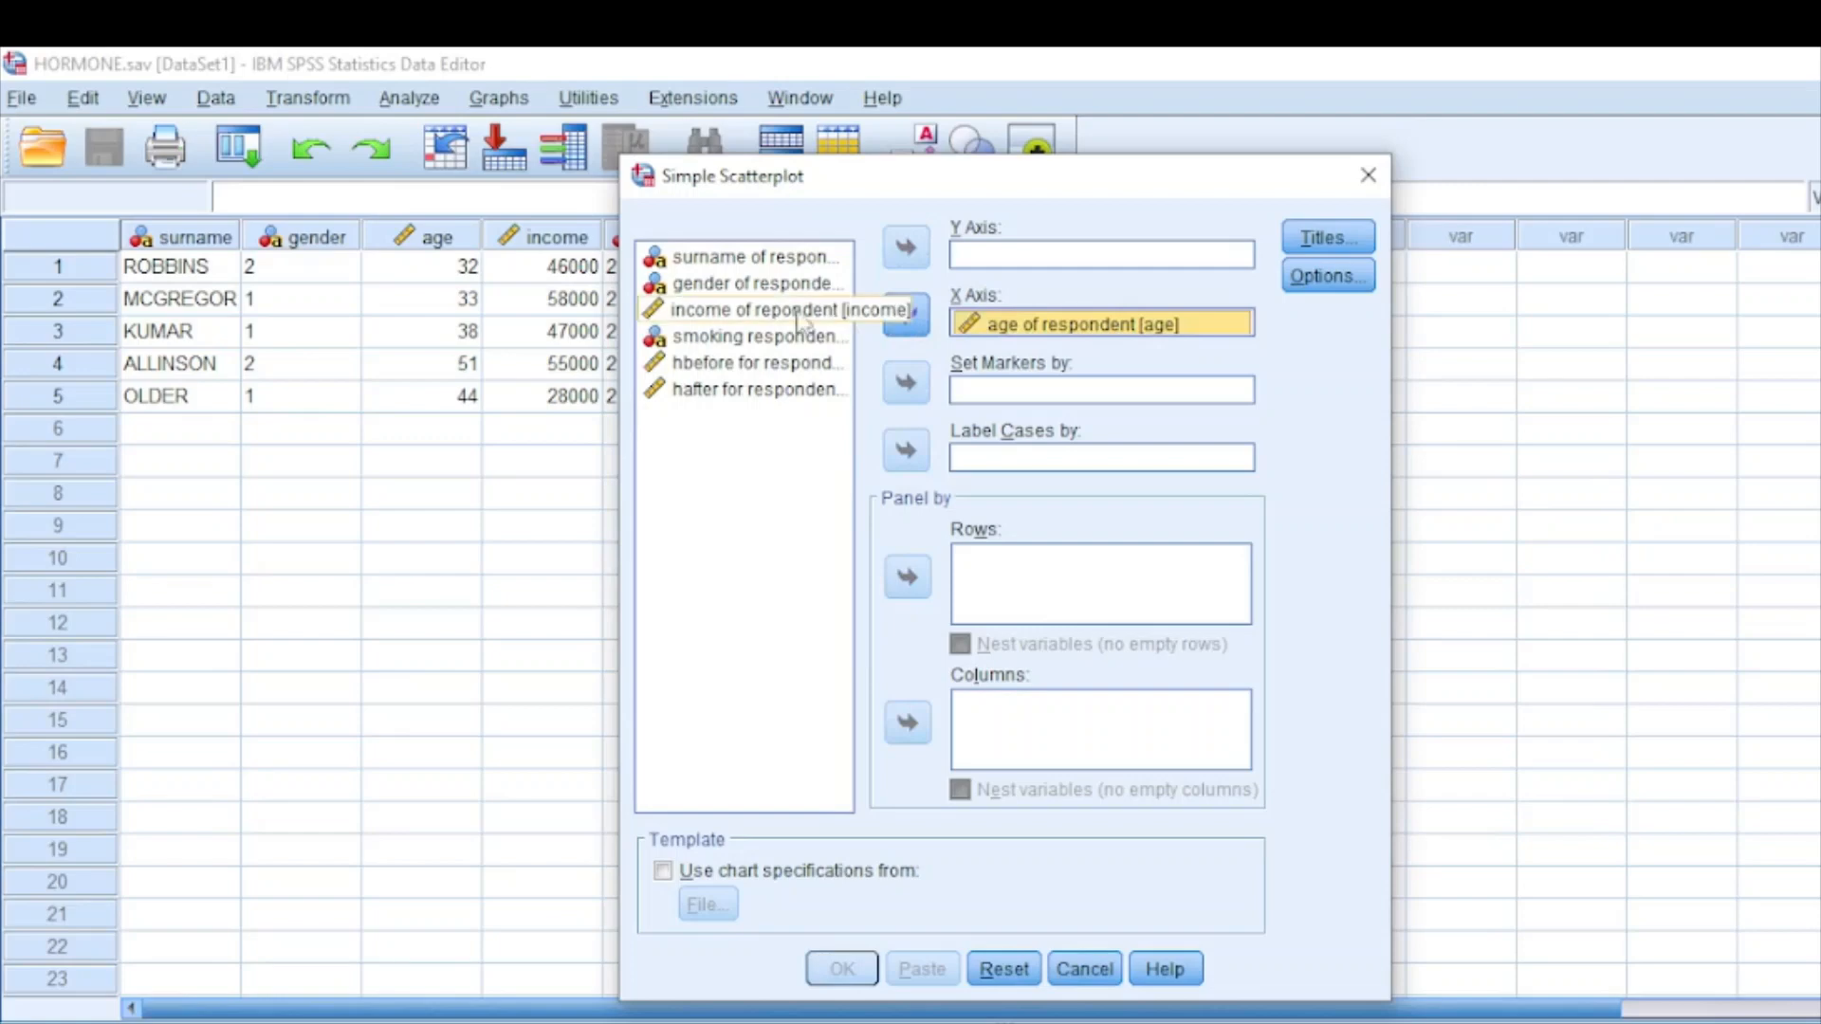
left_click(755, 309)
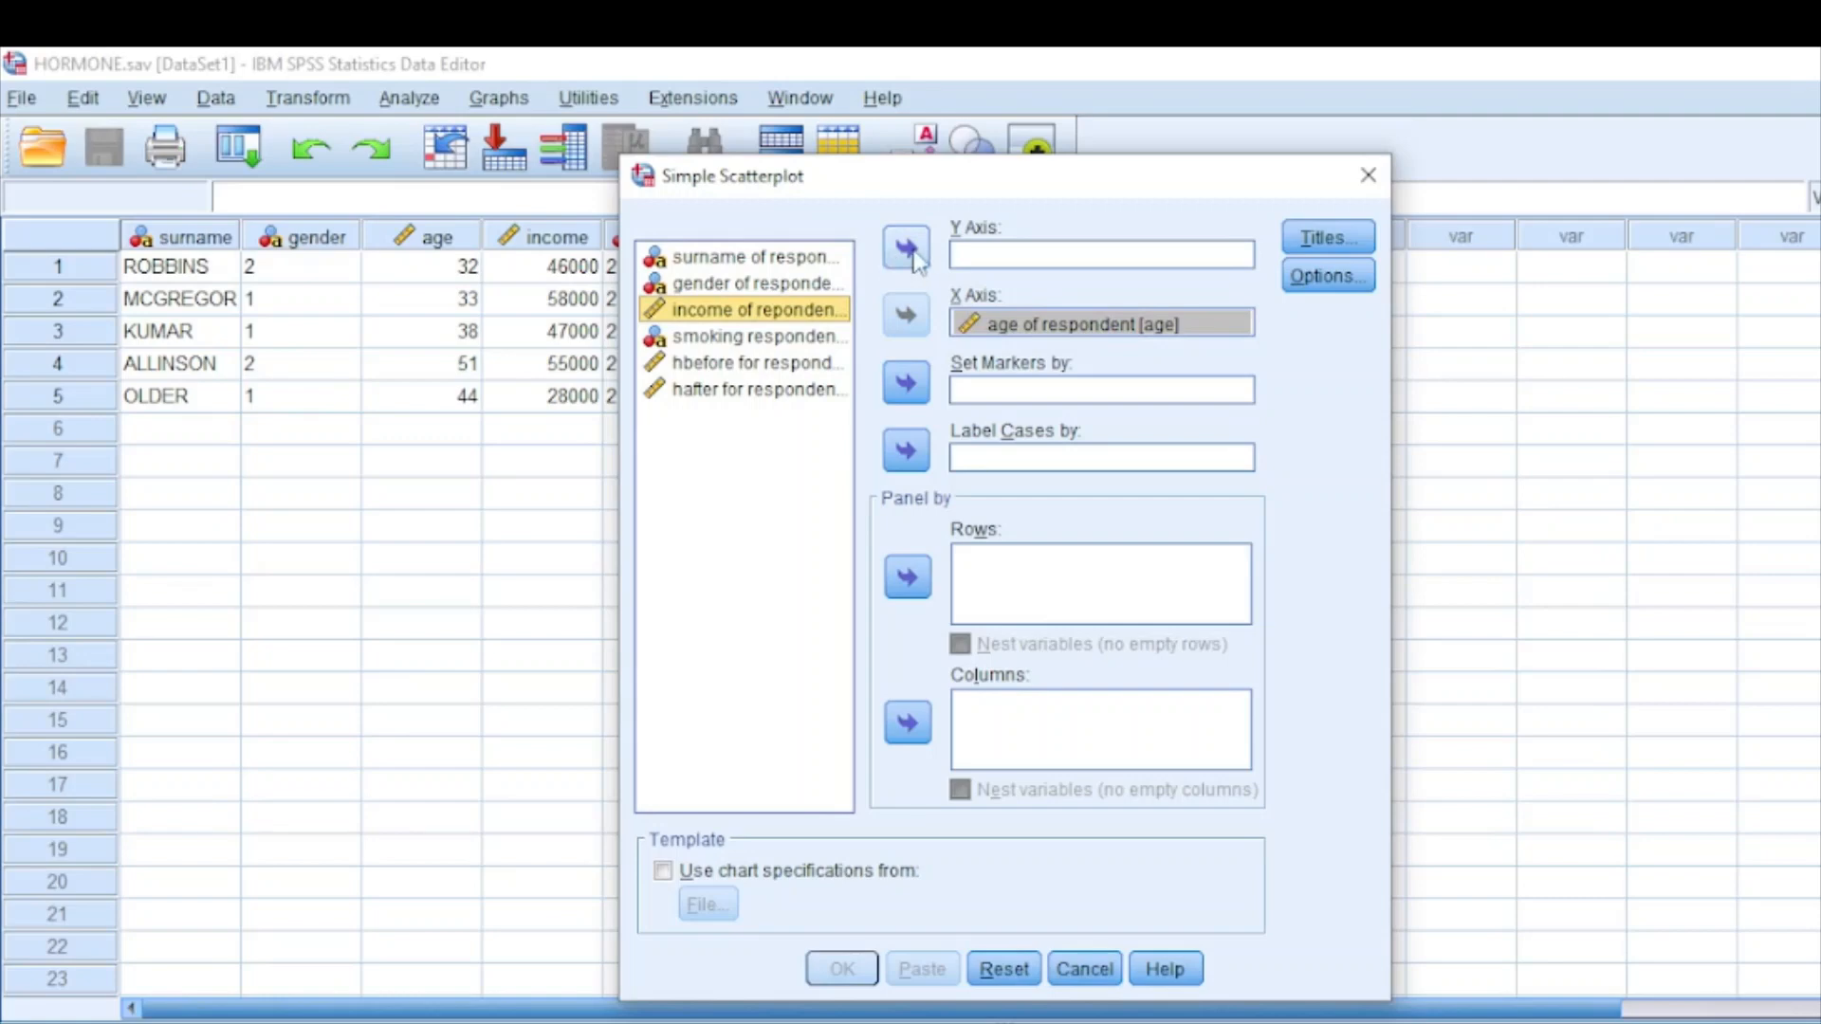
left_click(907, 247)
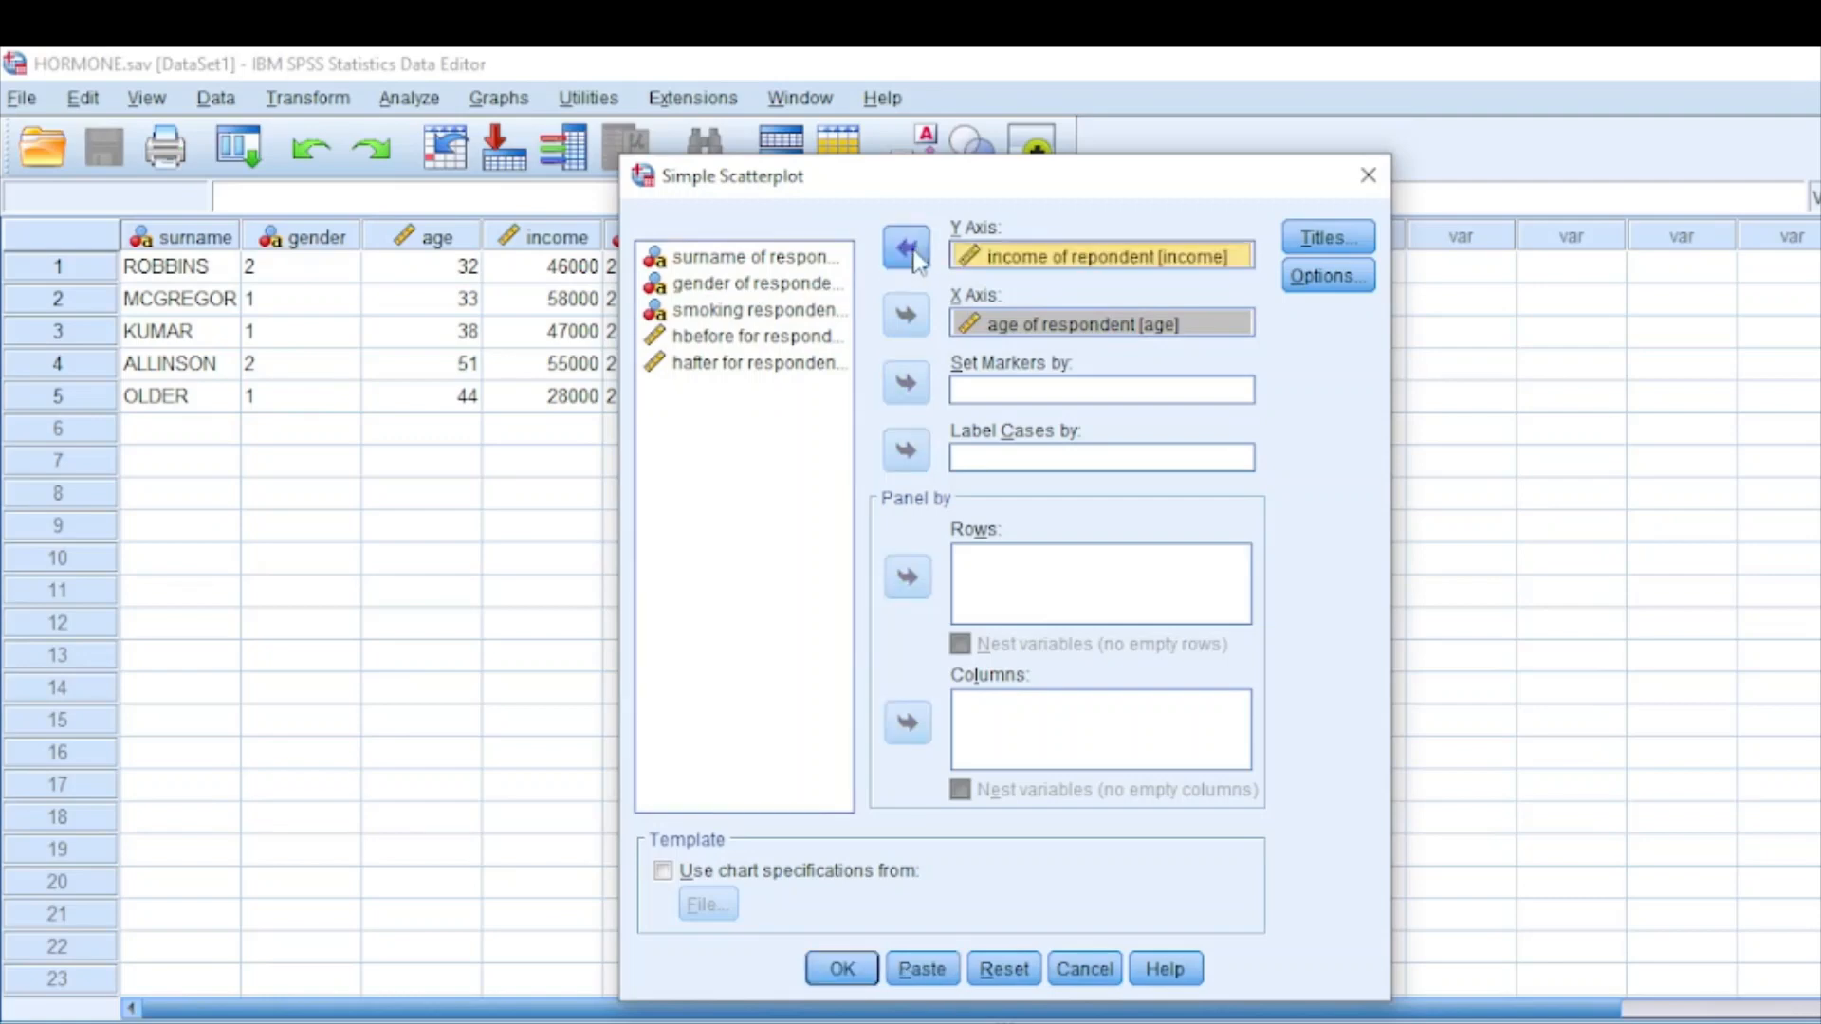
mouse_move(825, 846)
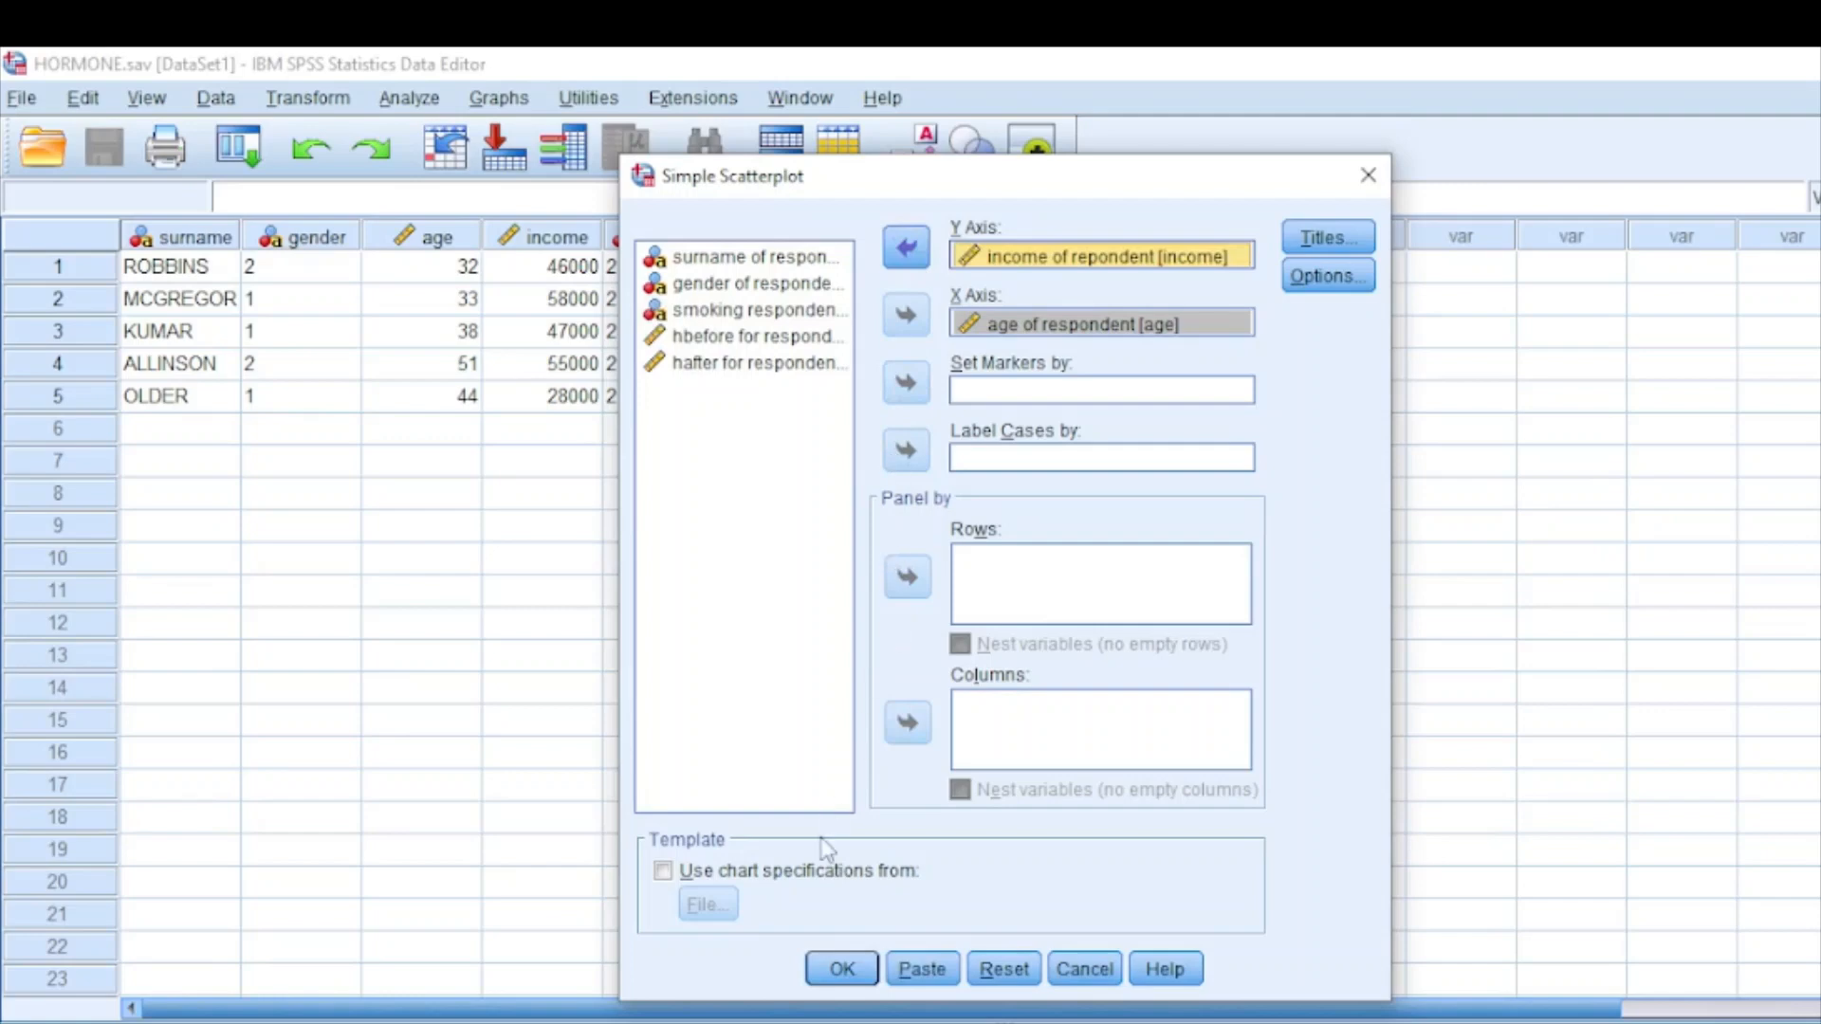
mouse_move(842, 913)
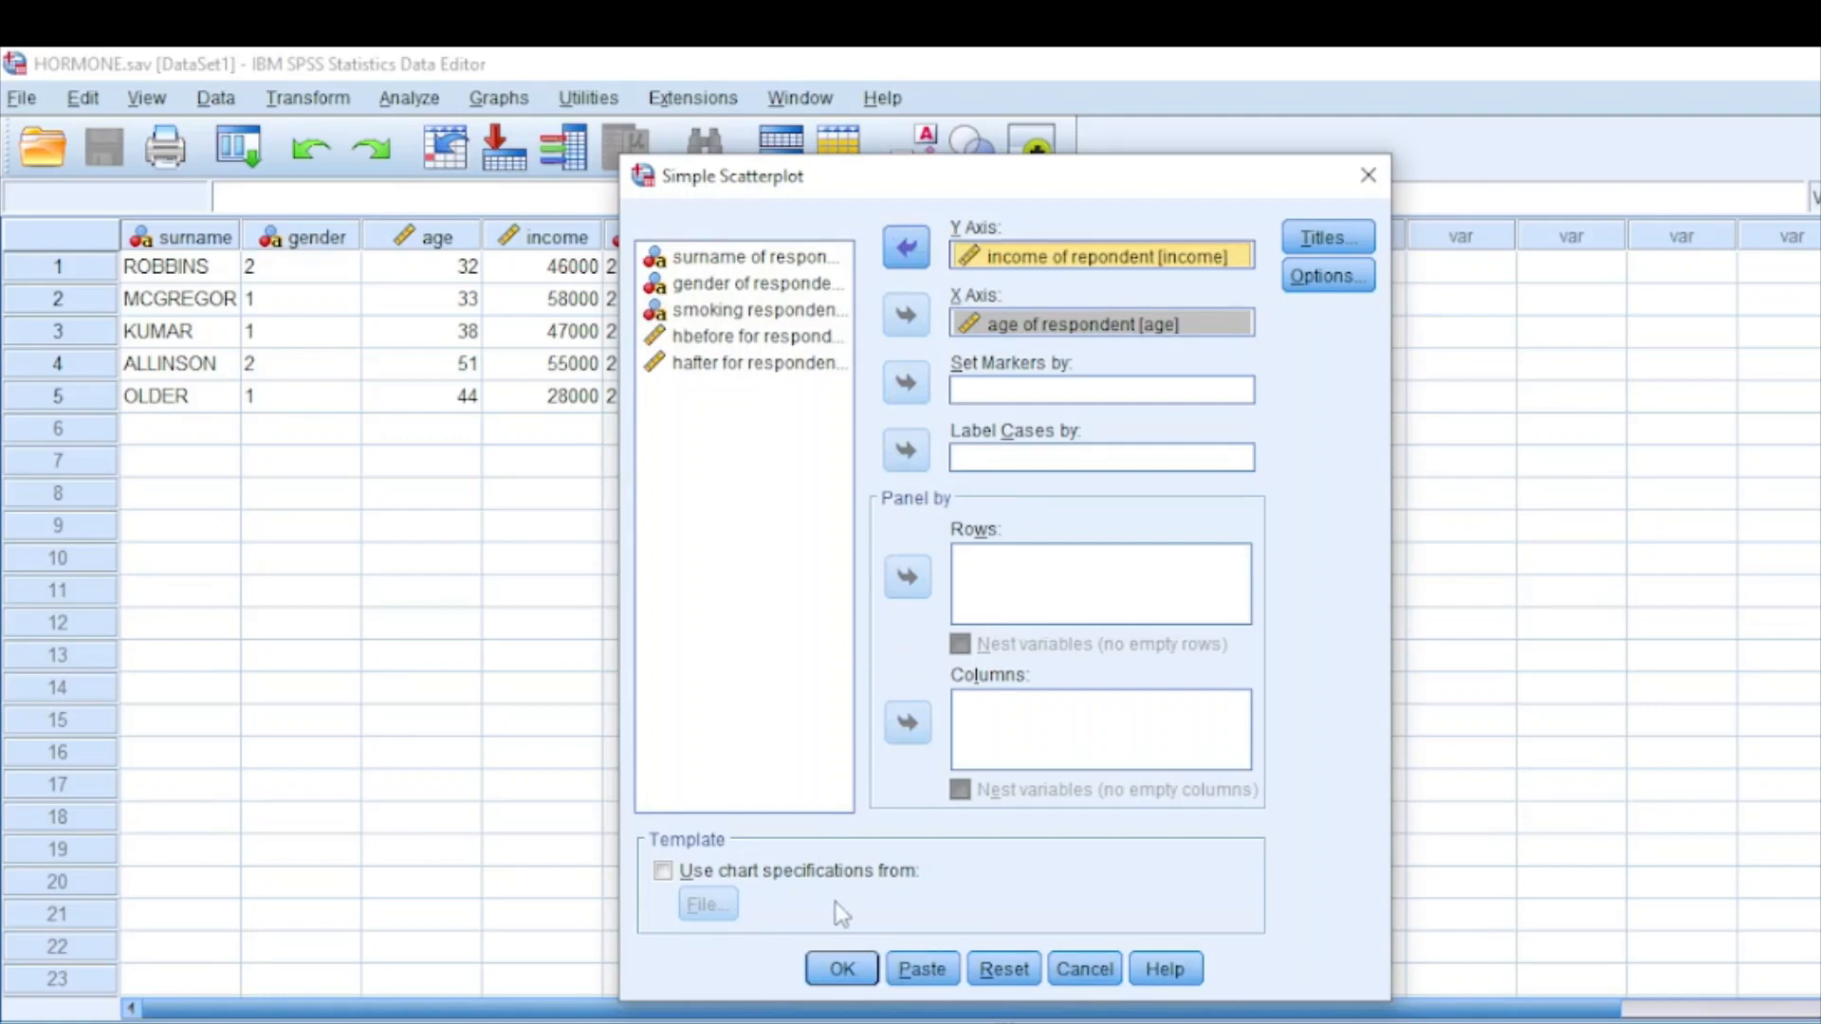
left_click(840, 969)
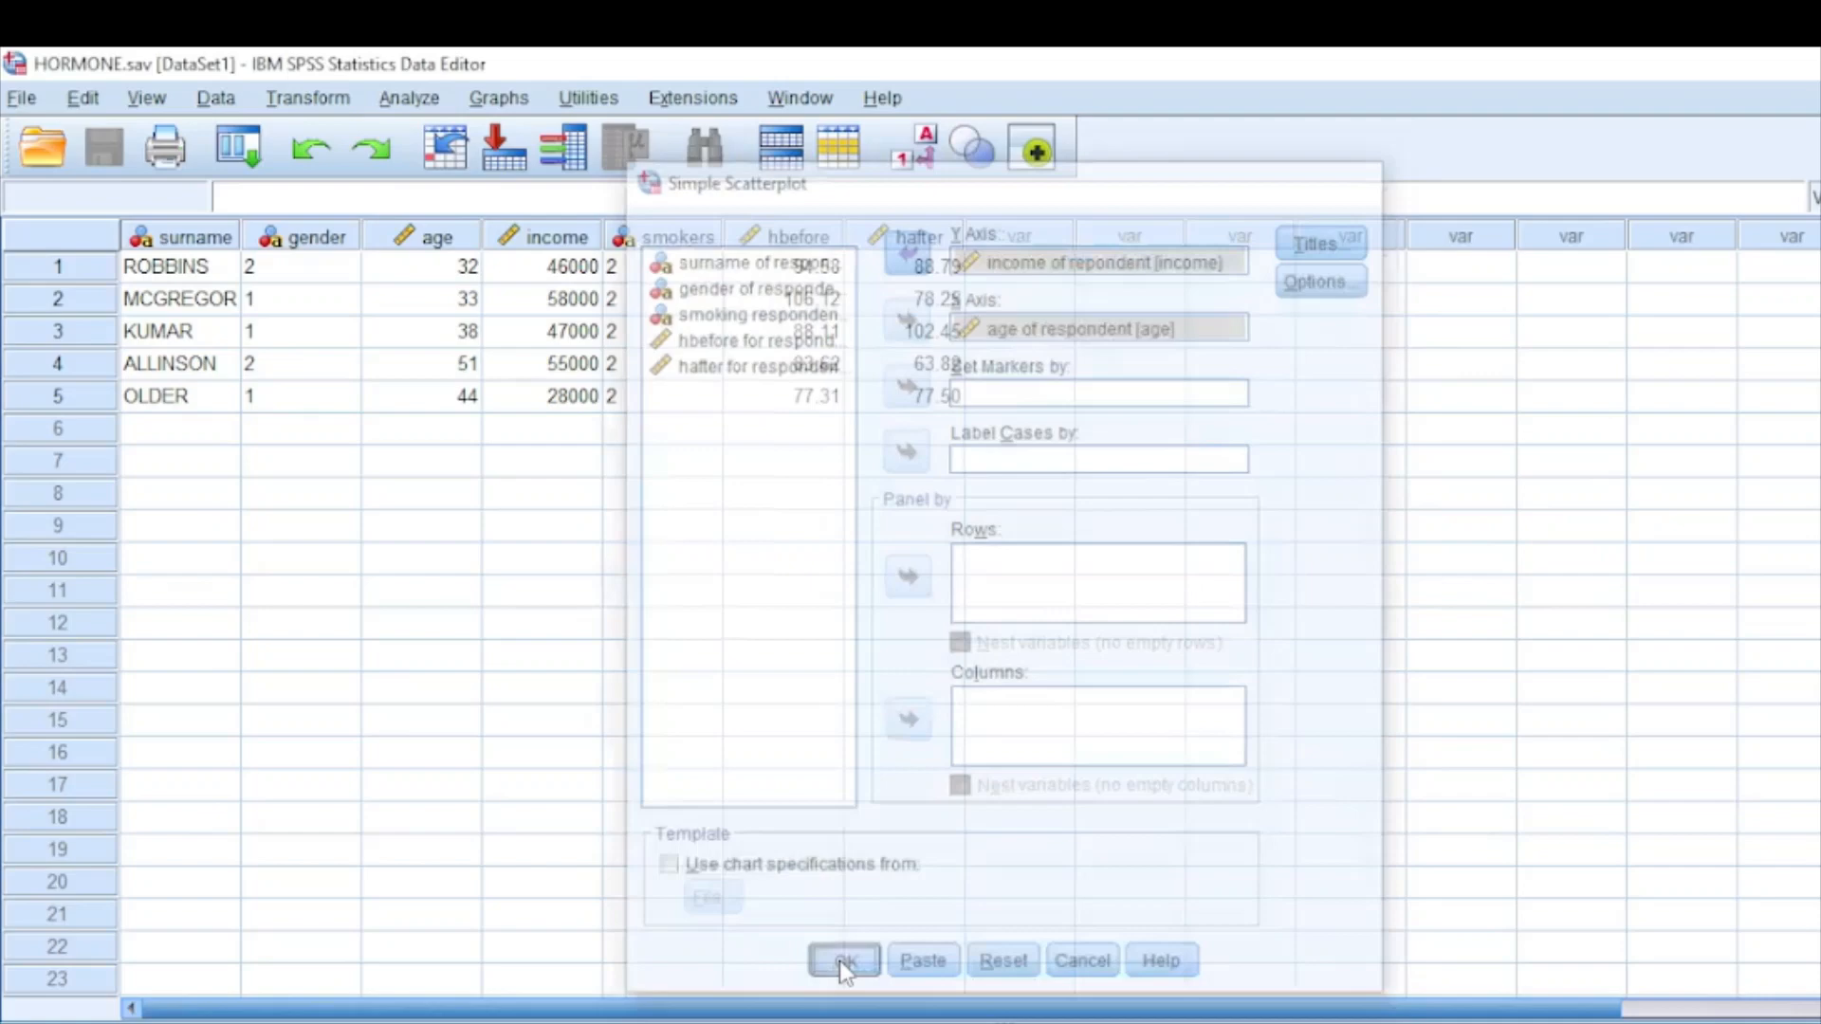
Step: Select the income-versus-age scatter chart in the output Viewer
left_click(842, 959)
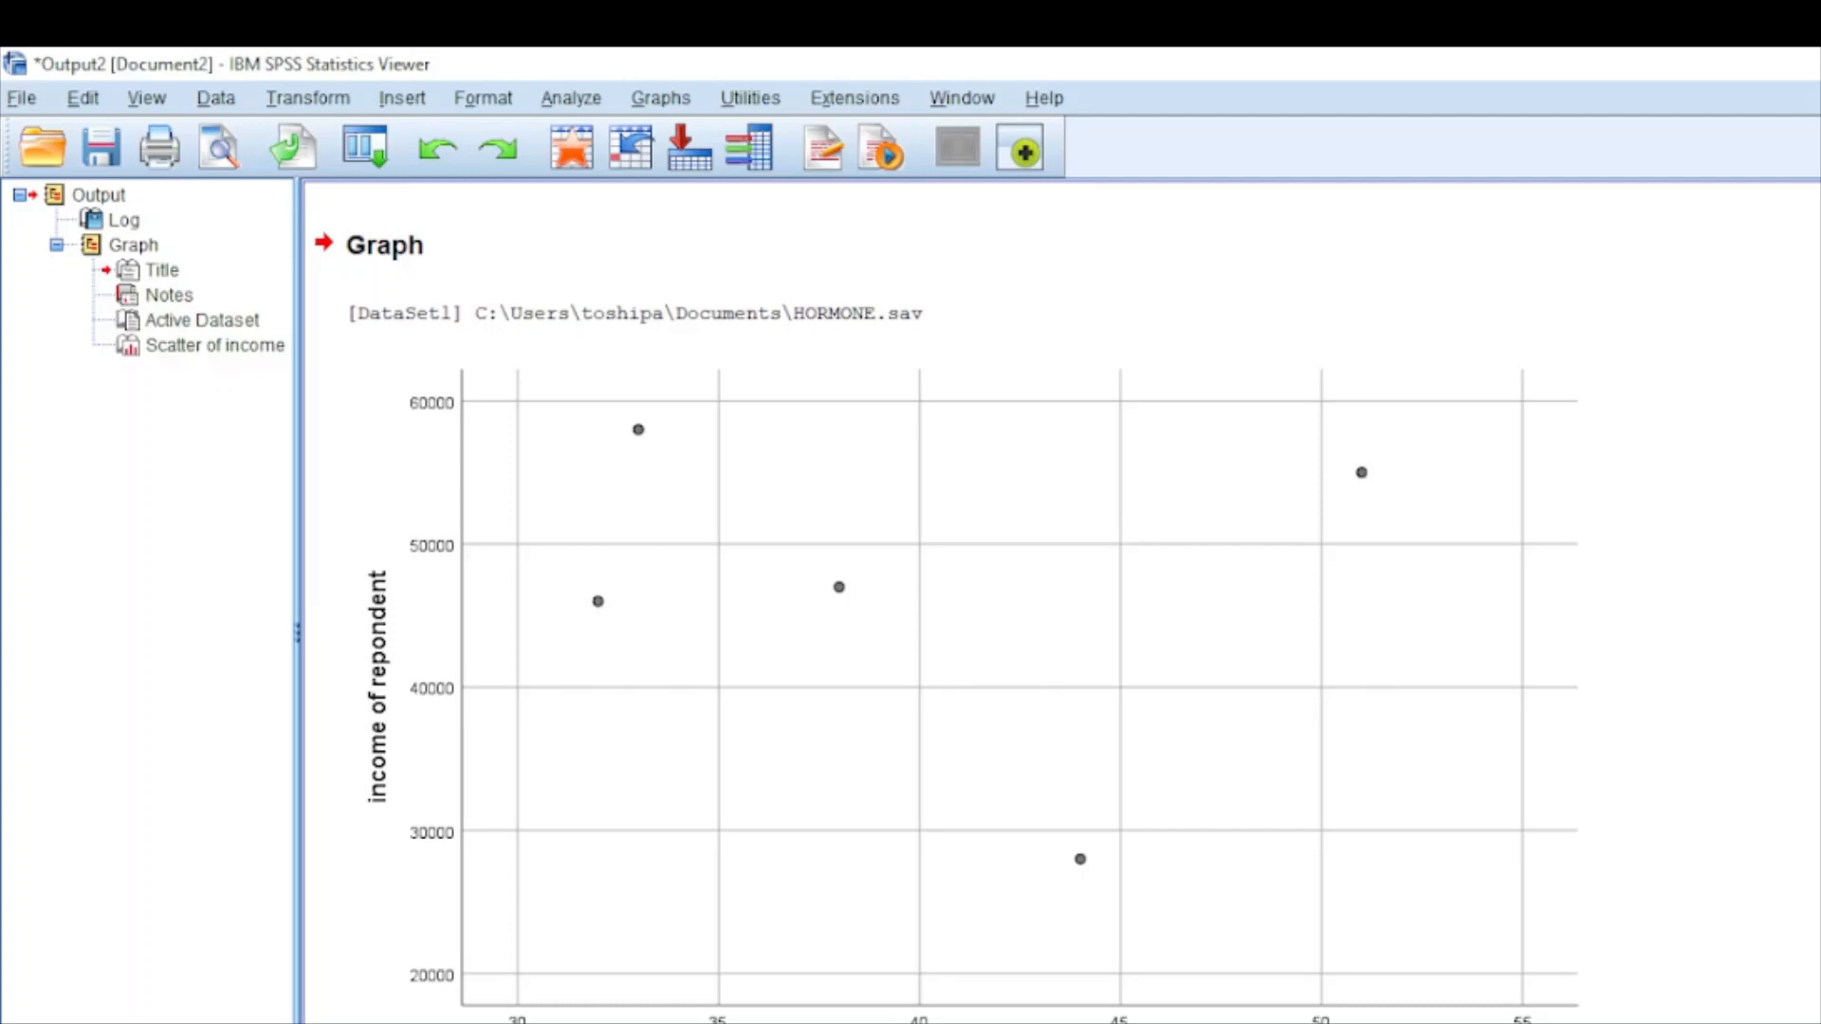
left_click(552, 486)
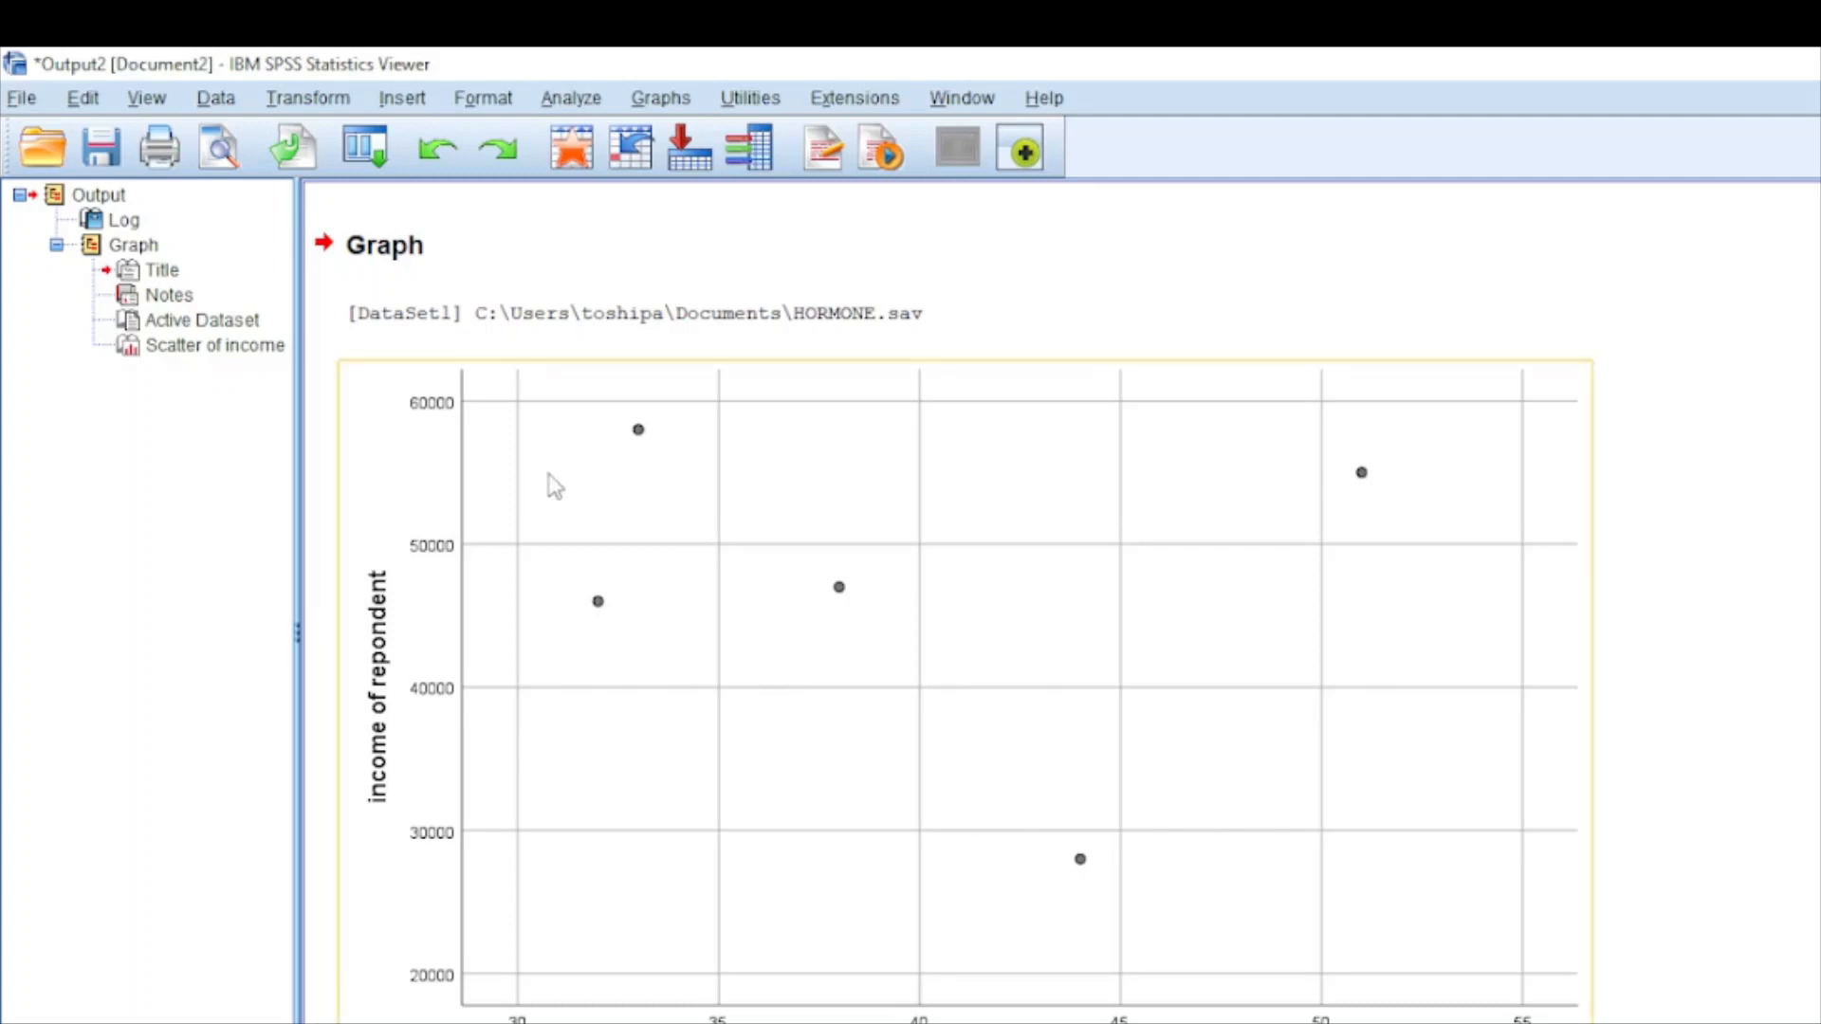
mouse_move(742, 505)
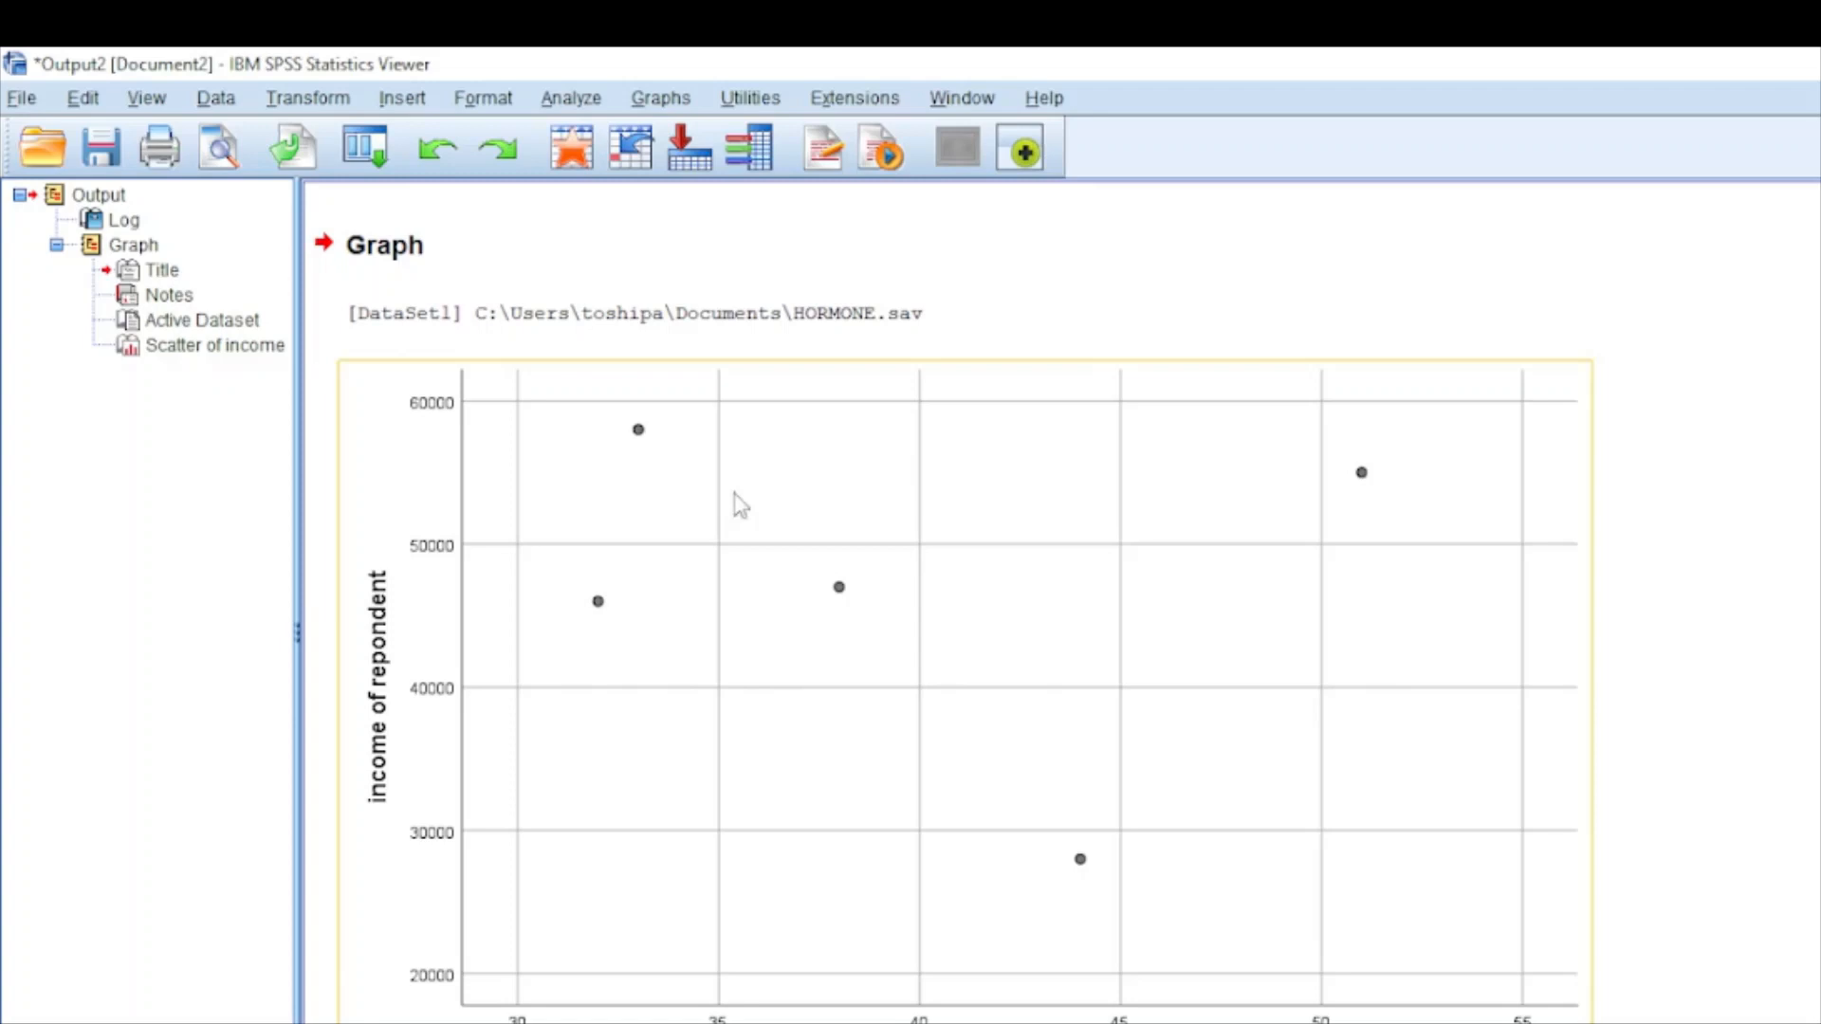
mouse_move(1085, 776)
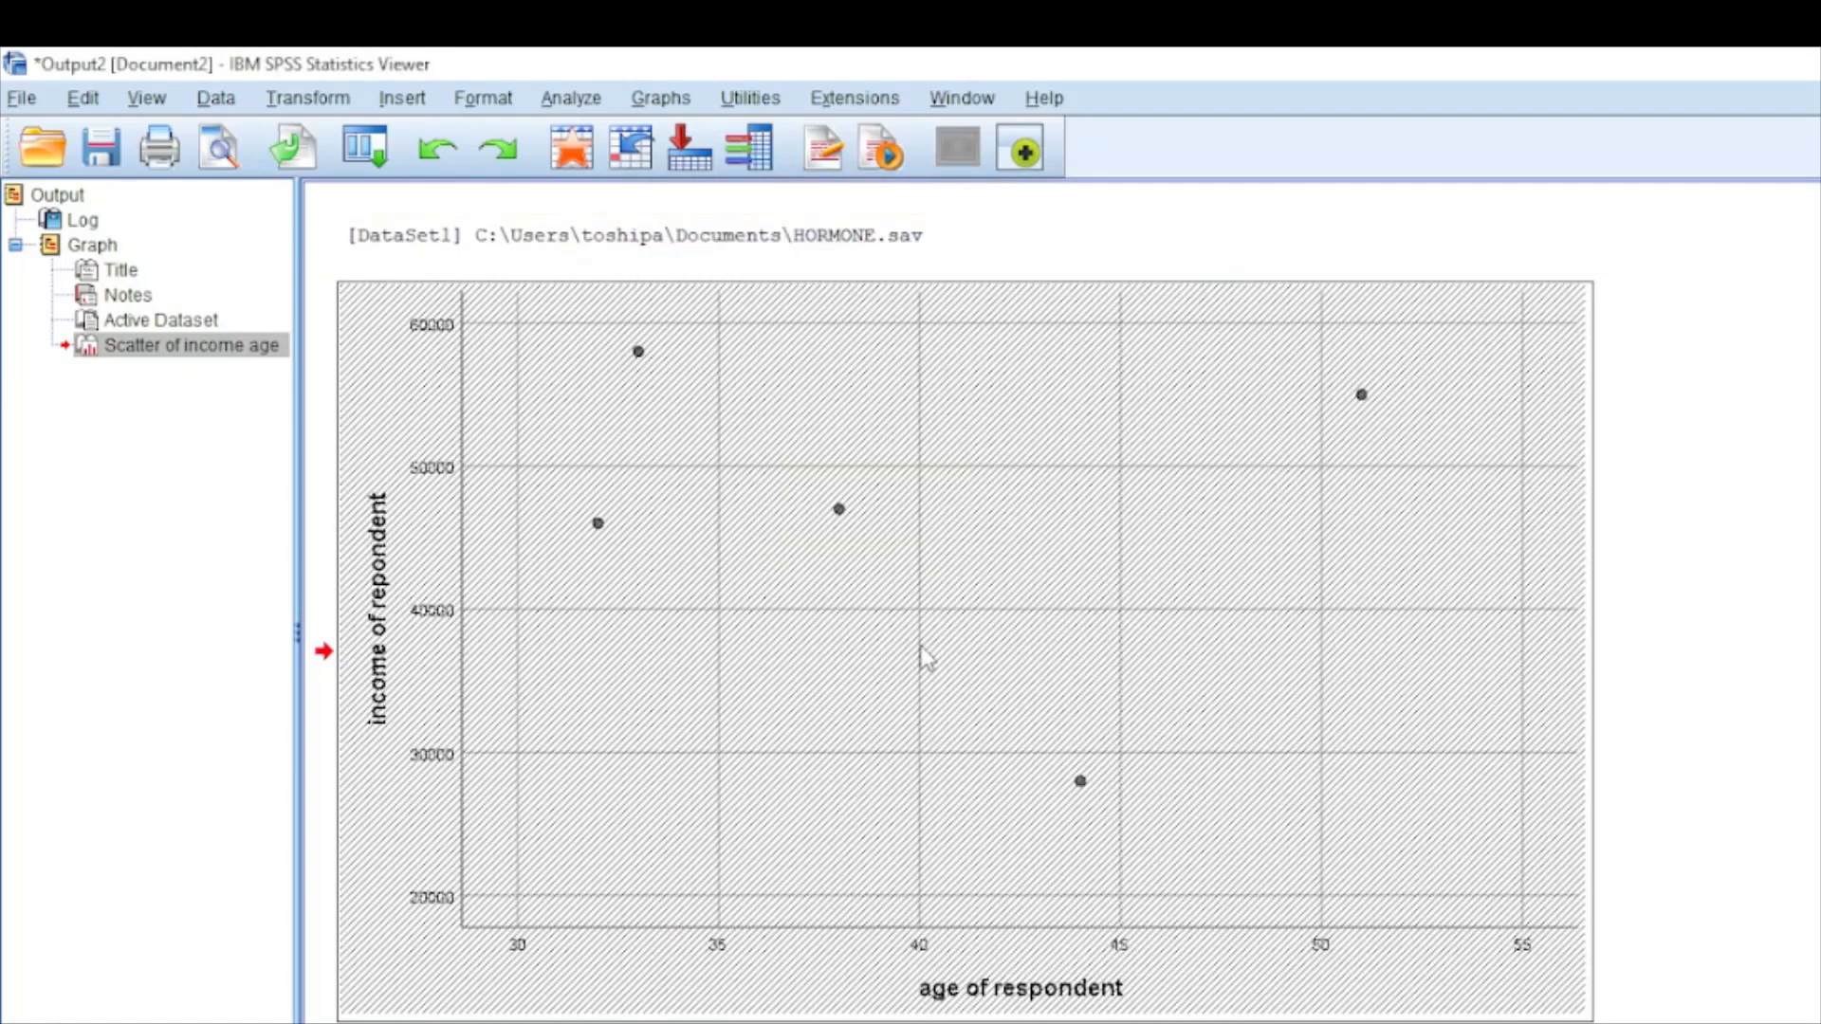
mouse_move(888, 760)
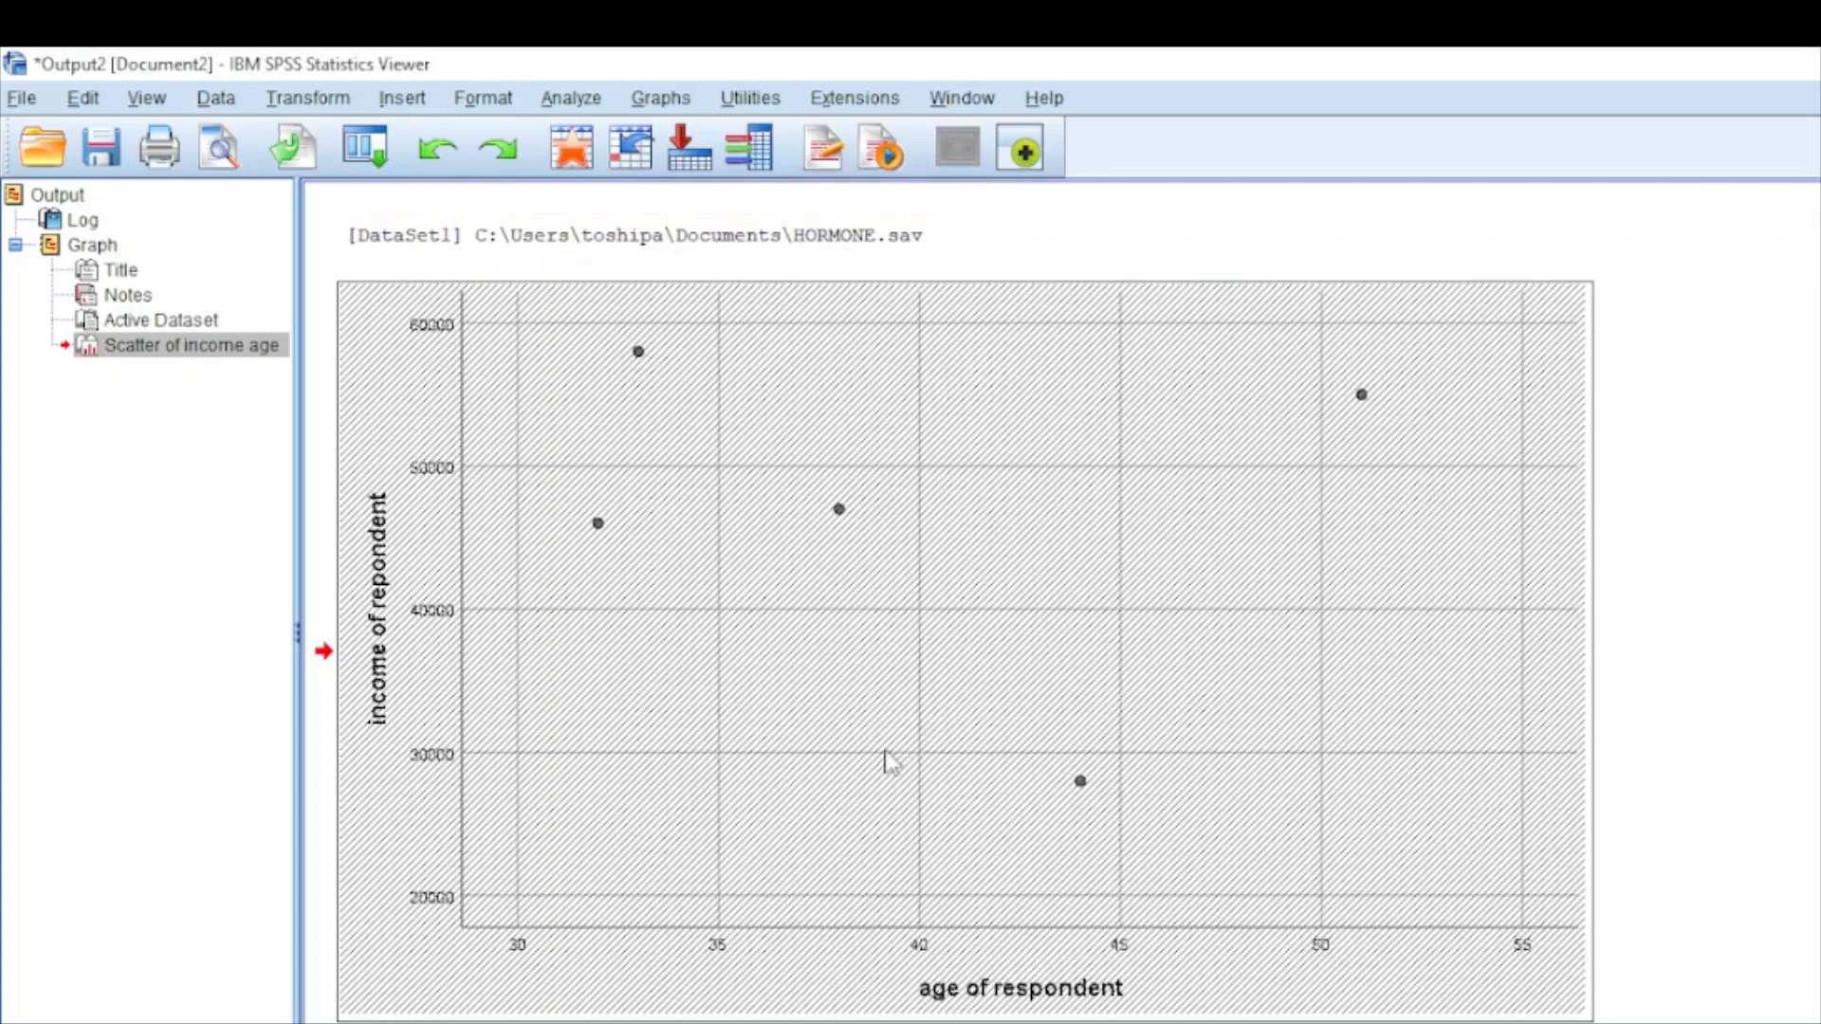
mouse_move(886, 762)
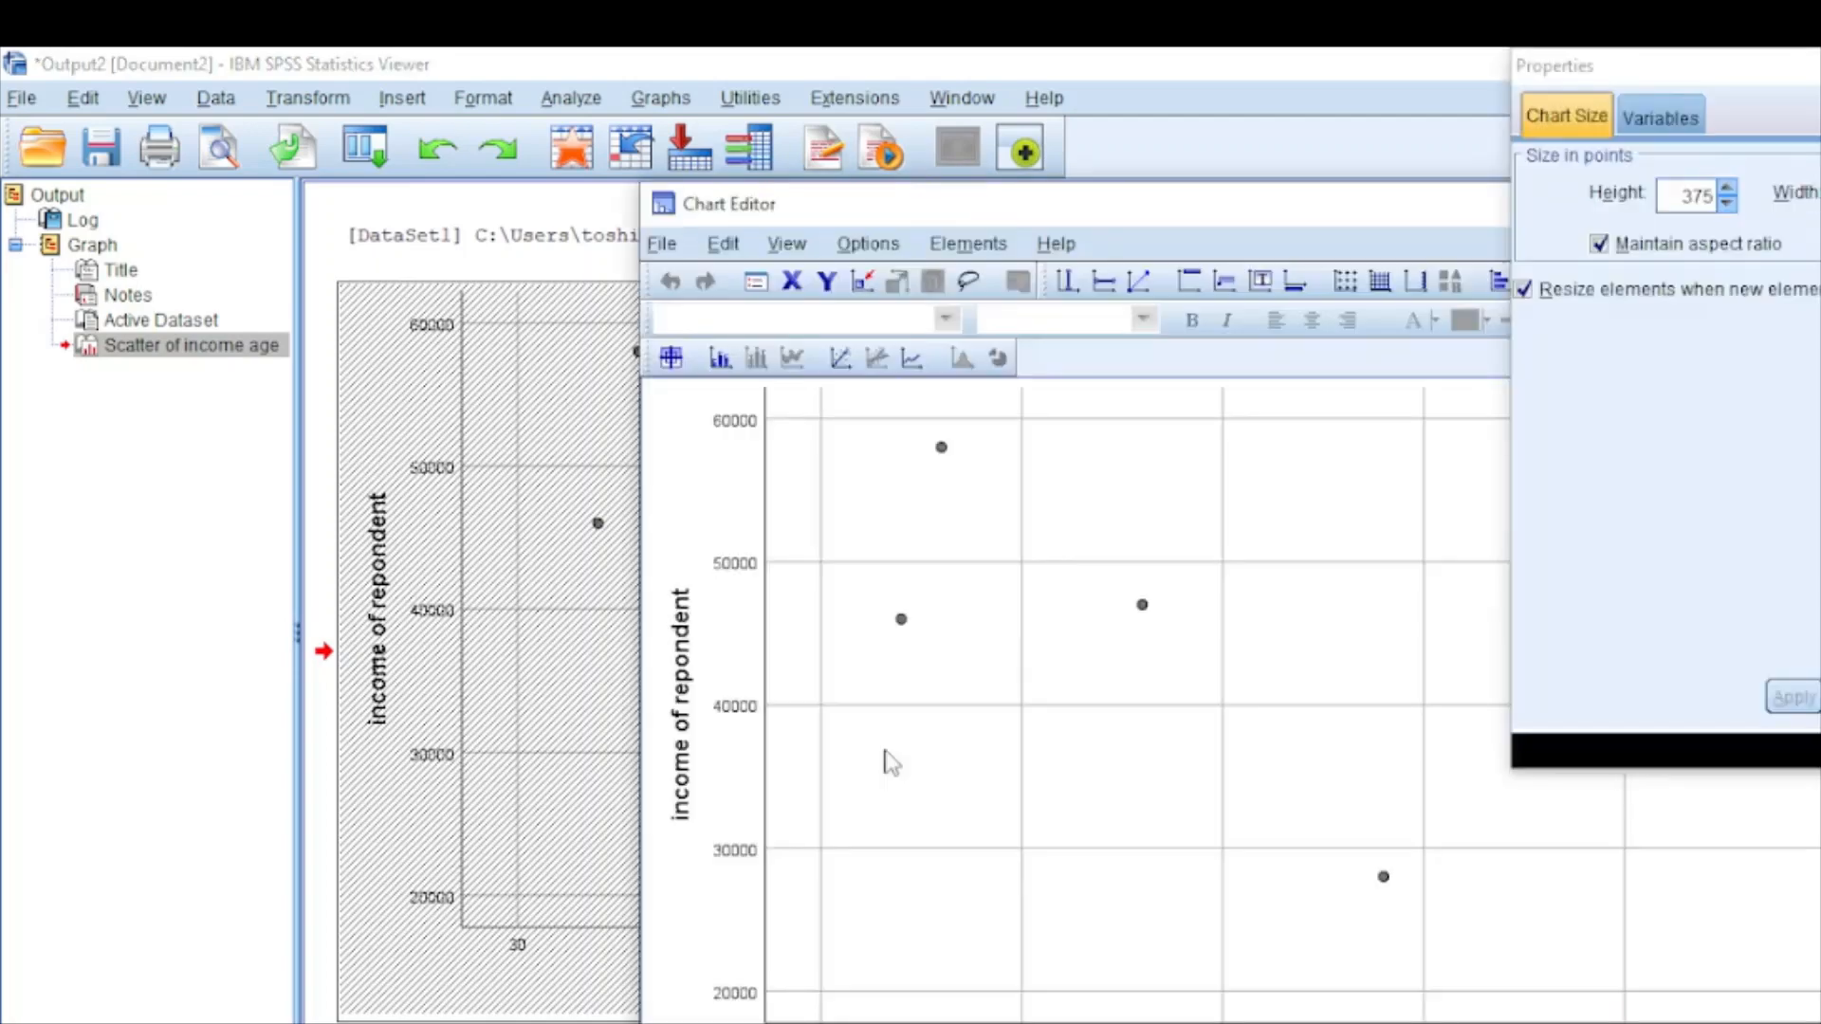
Step: Dismiss the chart size Properties window in the Chart Editor
left_click(1669, 116)
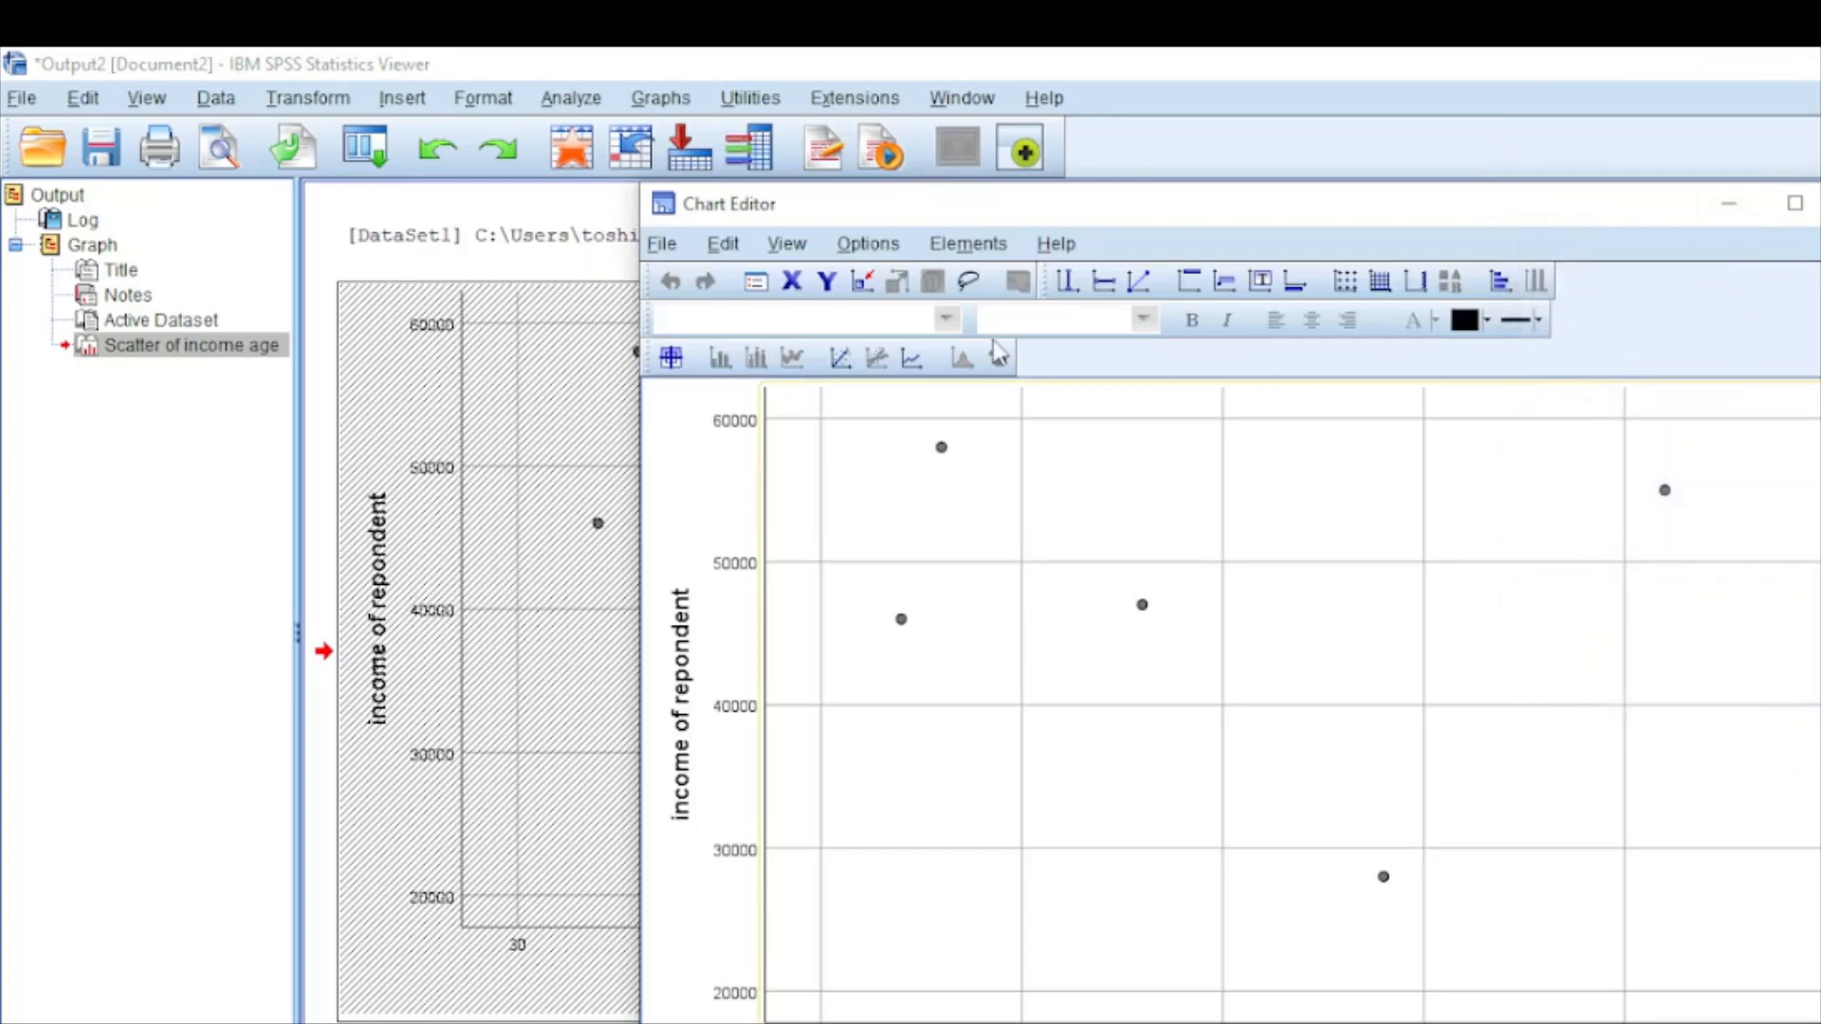
mouse_move(968, 179)
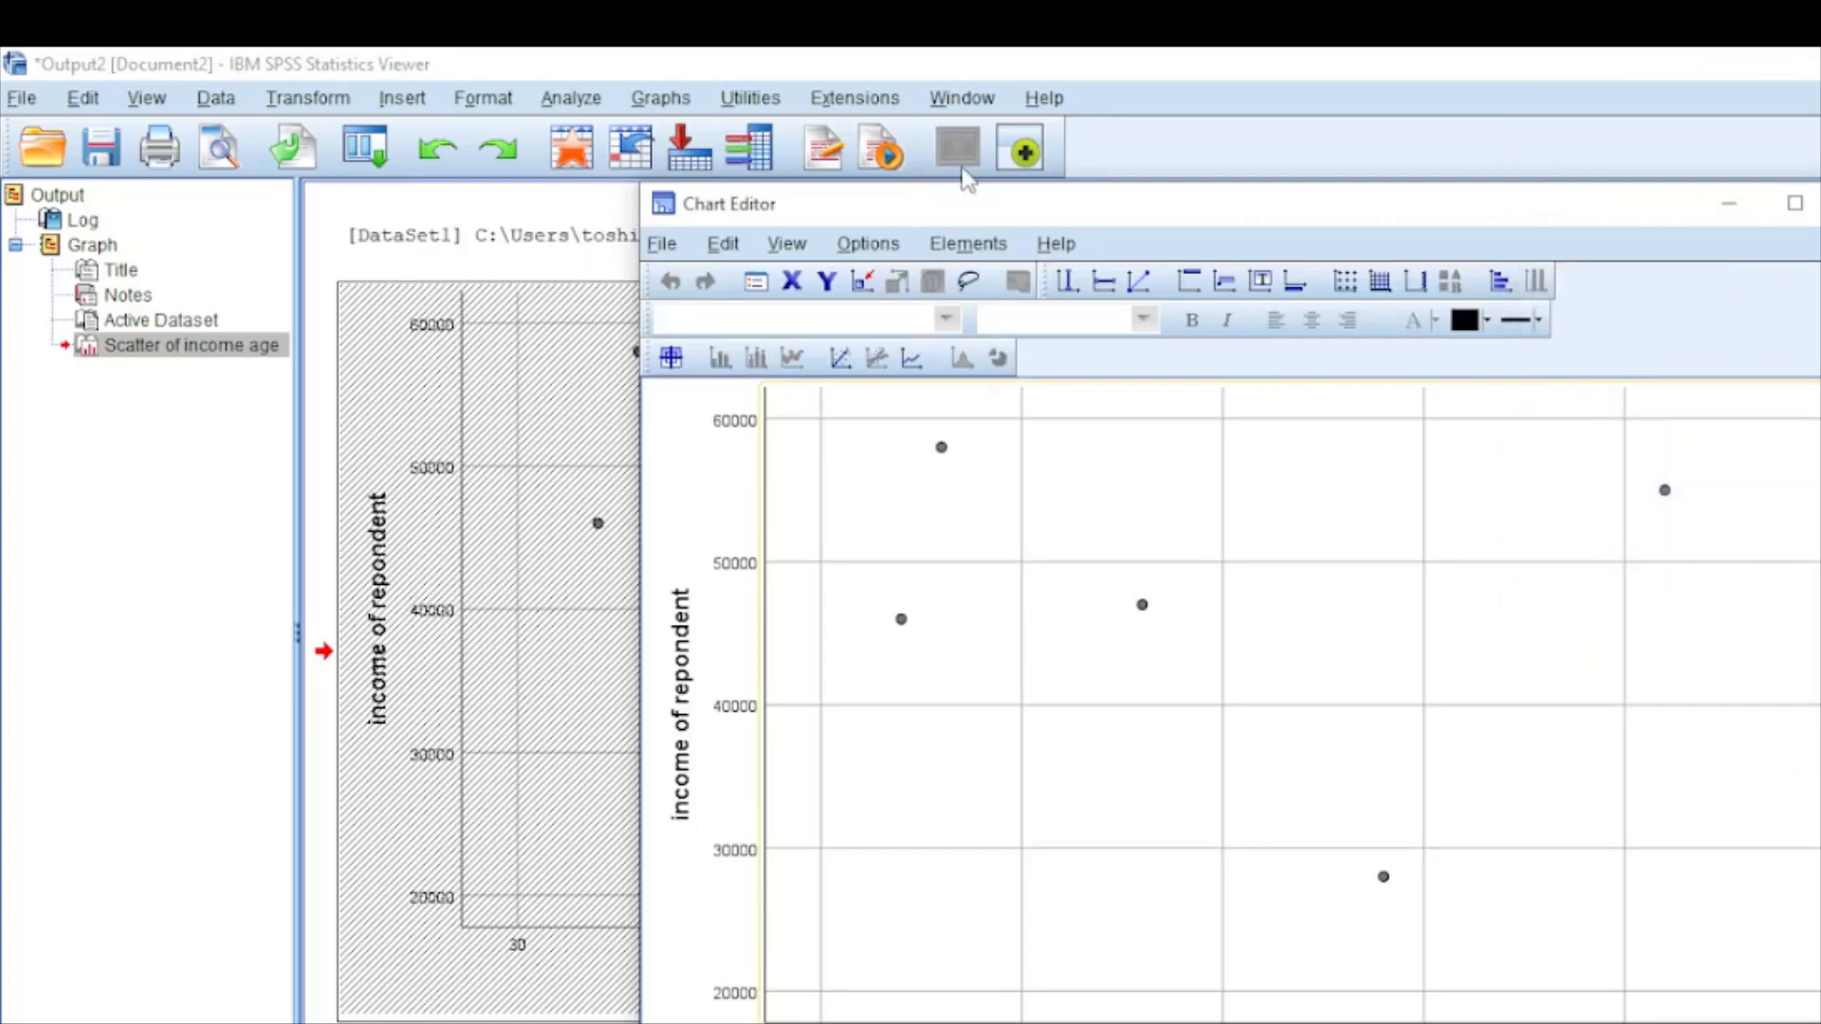
mouse_move(865, 258)
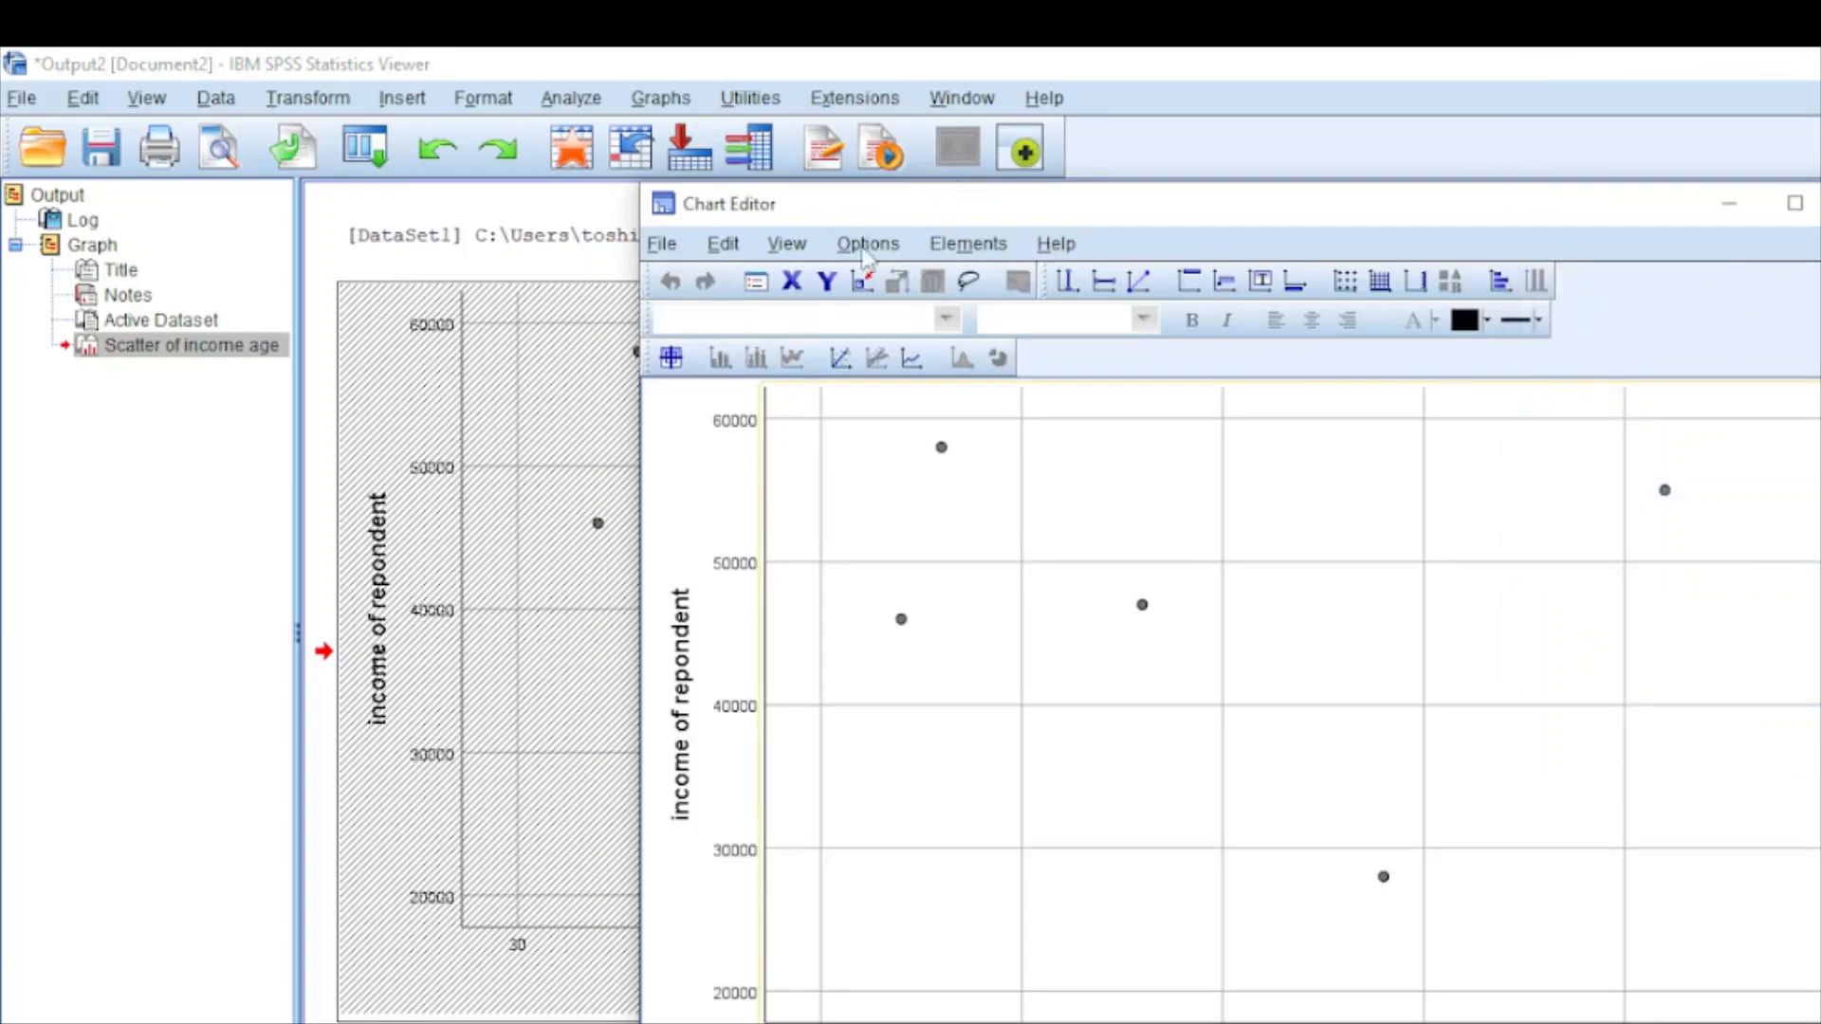
mouse_move(970, 250)
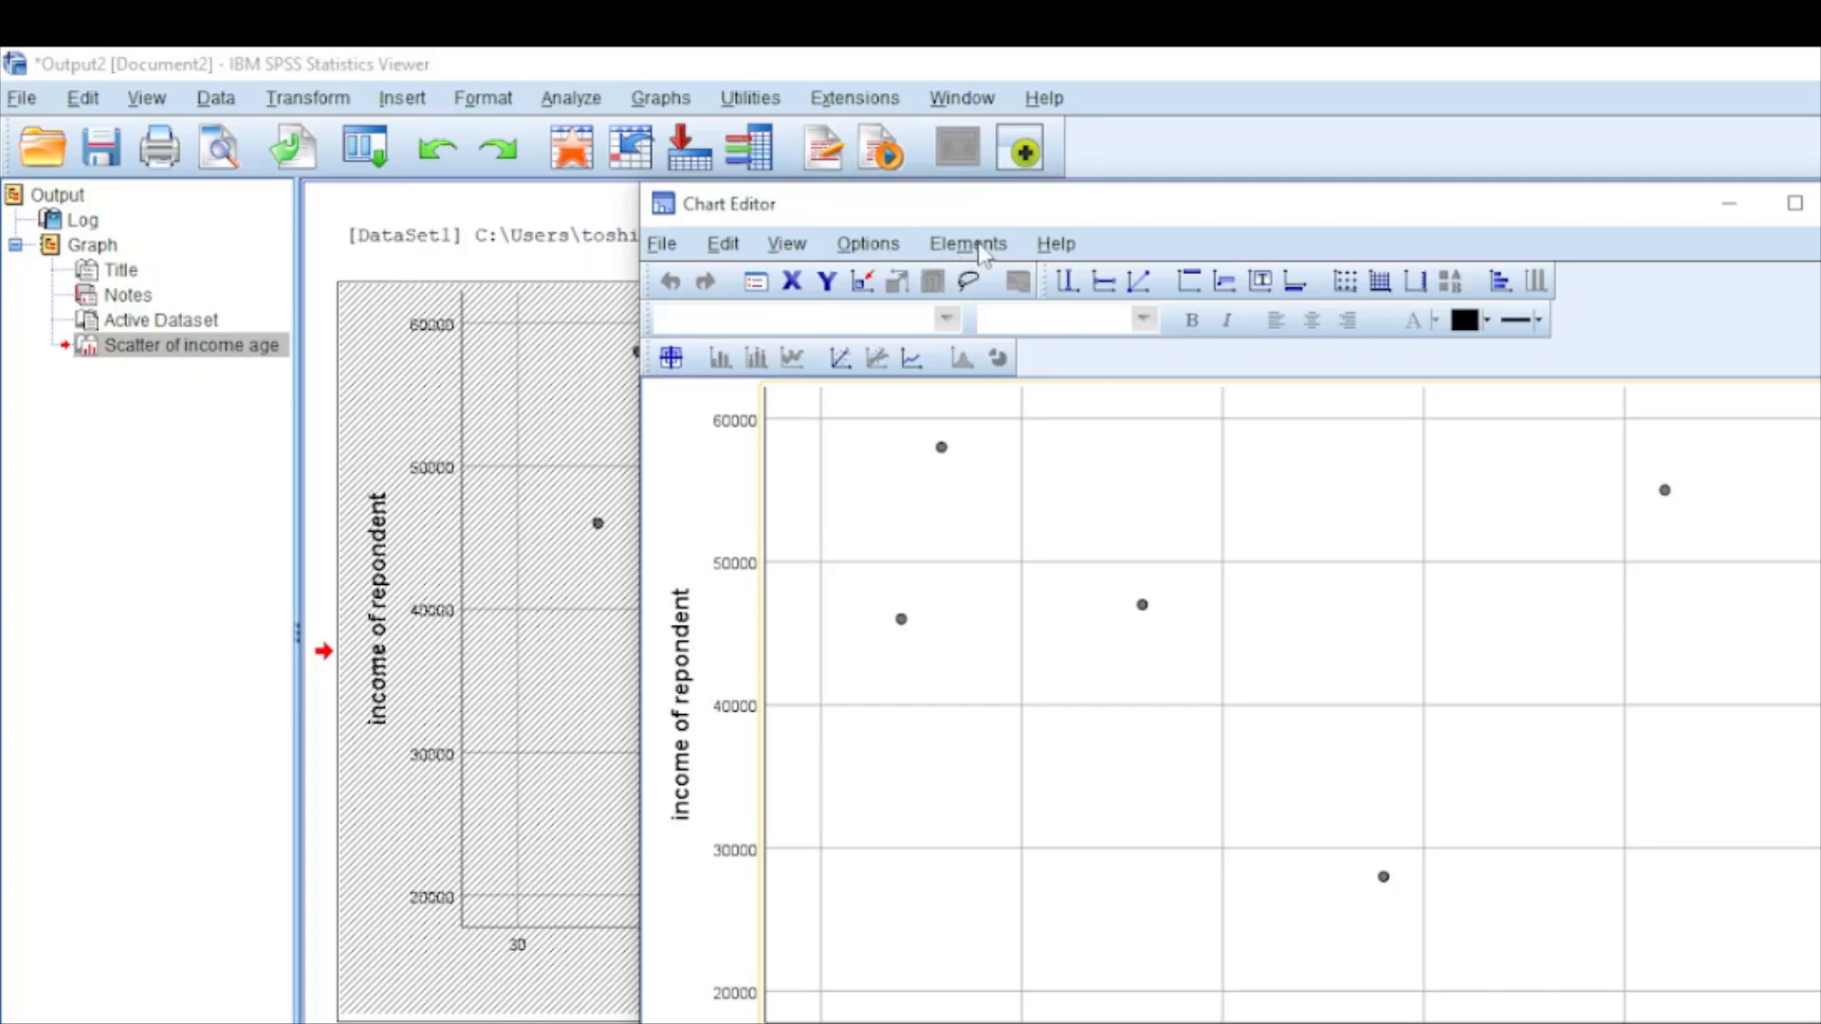
Step: Add a Fit Line at Total with Linear fit method to the scatterplot
left_click(968, 243)
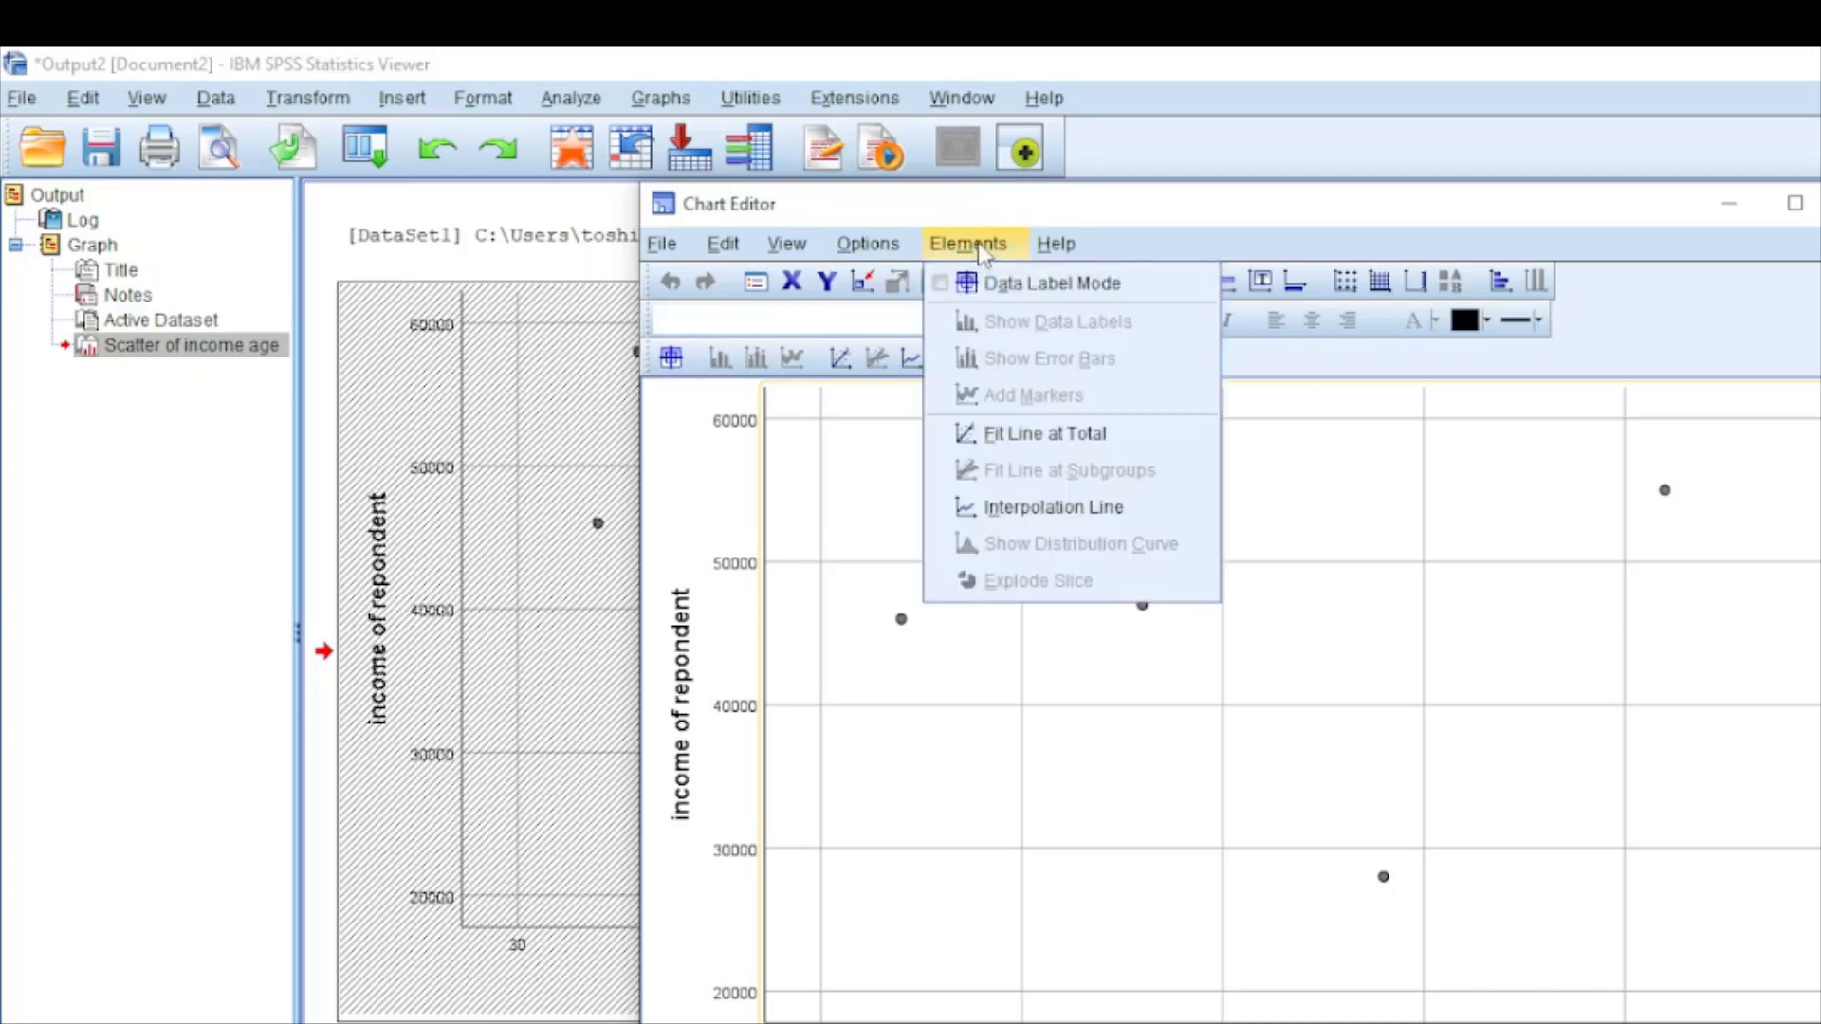
mouse_move(1044, 432)
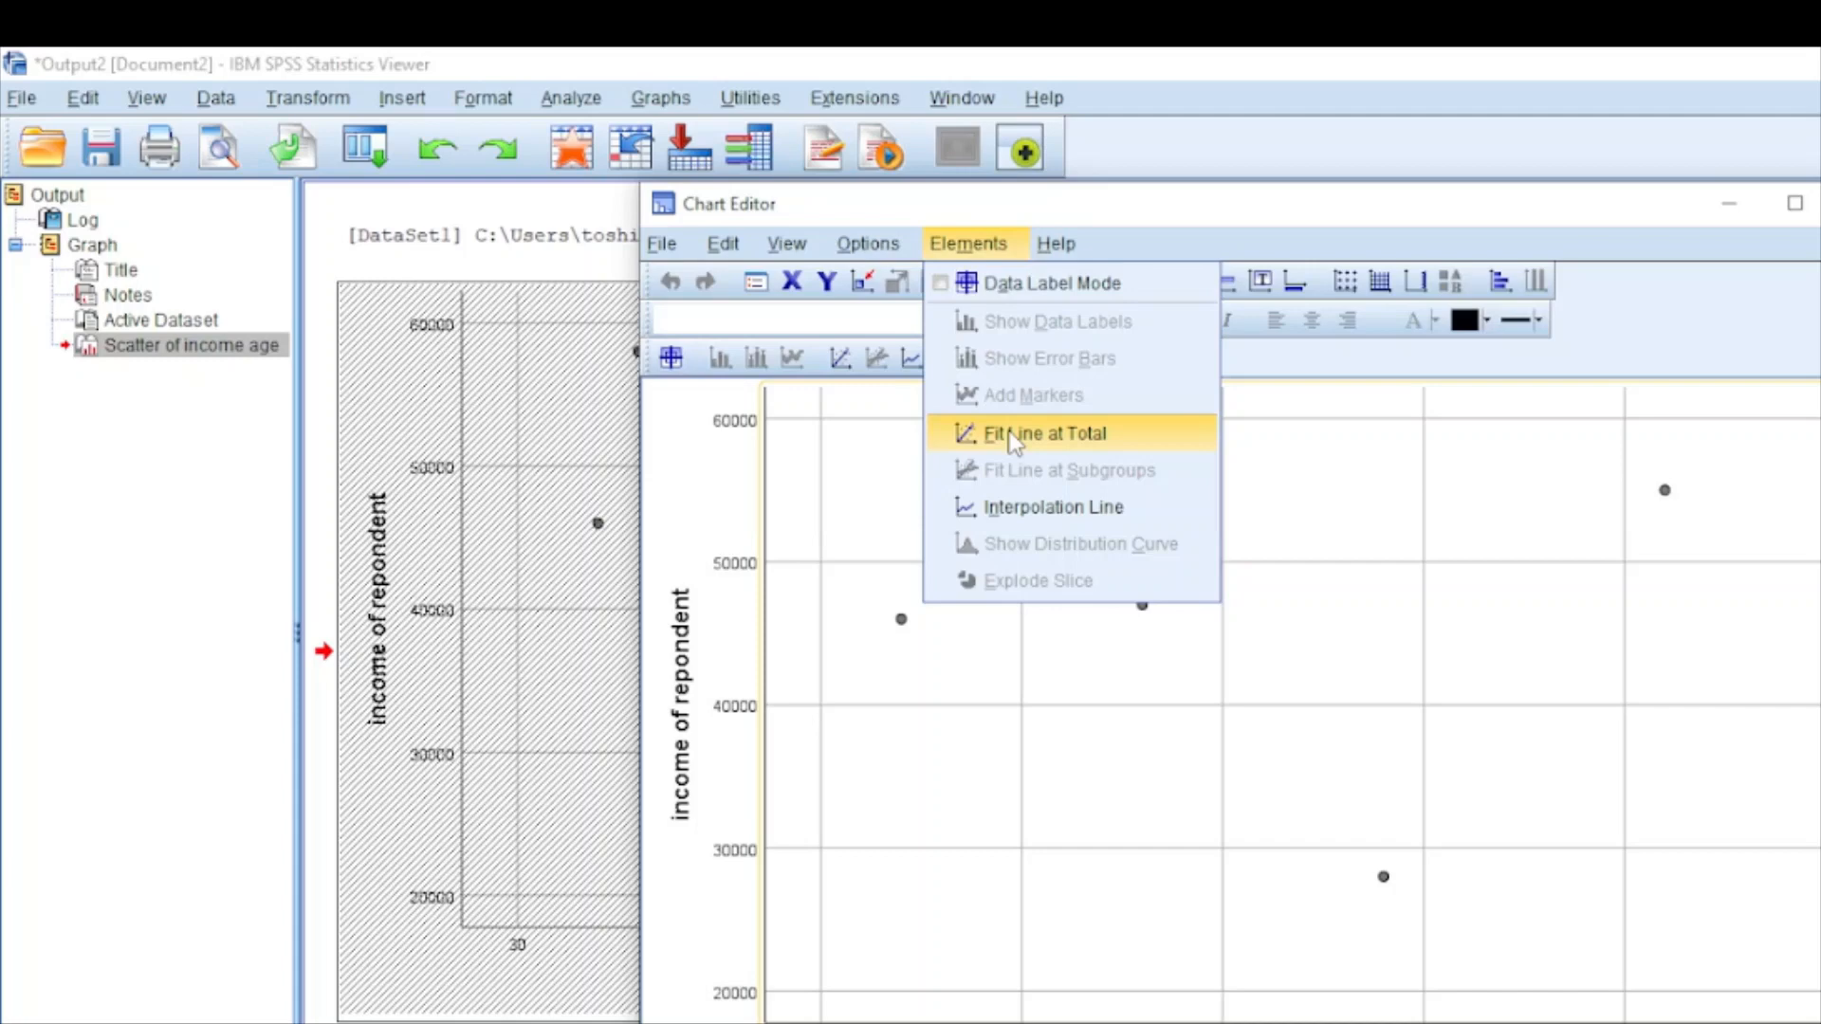
left_click(1044, 432)
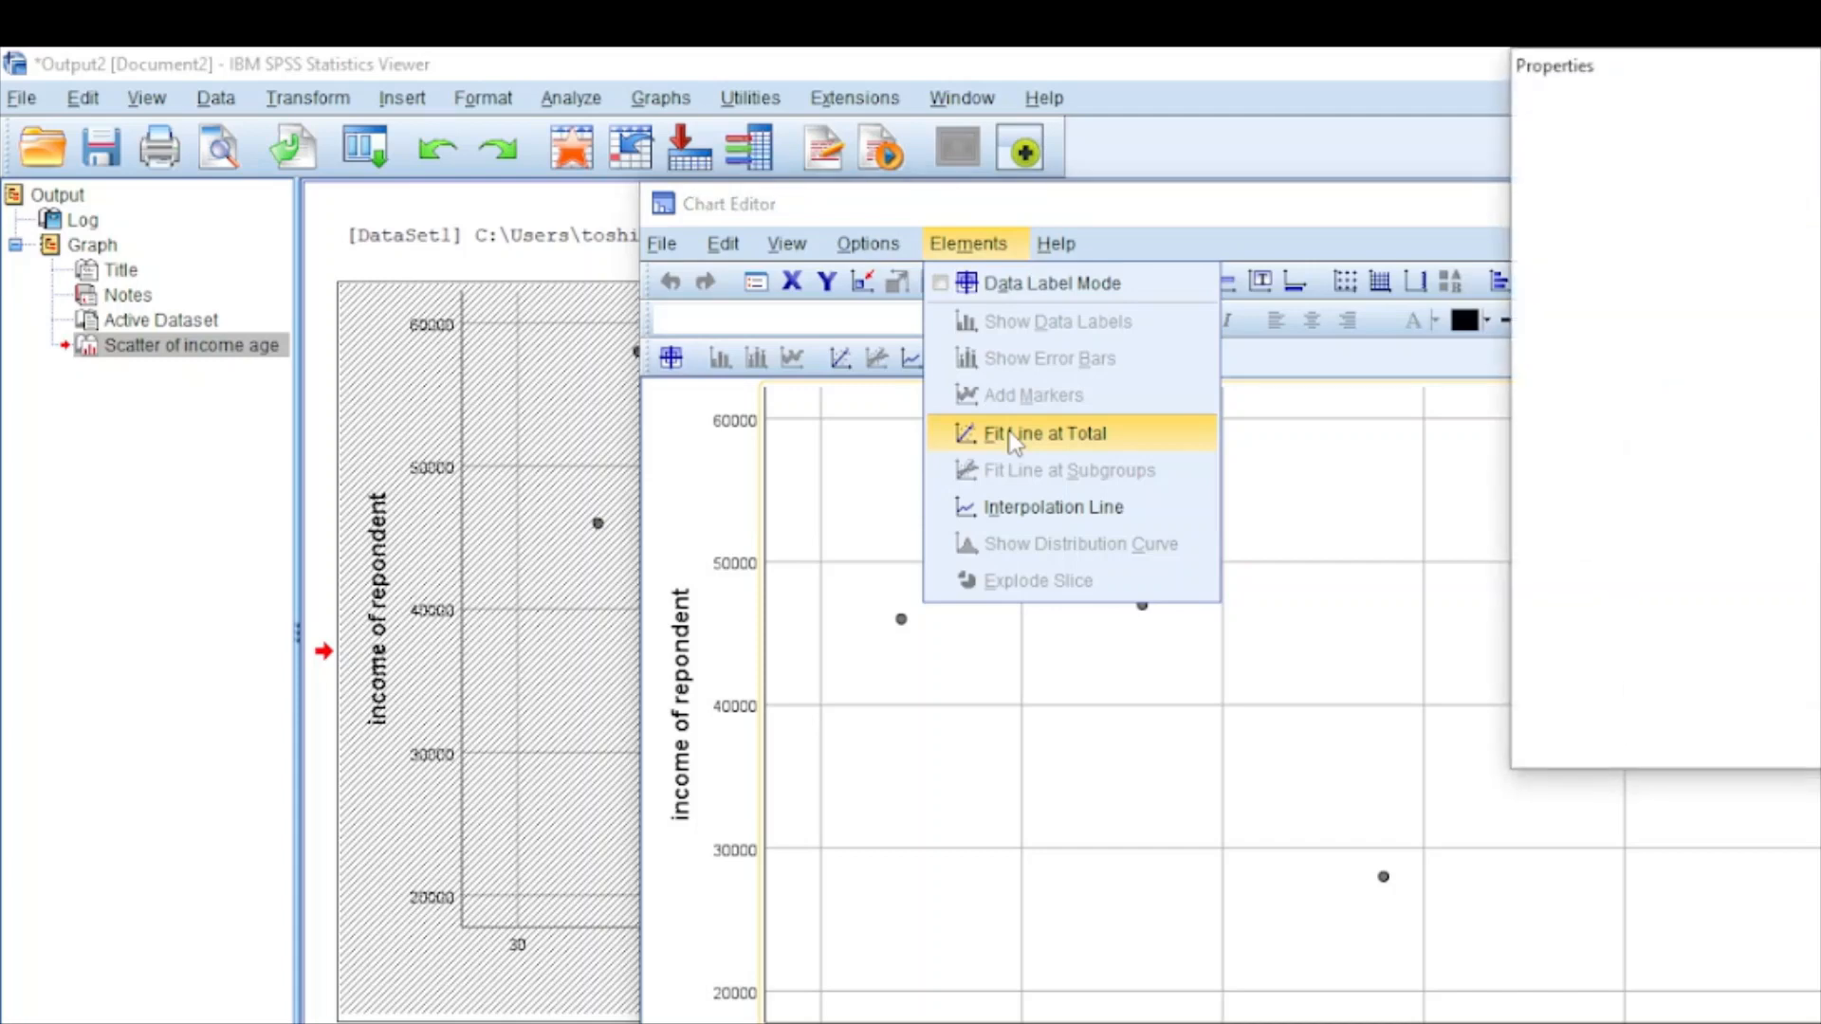
left_click(1043, 433)
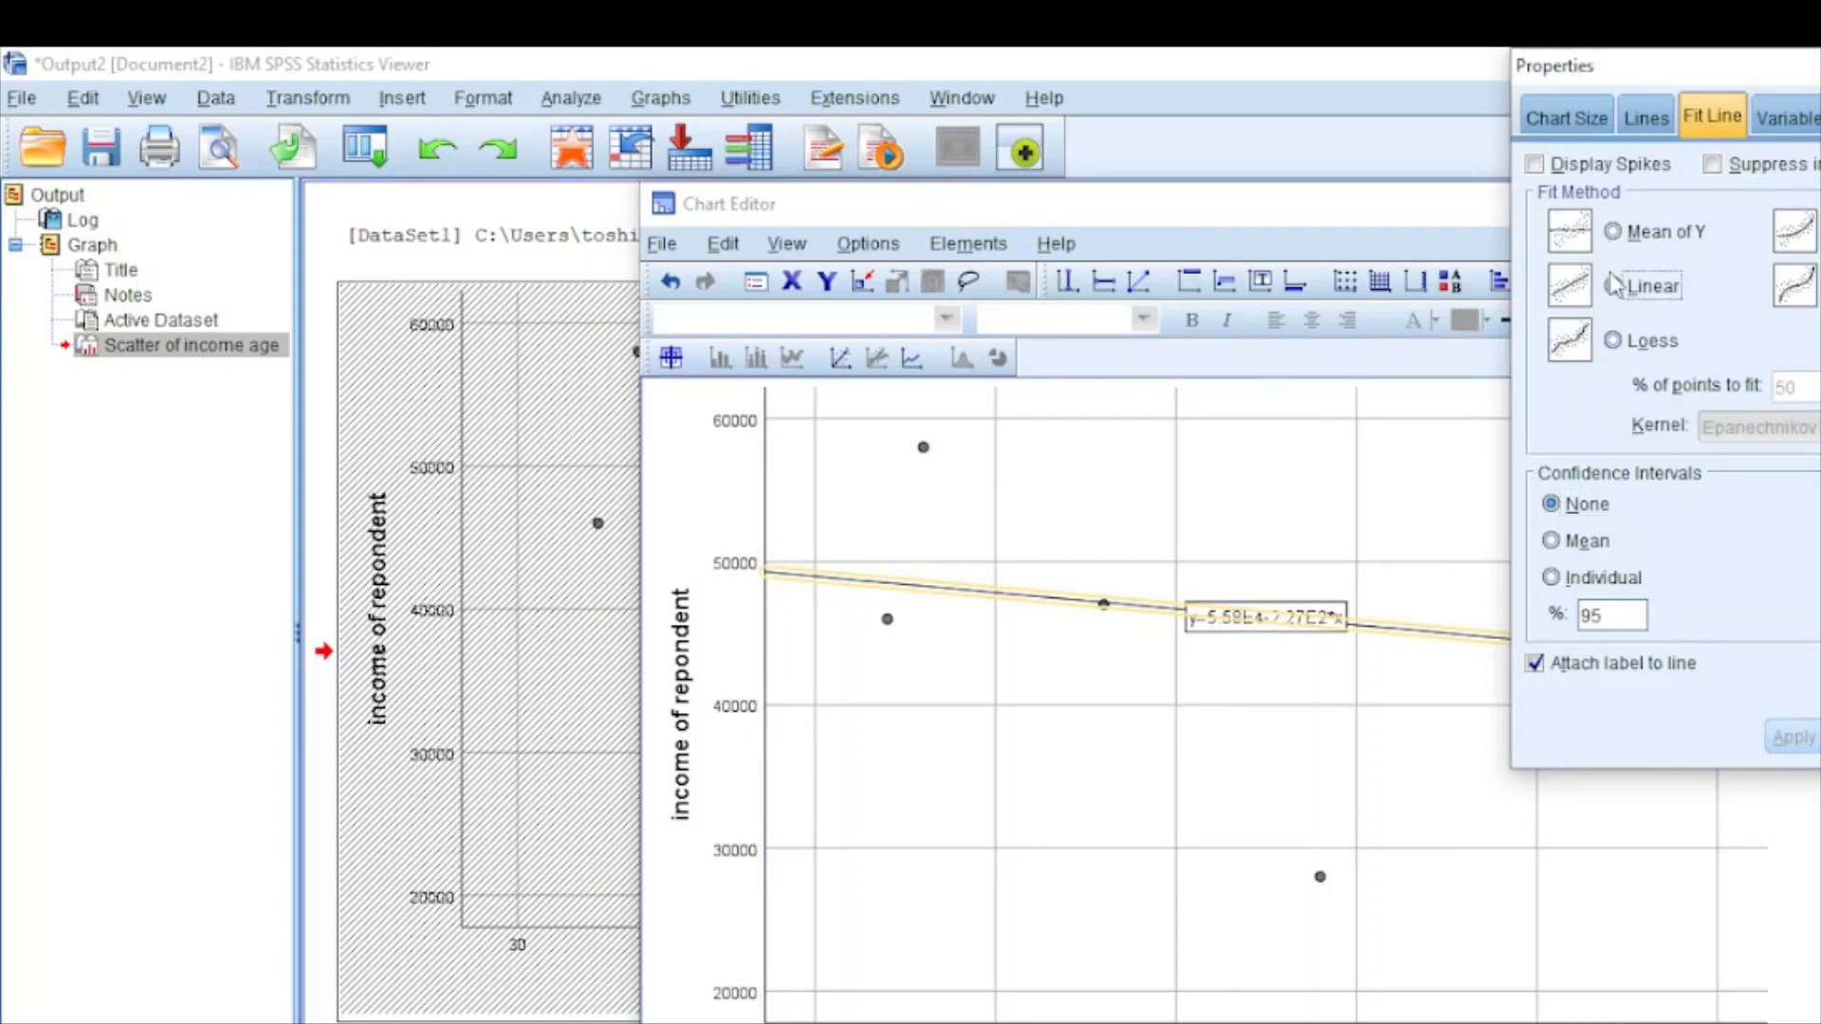
left_click(1613, 287)
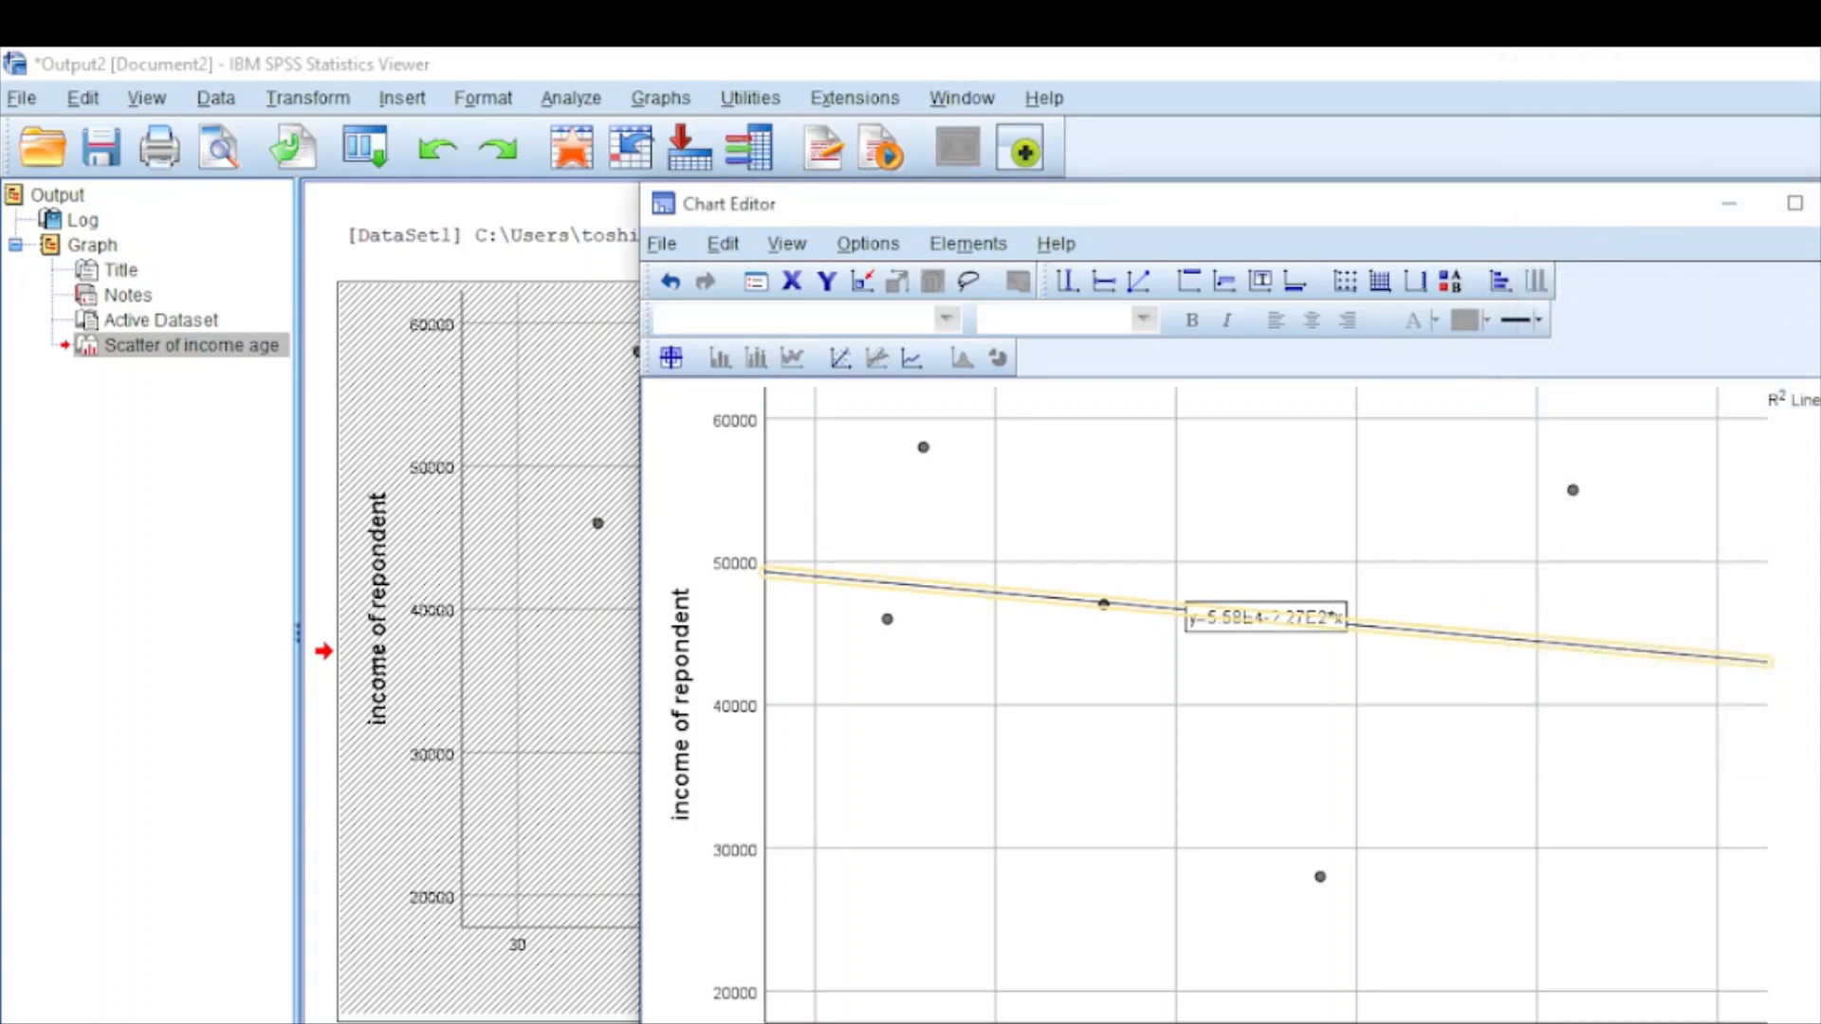
mouse_move(1637, 582)
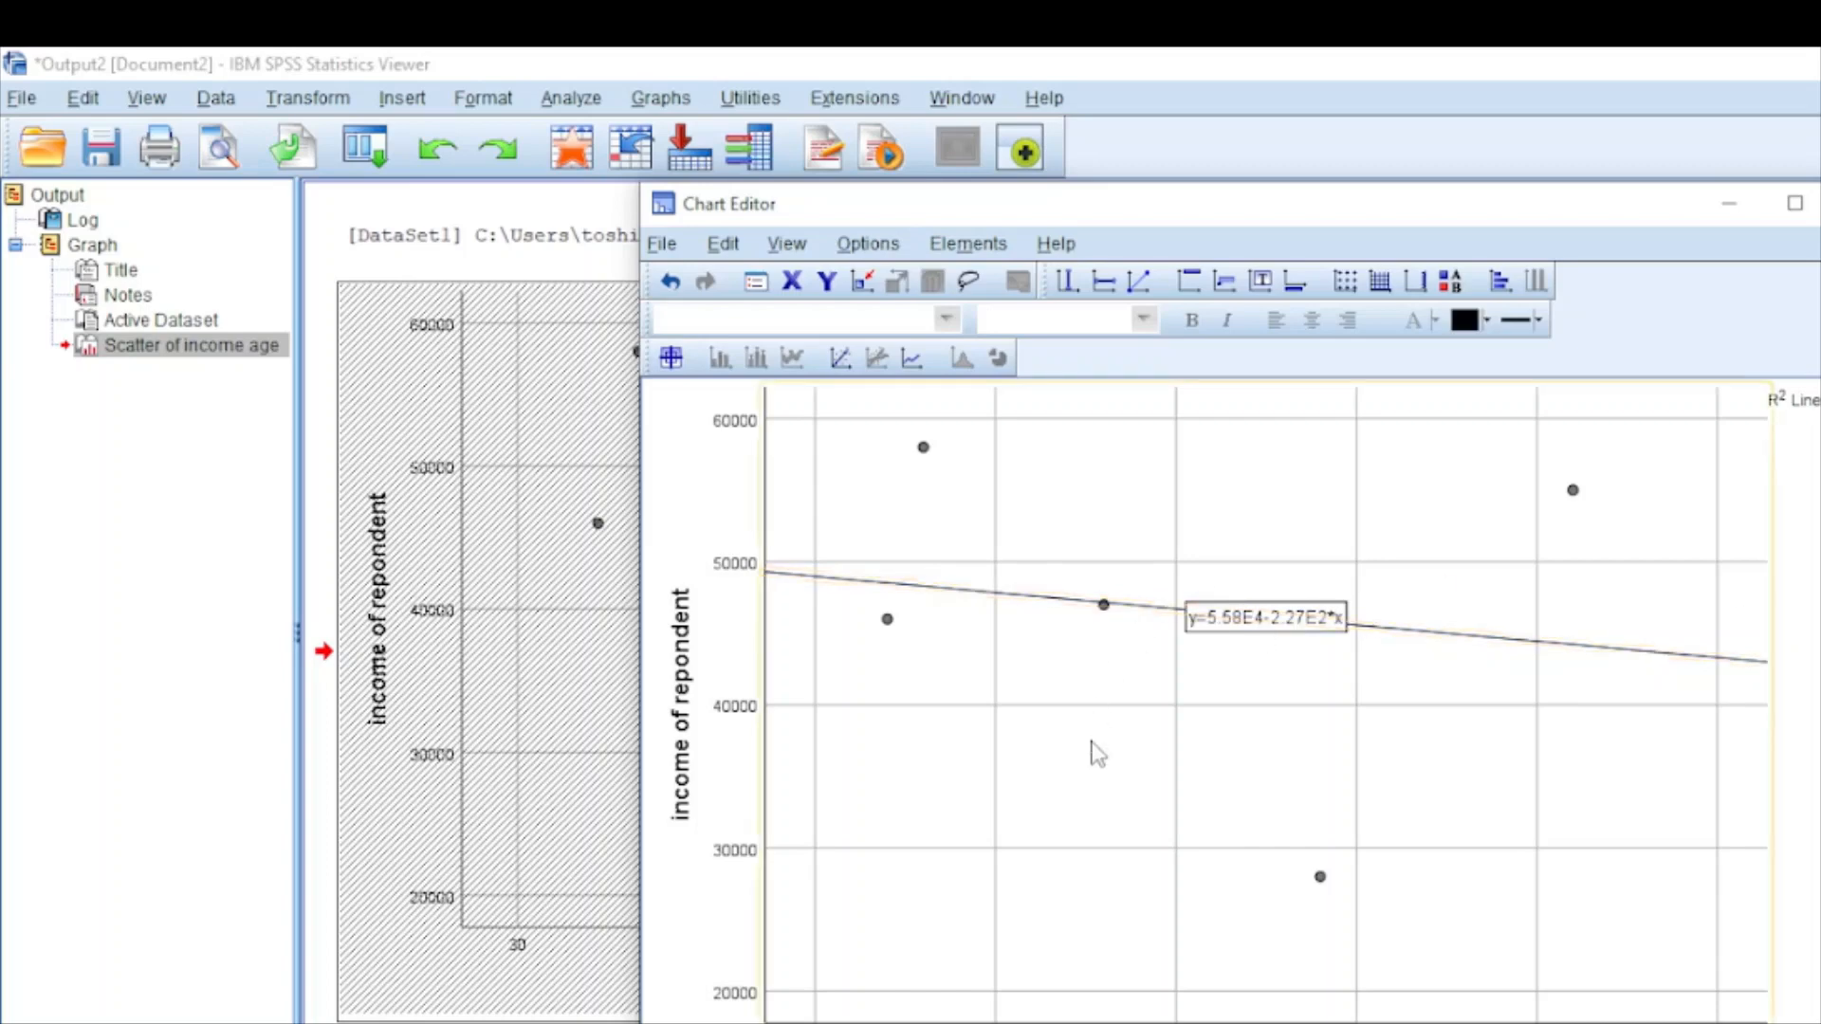
mouse_move(909, 609)
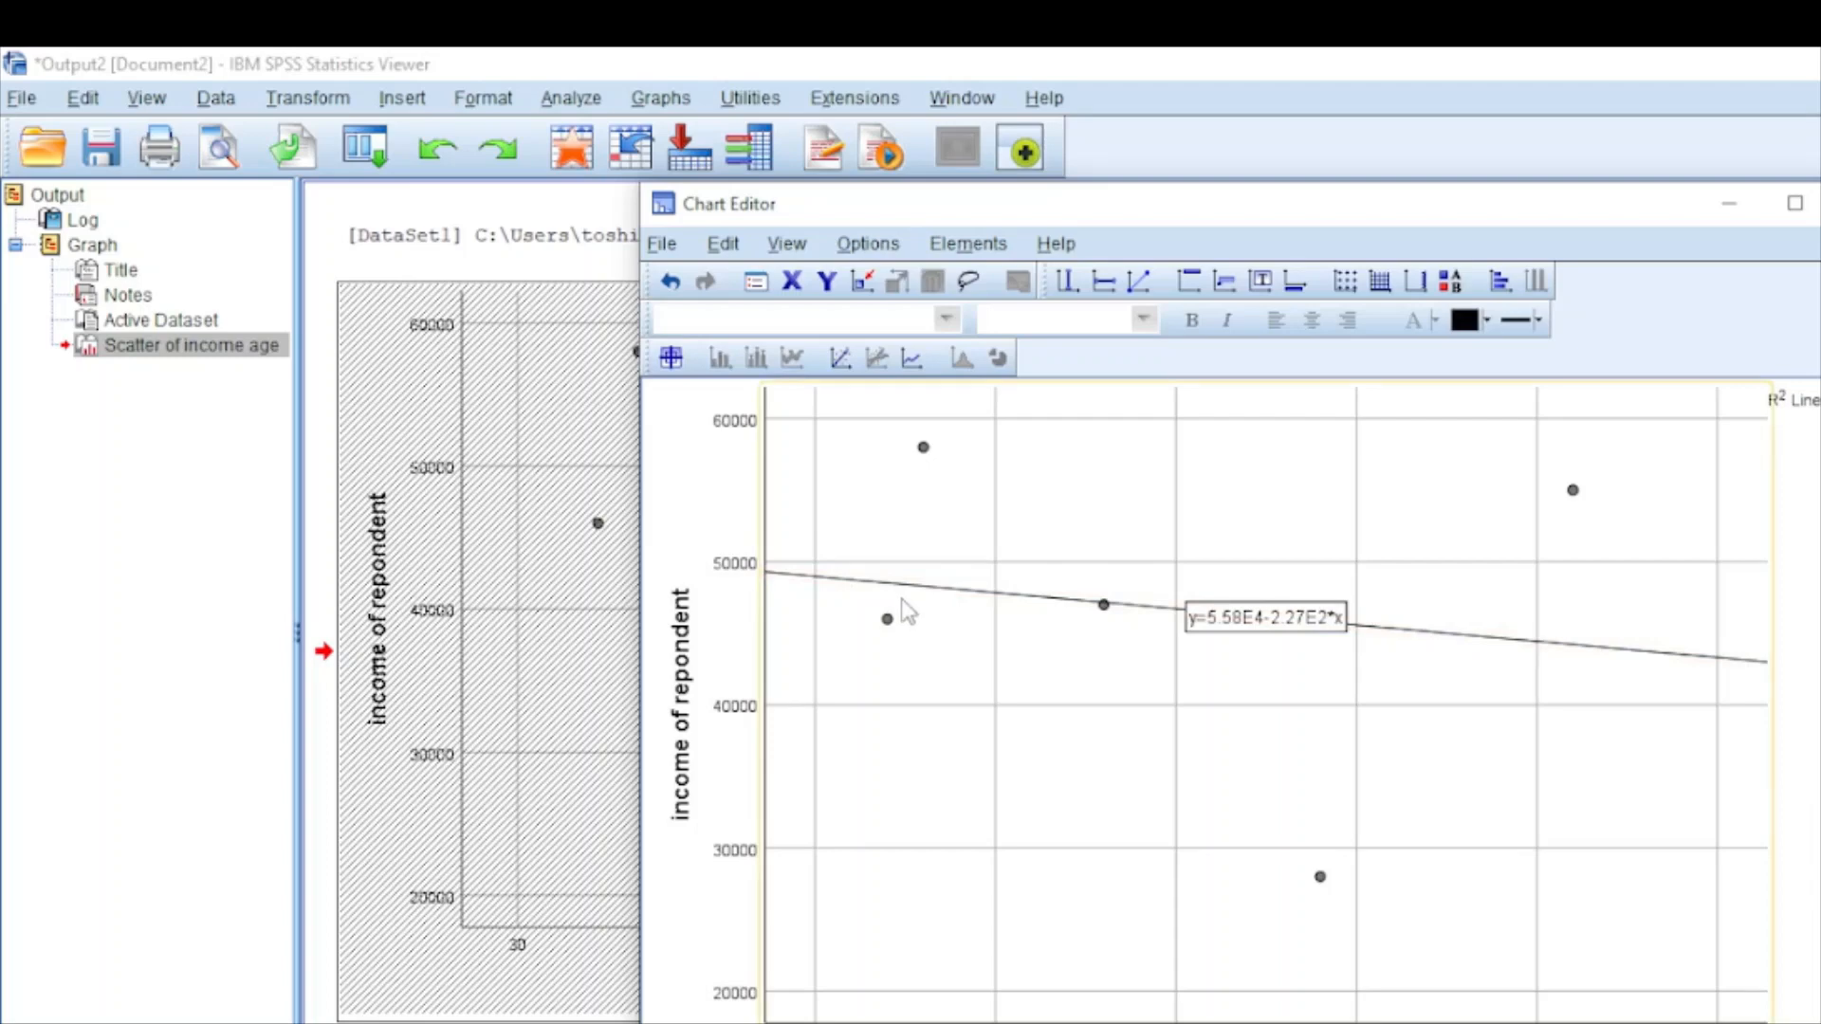
mouse_move(894, 609)
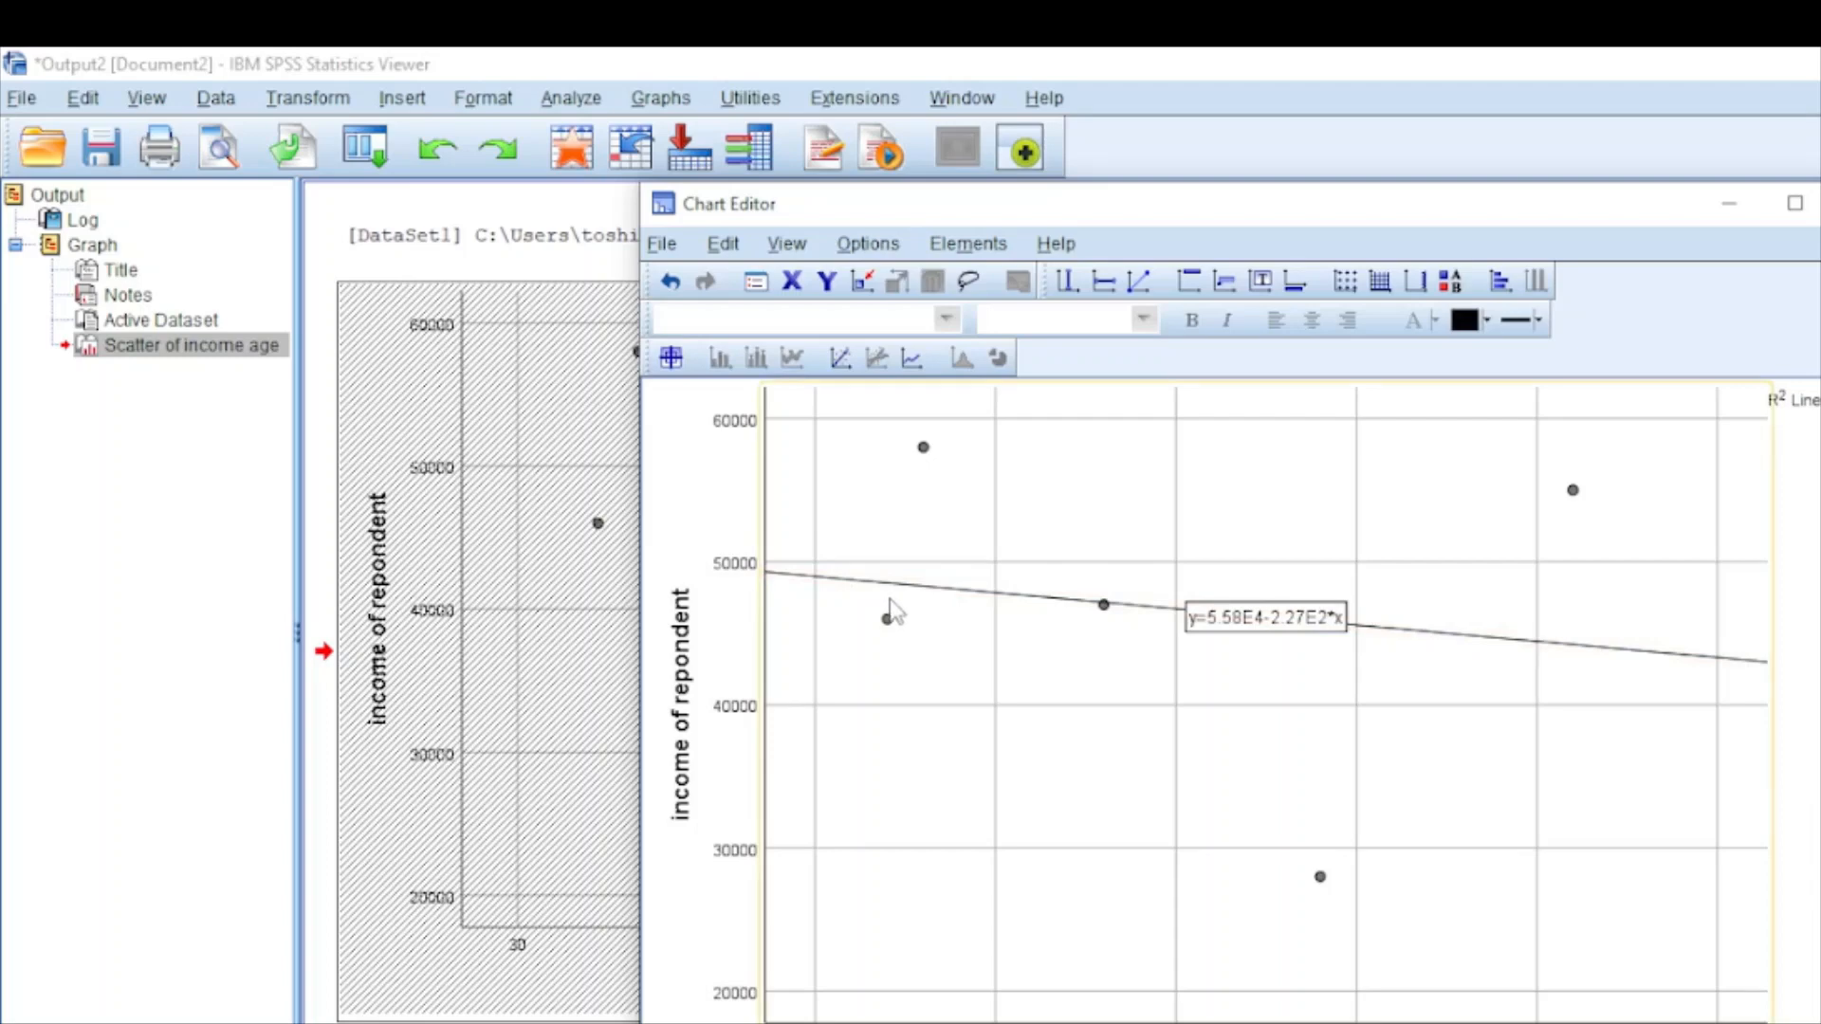
mouse_move(914, 609)
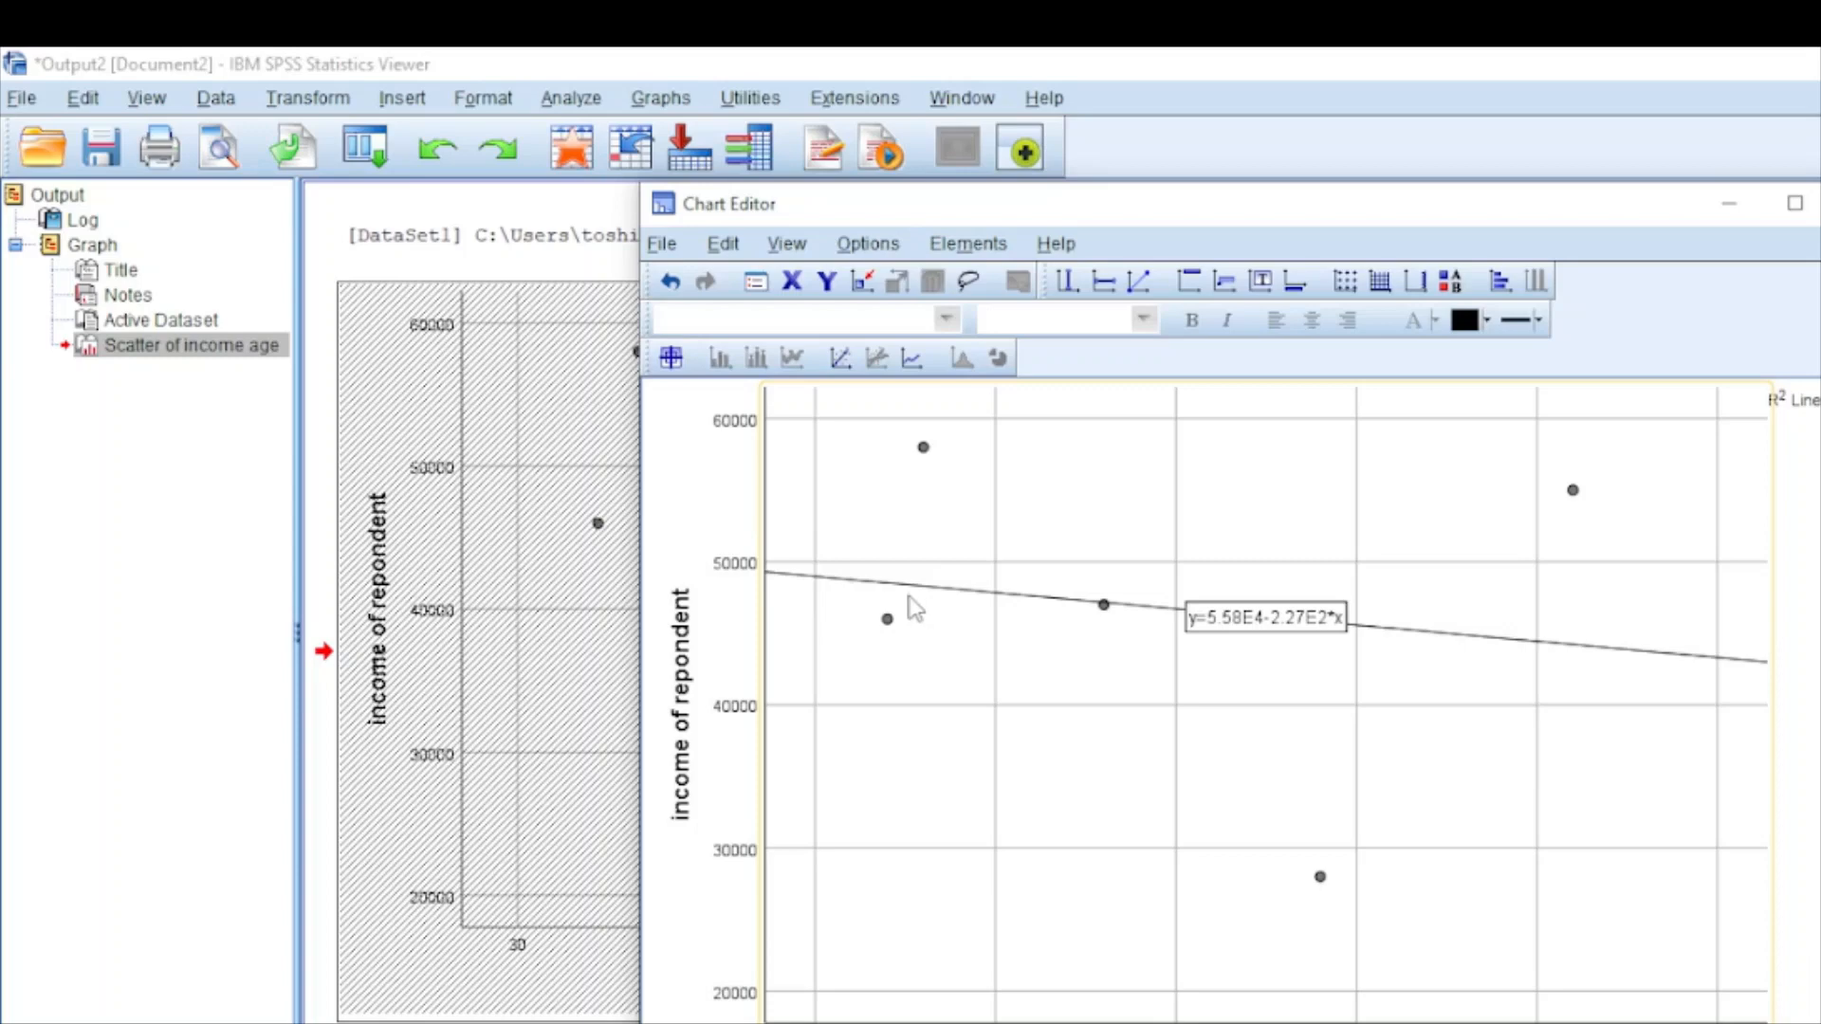
mouse_move(1000, 623)
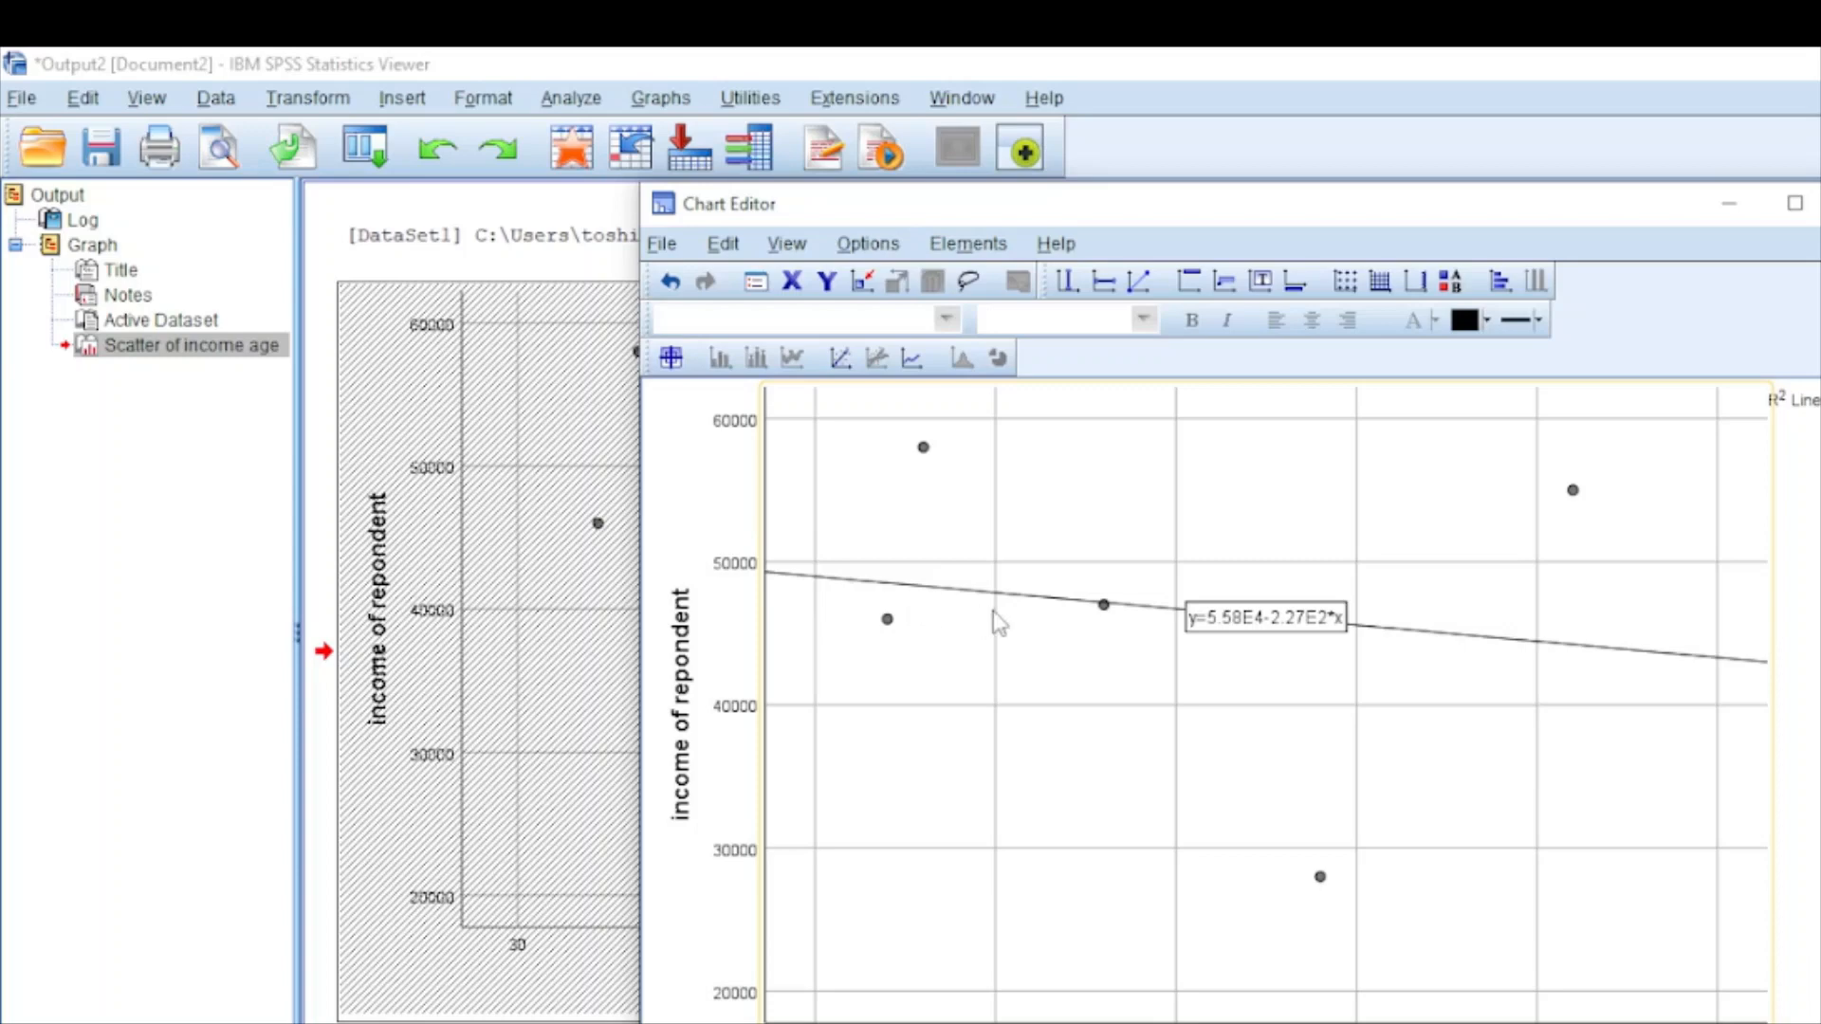
mouse_move(928, 594)
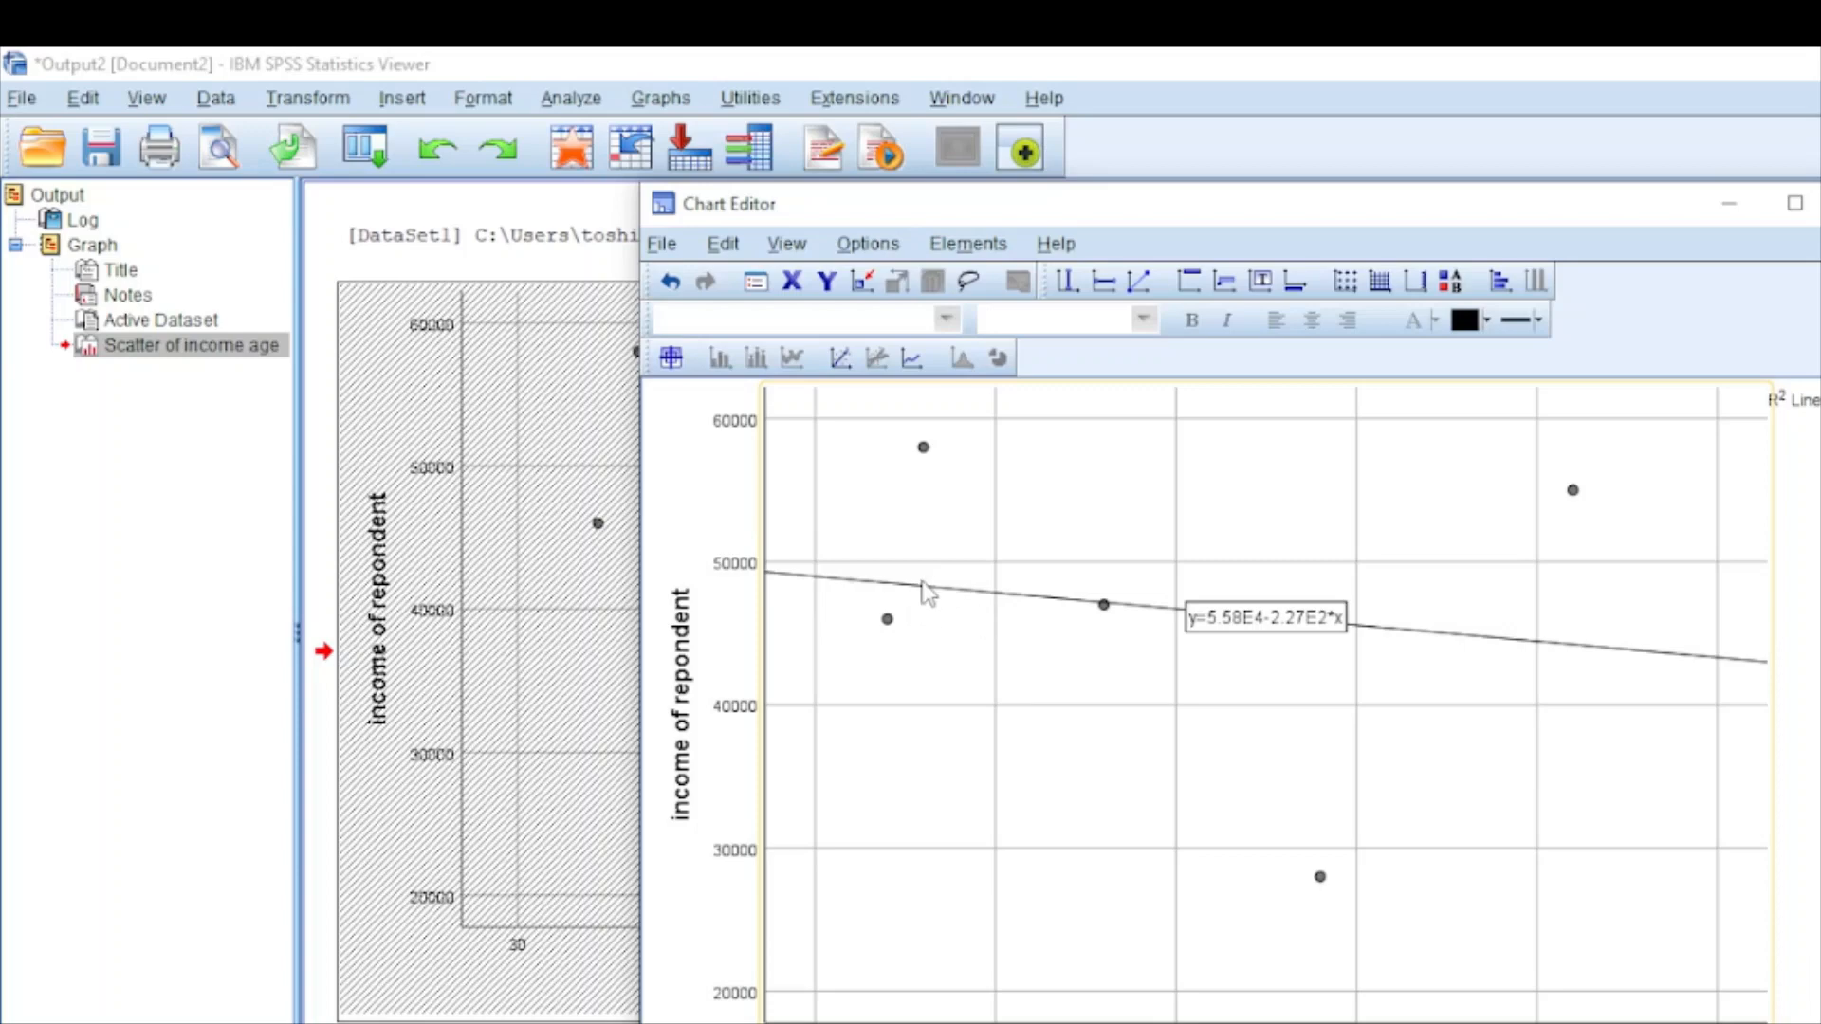
mouse_move(1161, 711)
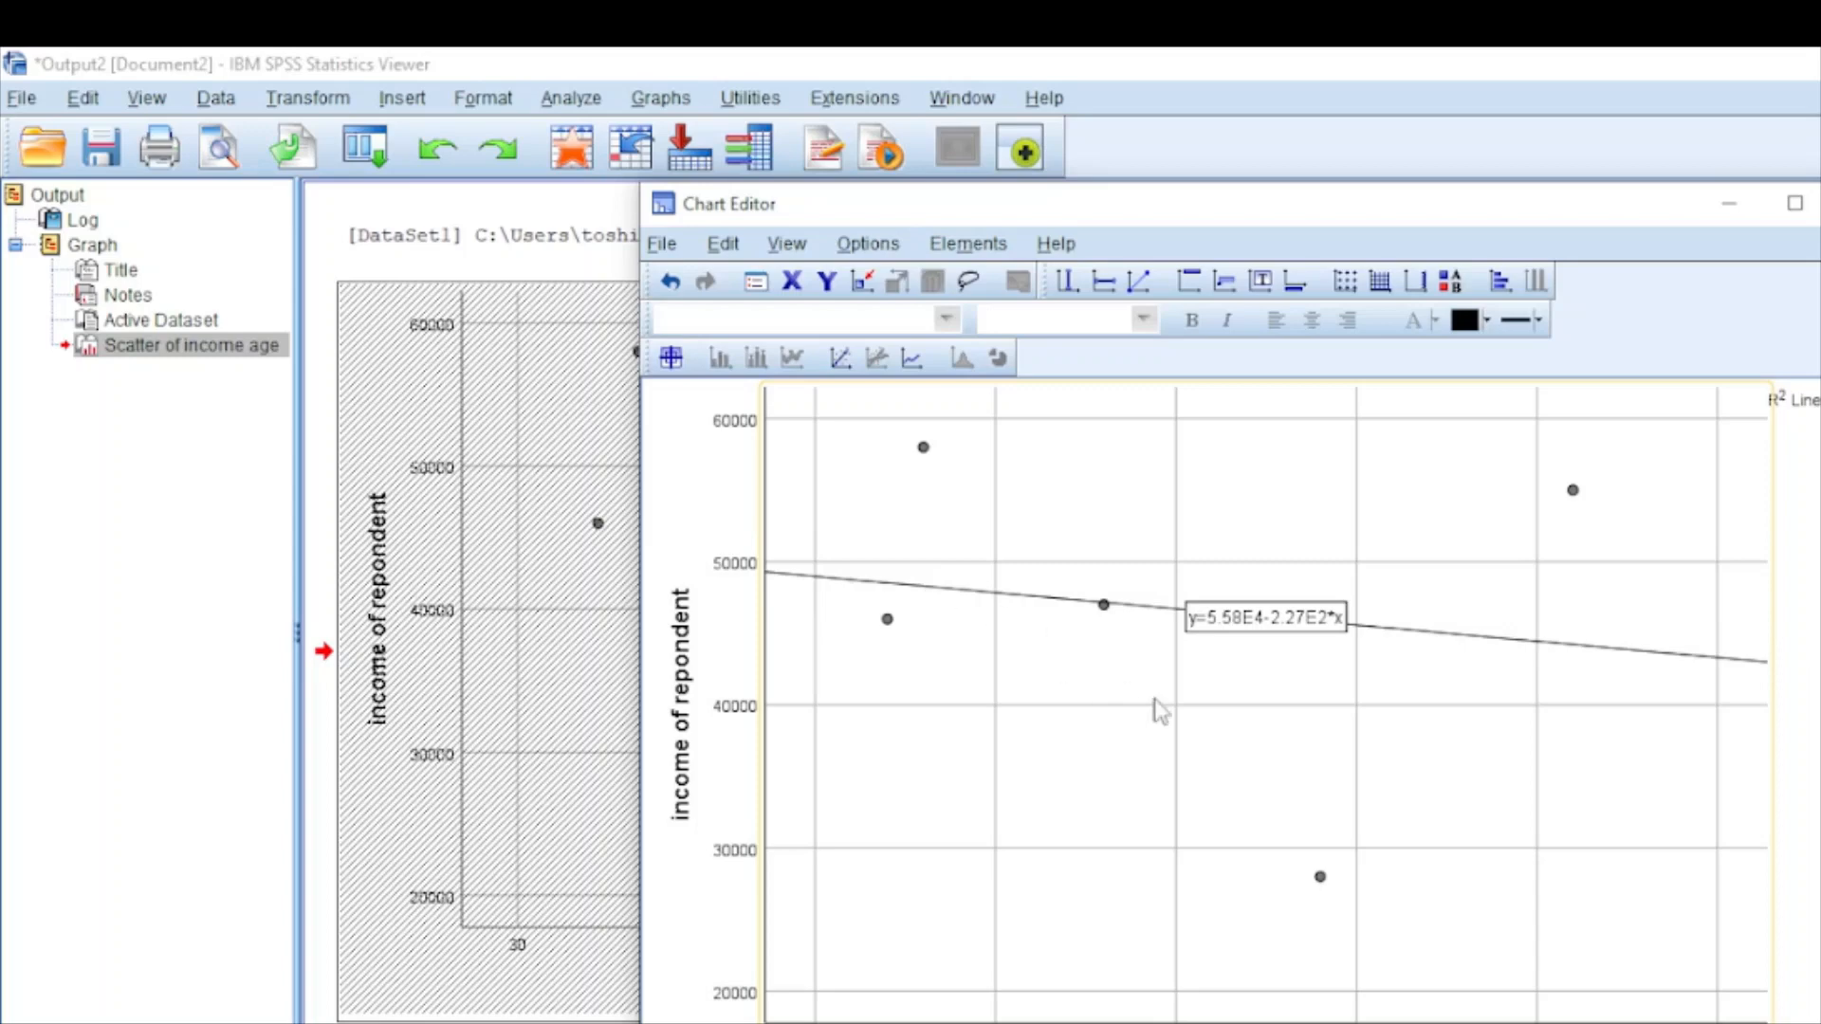
mouse_move(1569, 939)
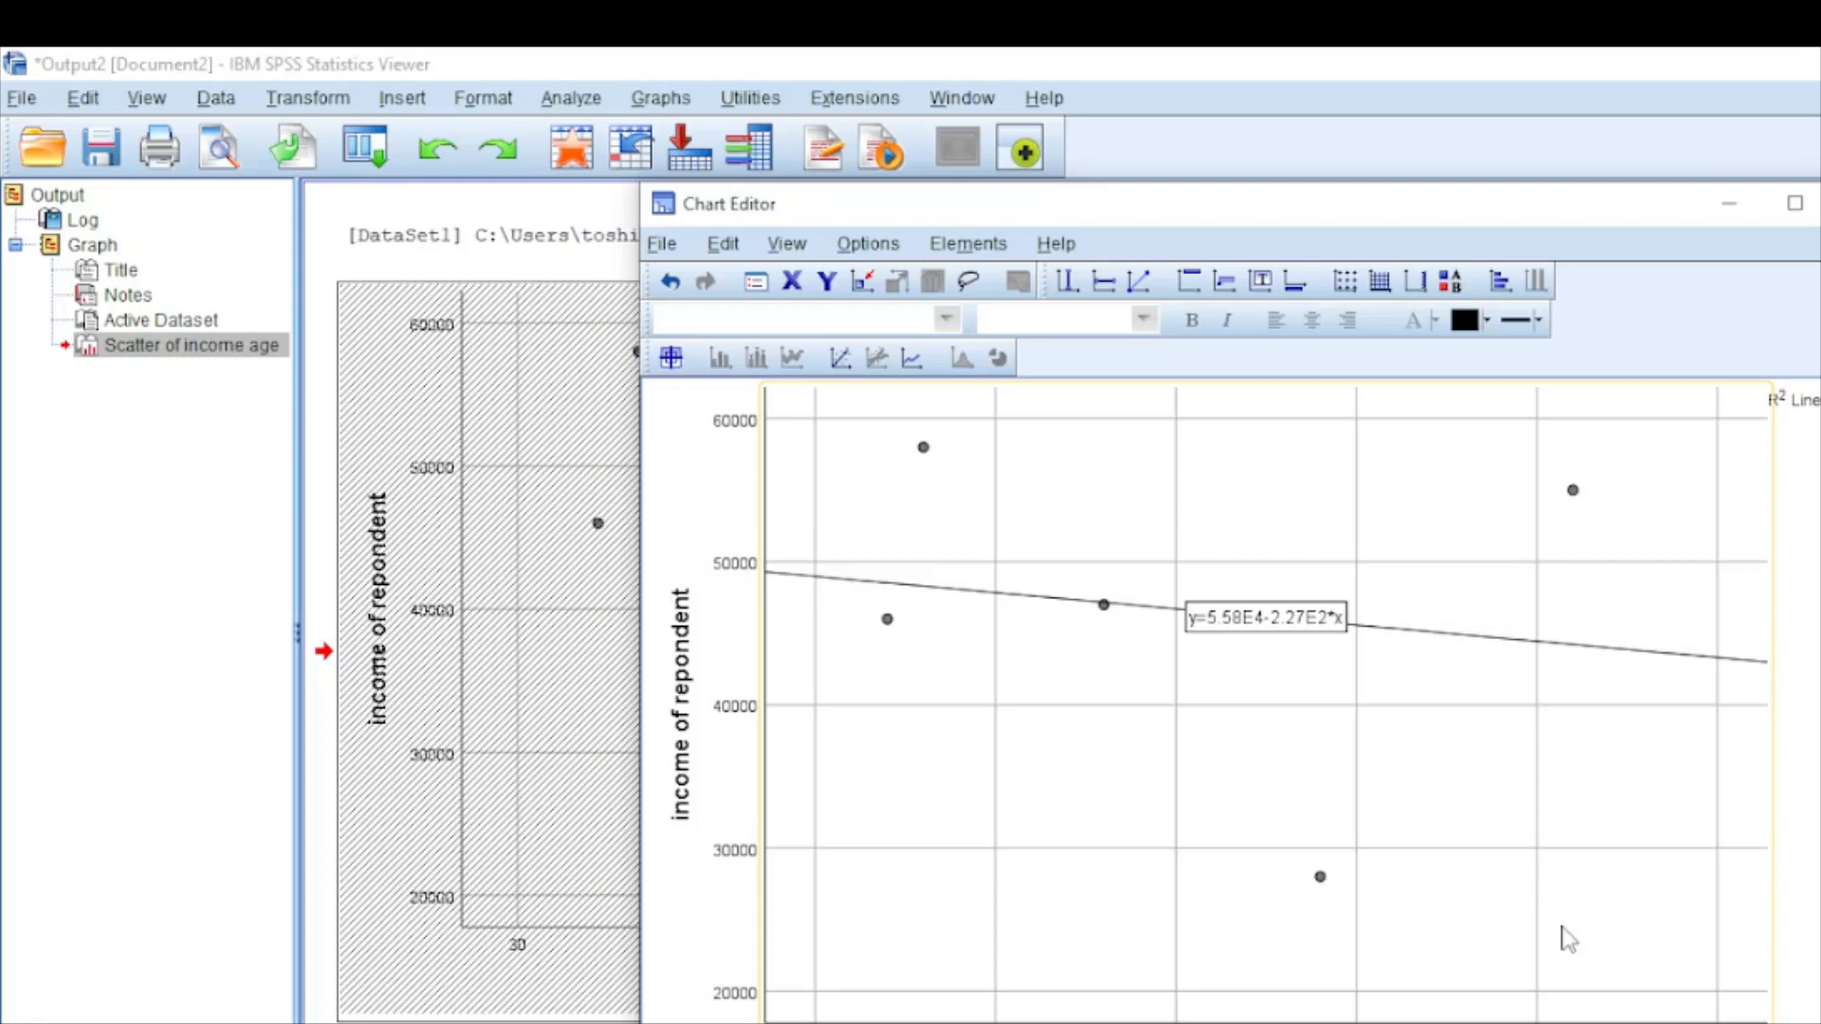
mouse_move(1740, 567)
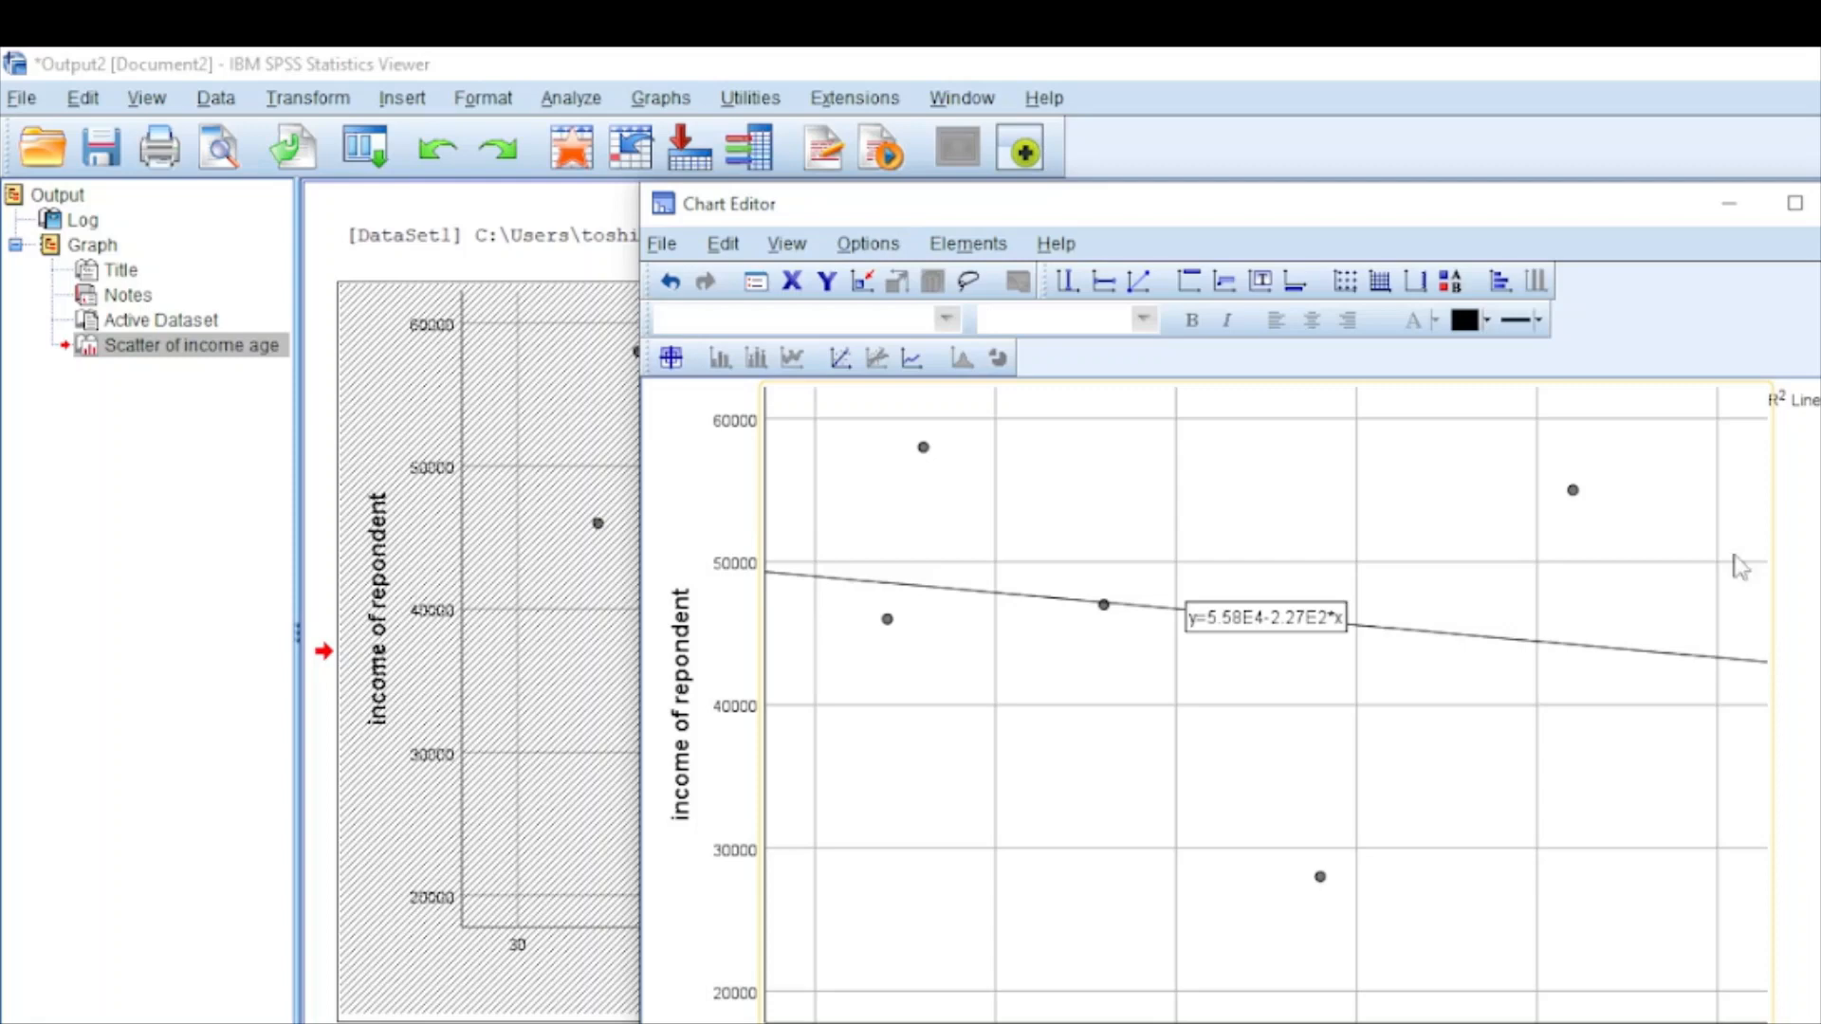
mouse_move(1783, 421)
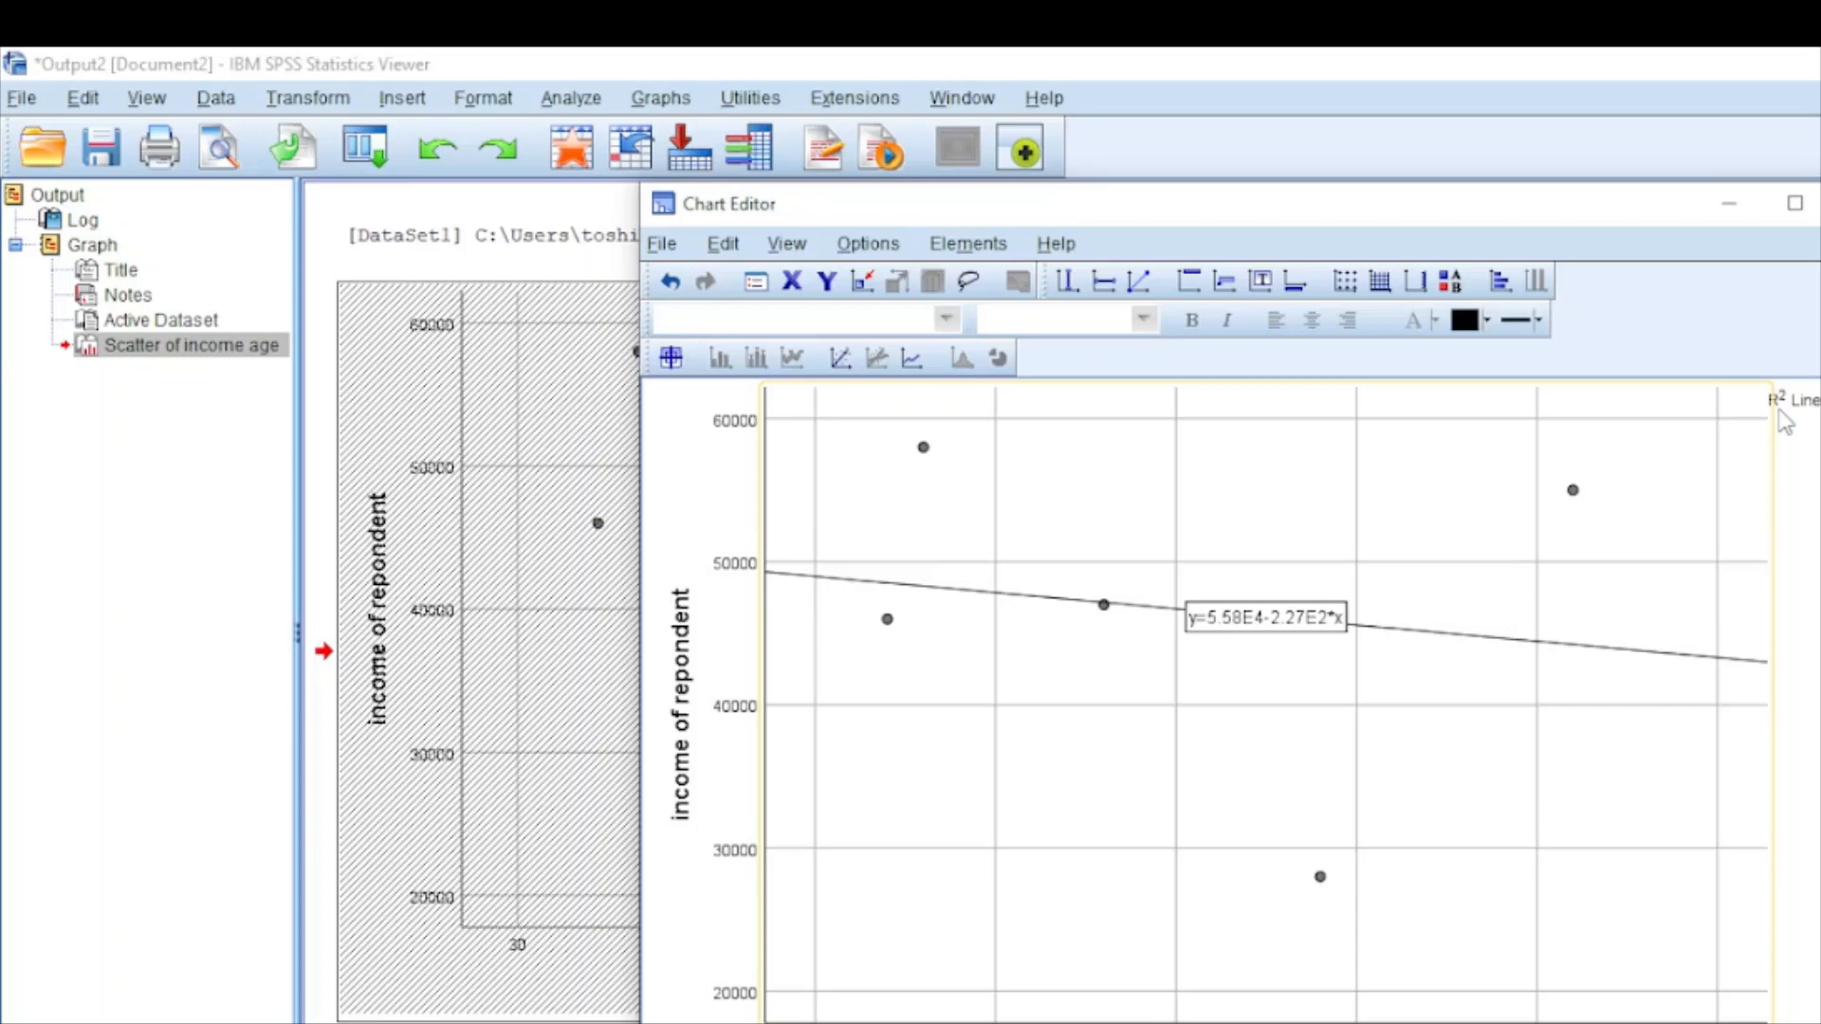
mouse_move(1005, 666)
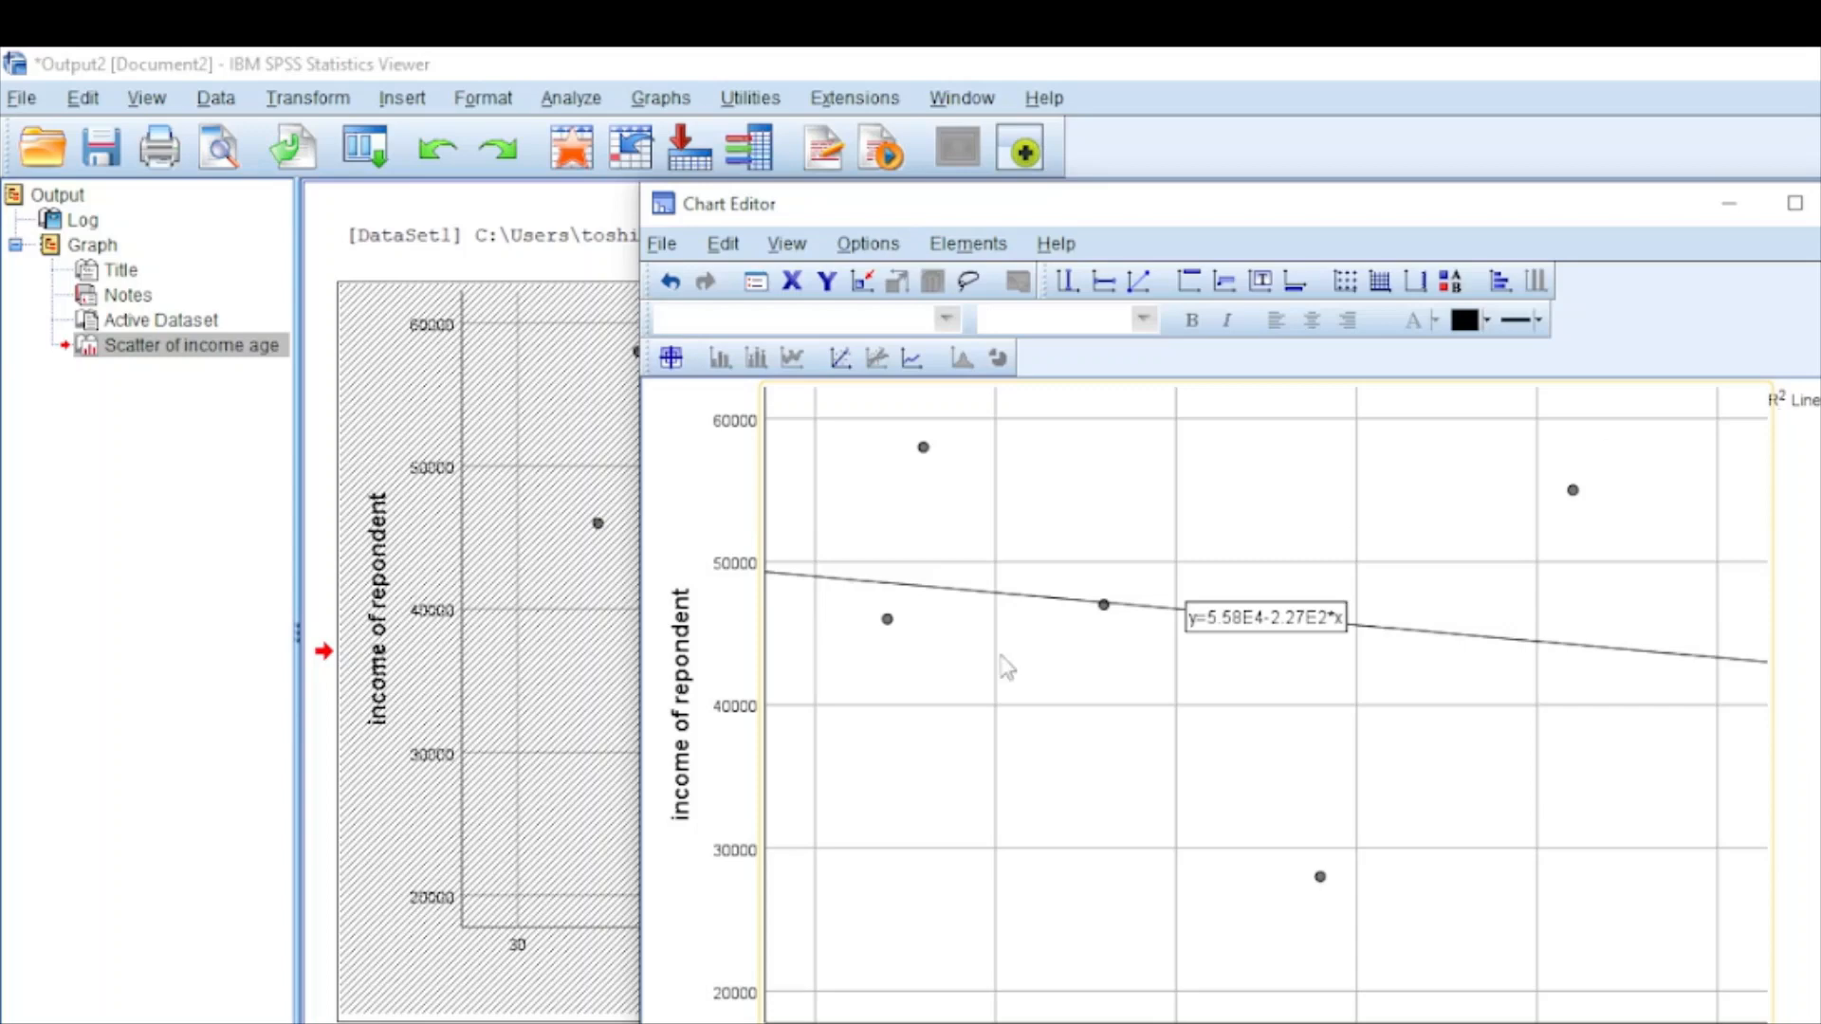
mouse_move(717, 710)
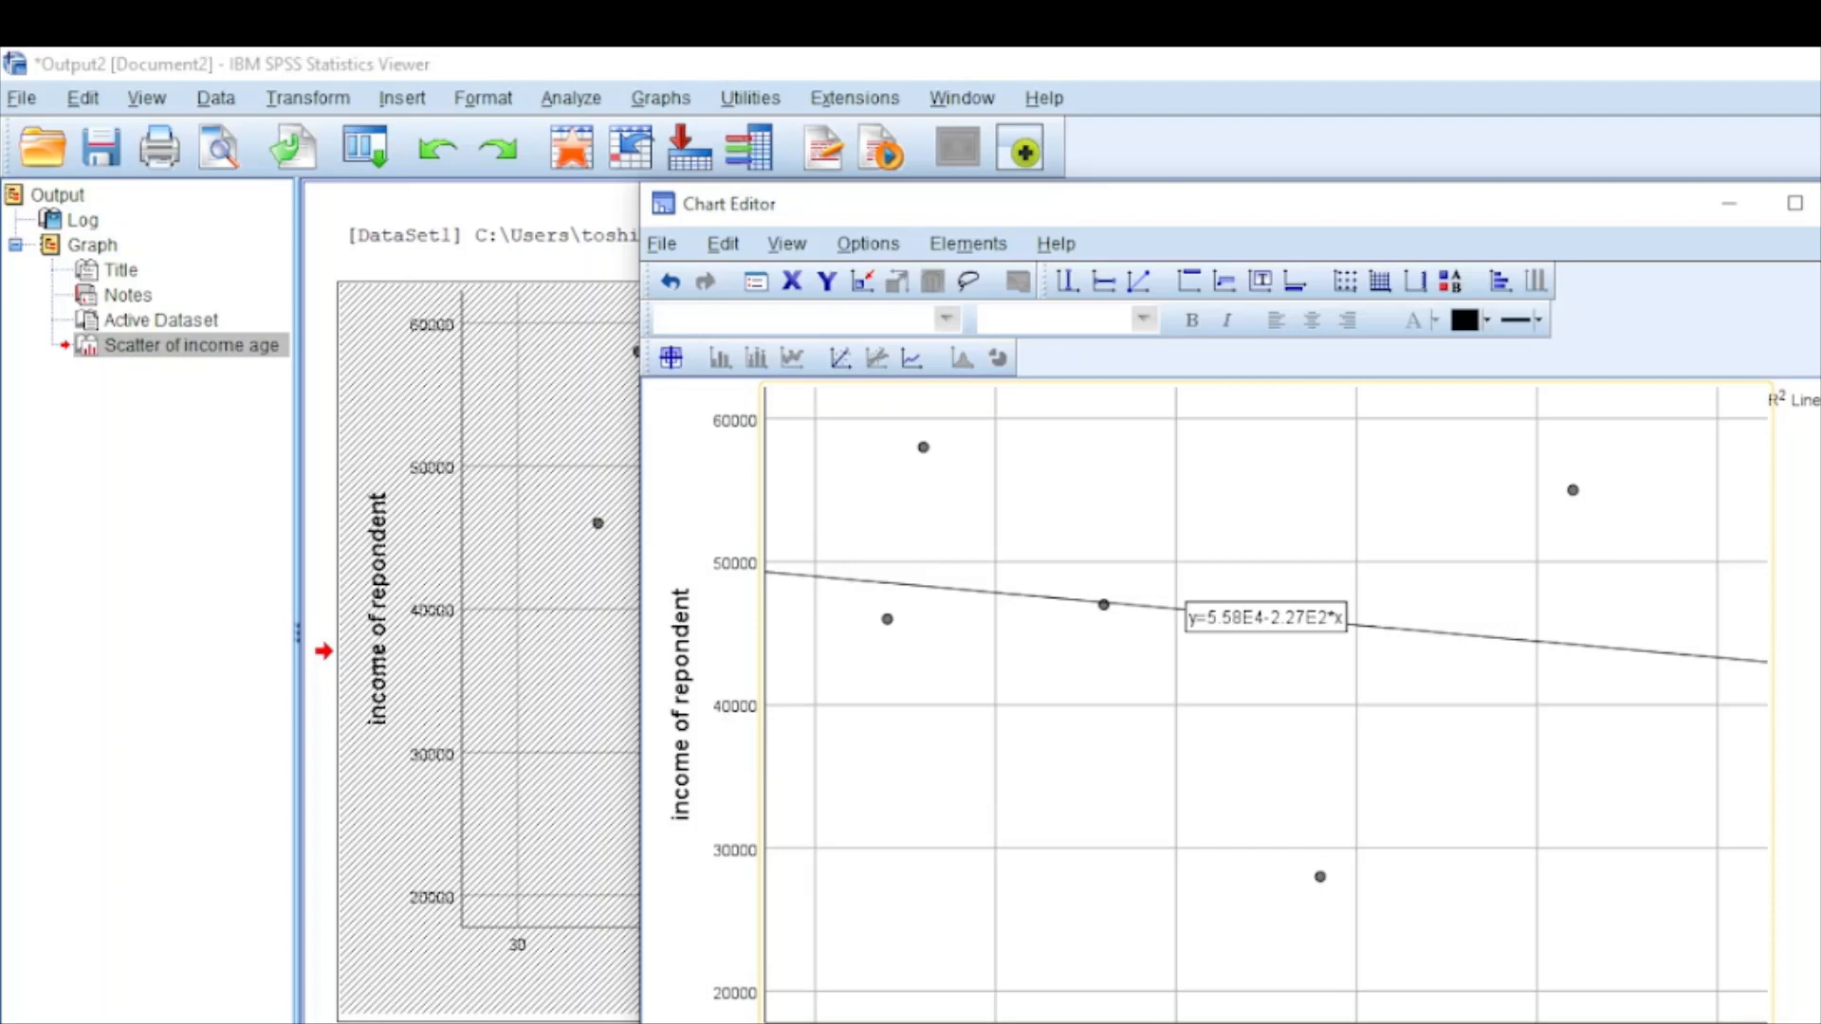
mouse_move(1804, 392)
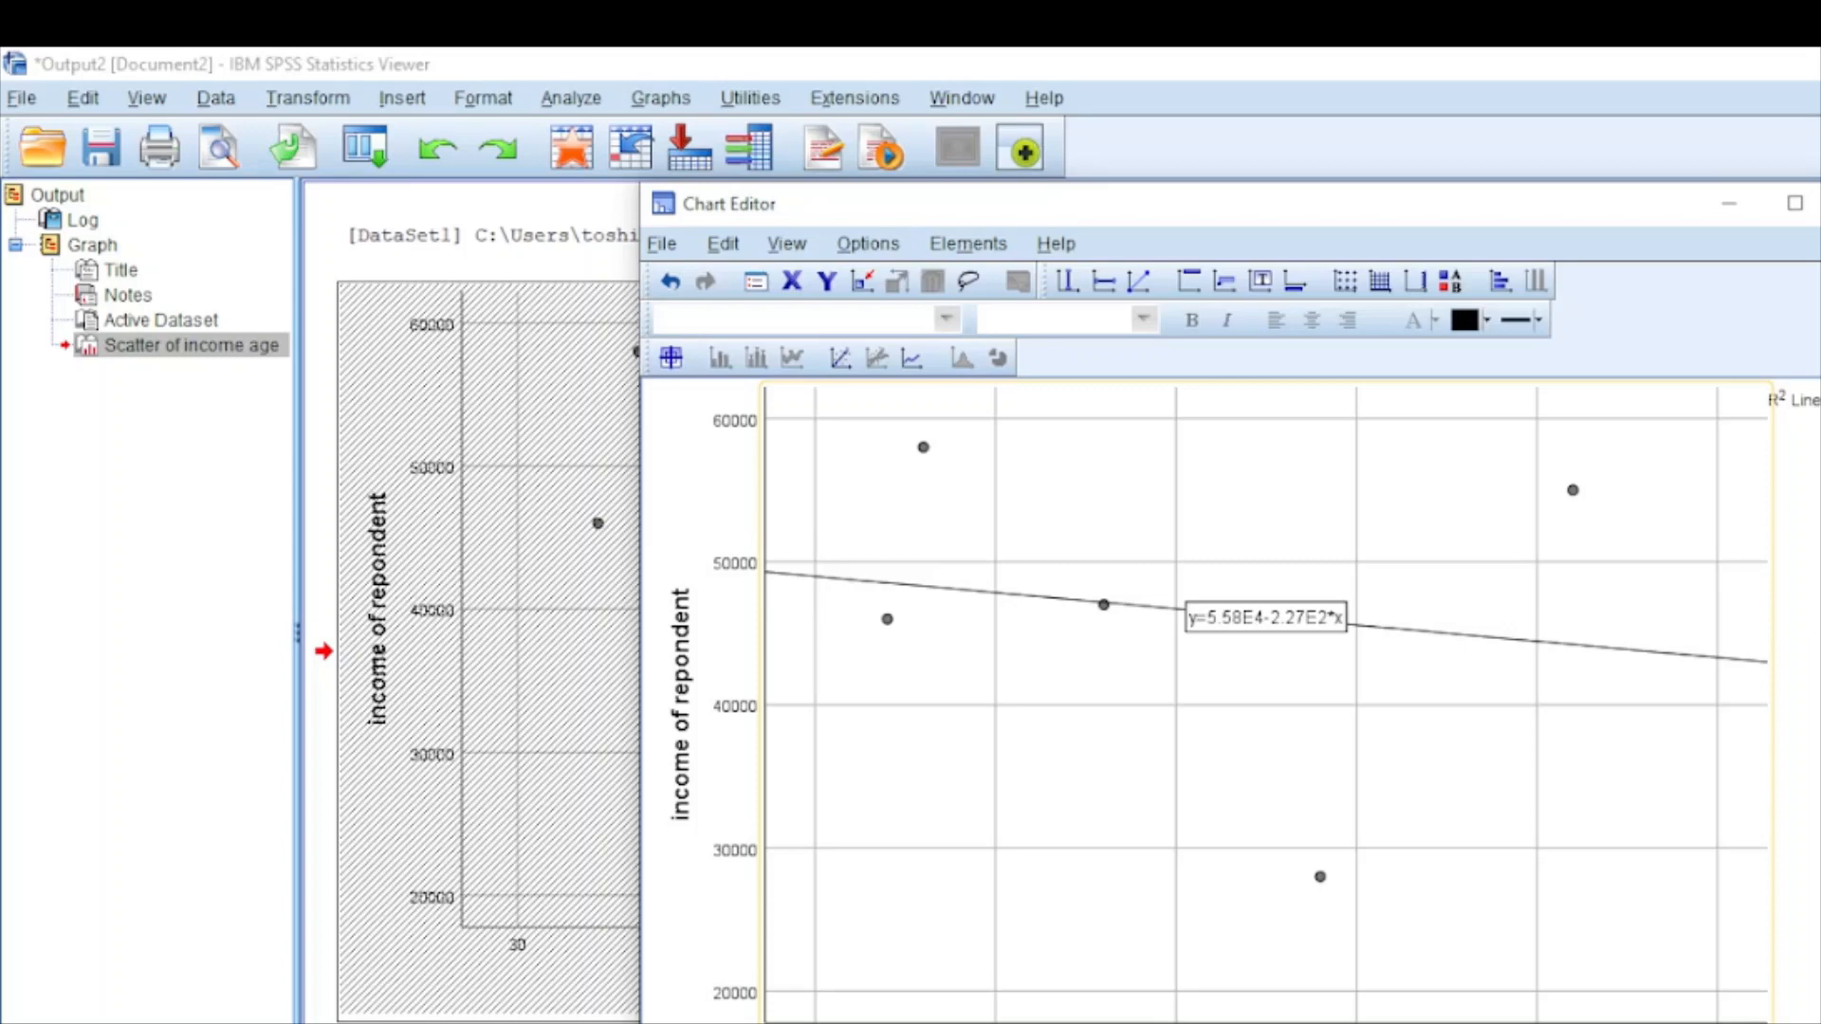
mouse_move(1510, 385)
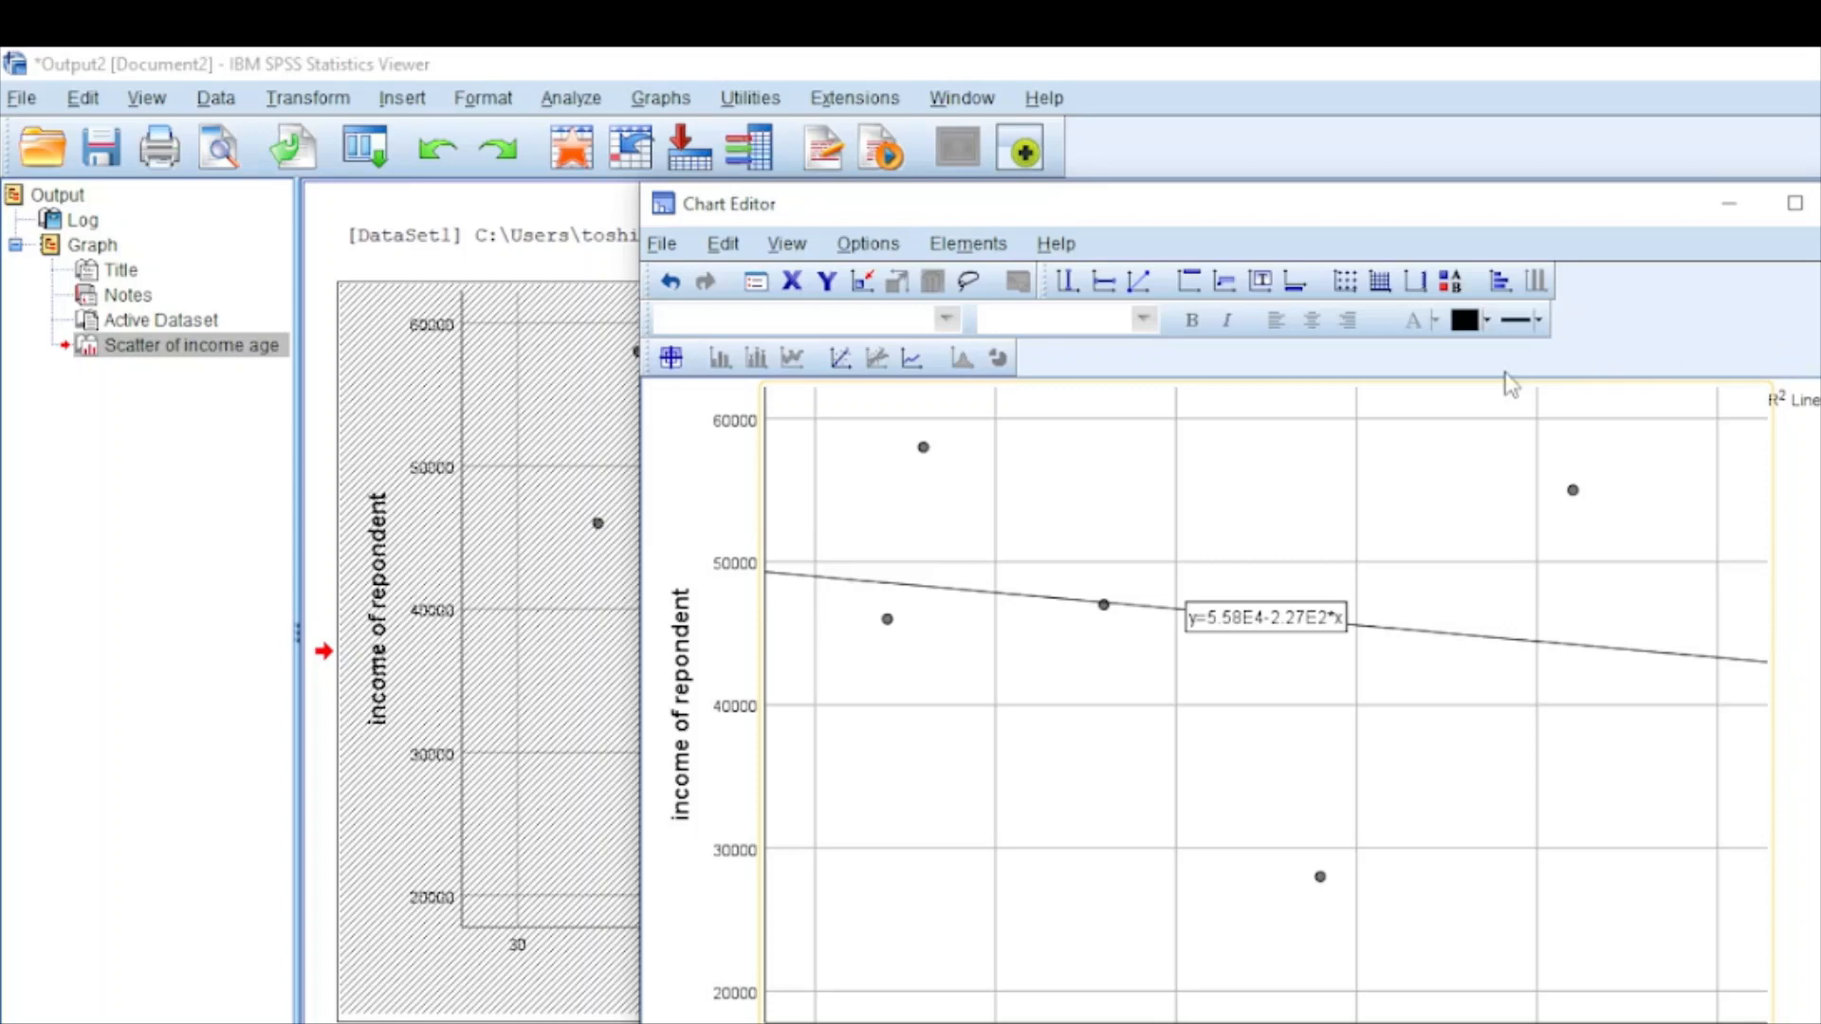
mouse_move(1686, 360)
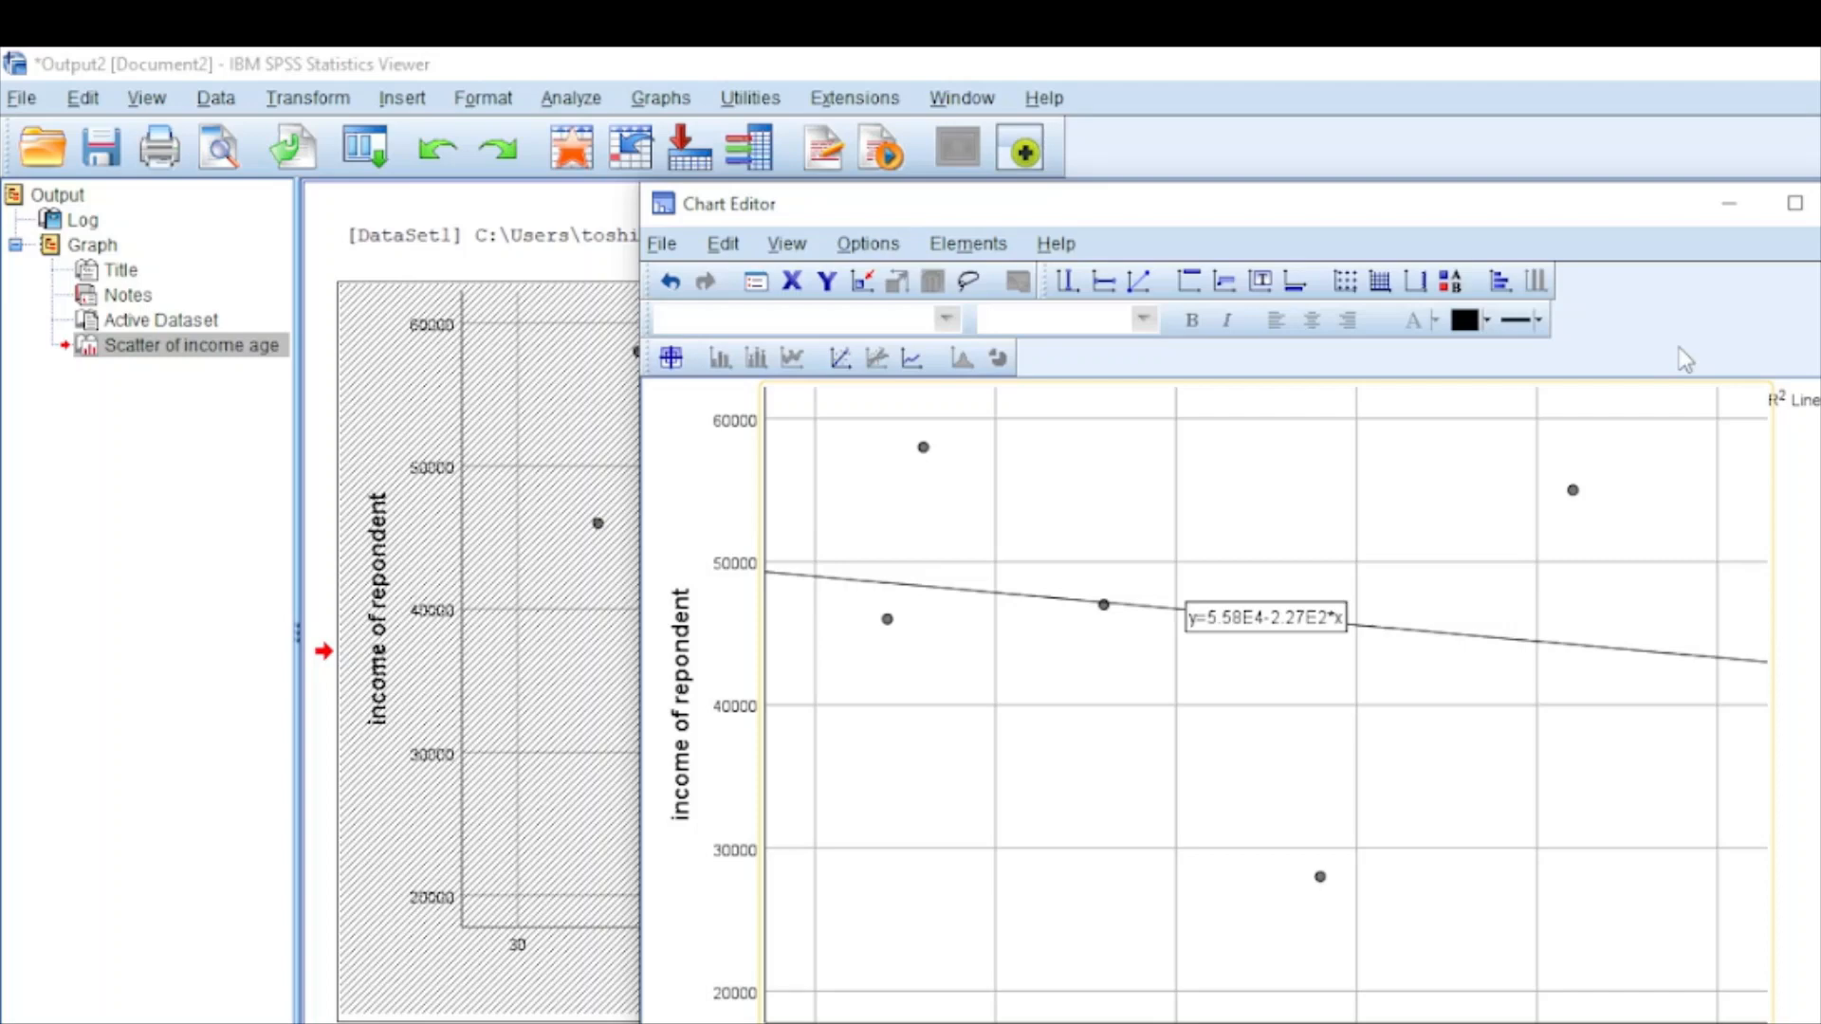
mouse_move(801, 256)
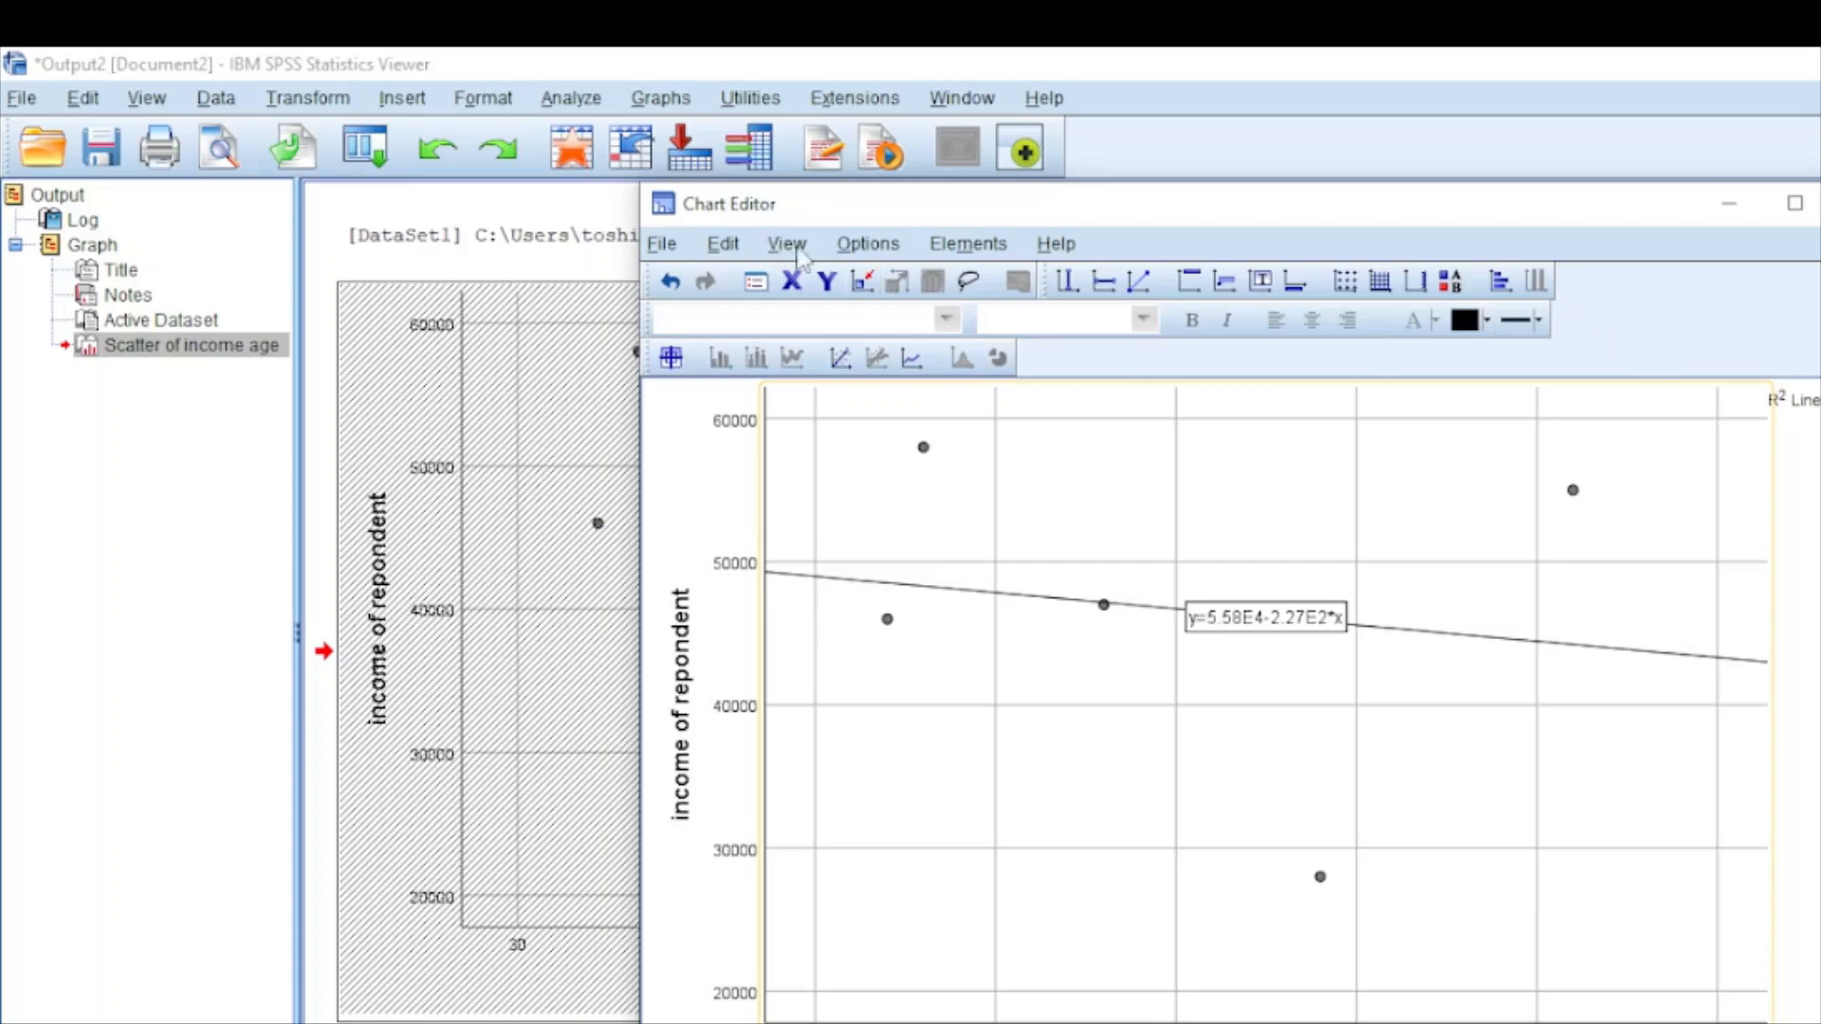
Step: Add an Interpolation Line from the Elements menu joining the data points
left_click(970, 244)
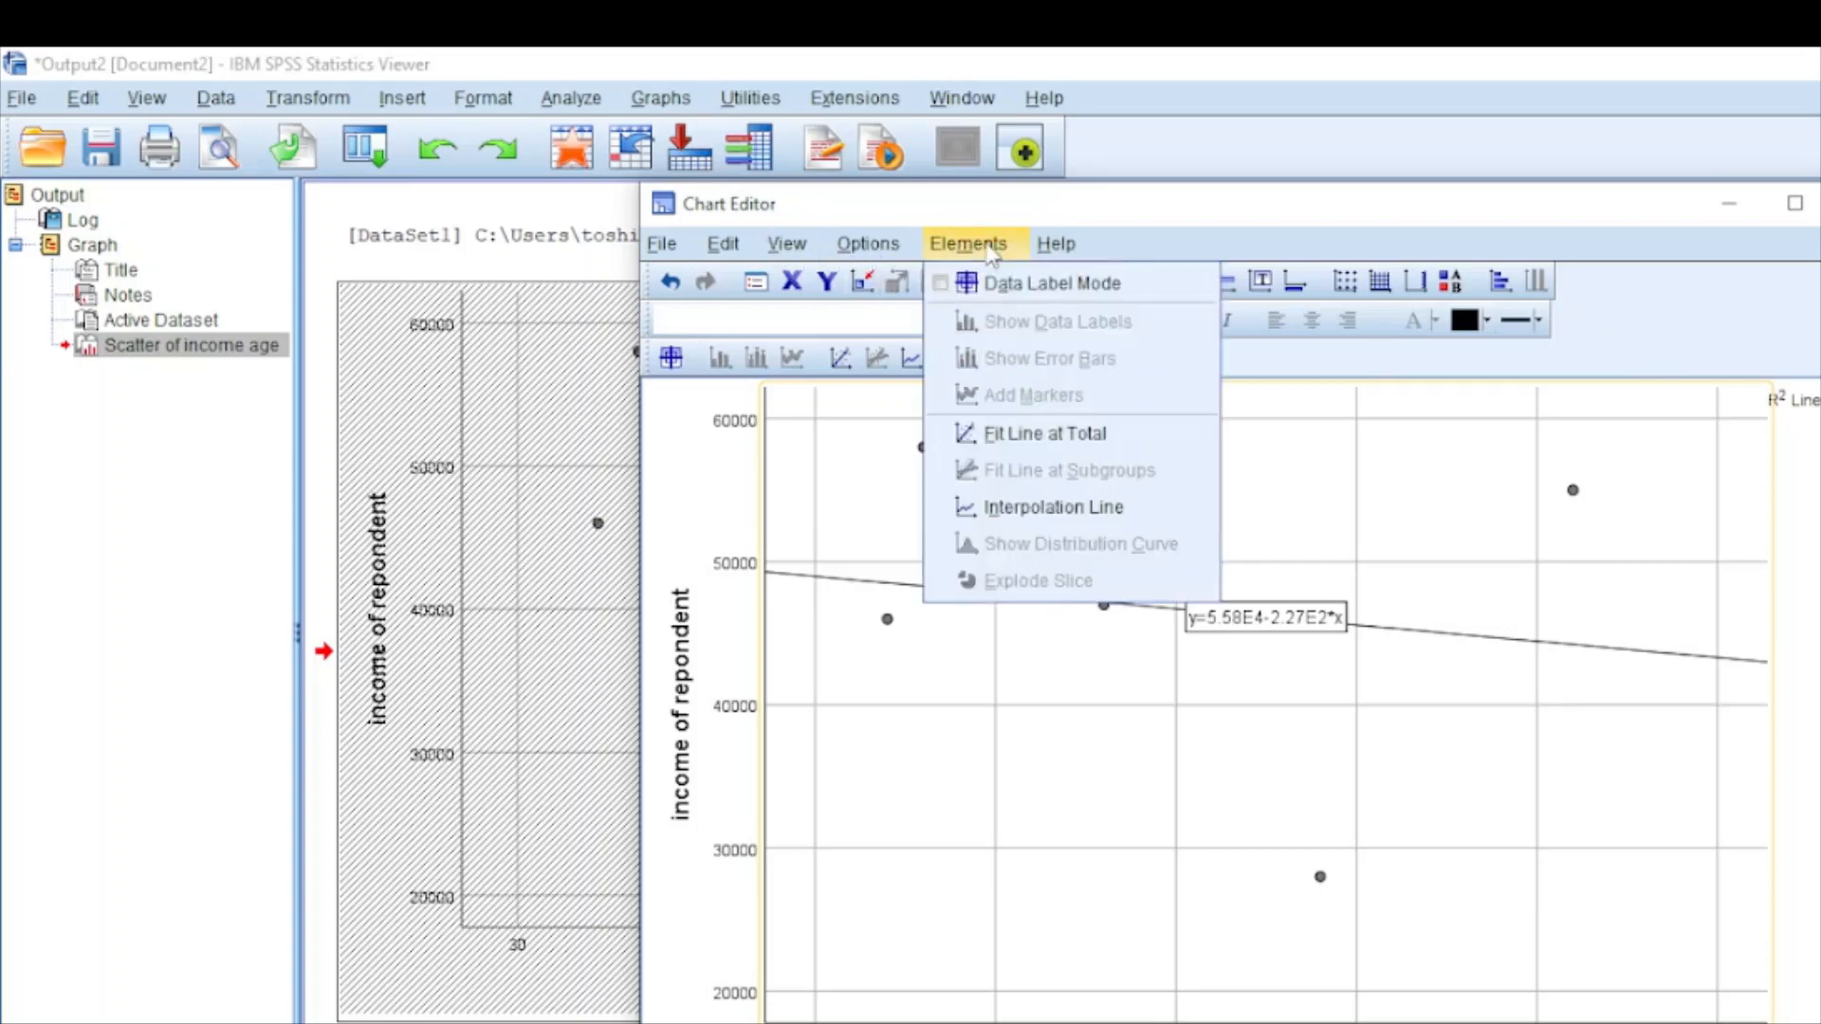
mouse_move(1043, 433)
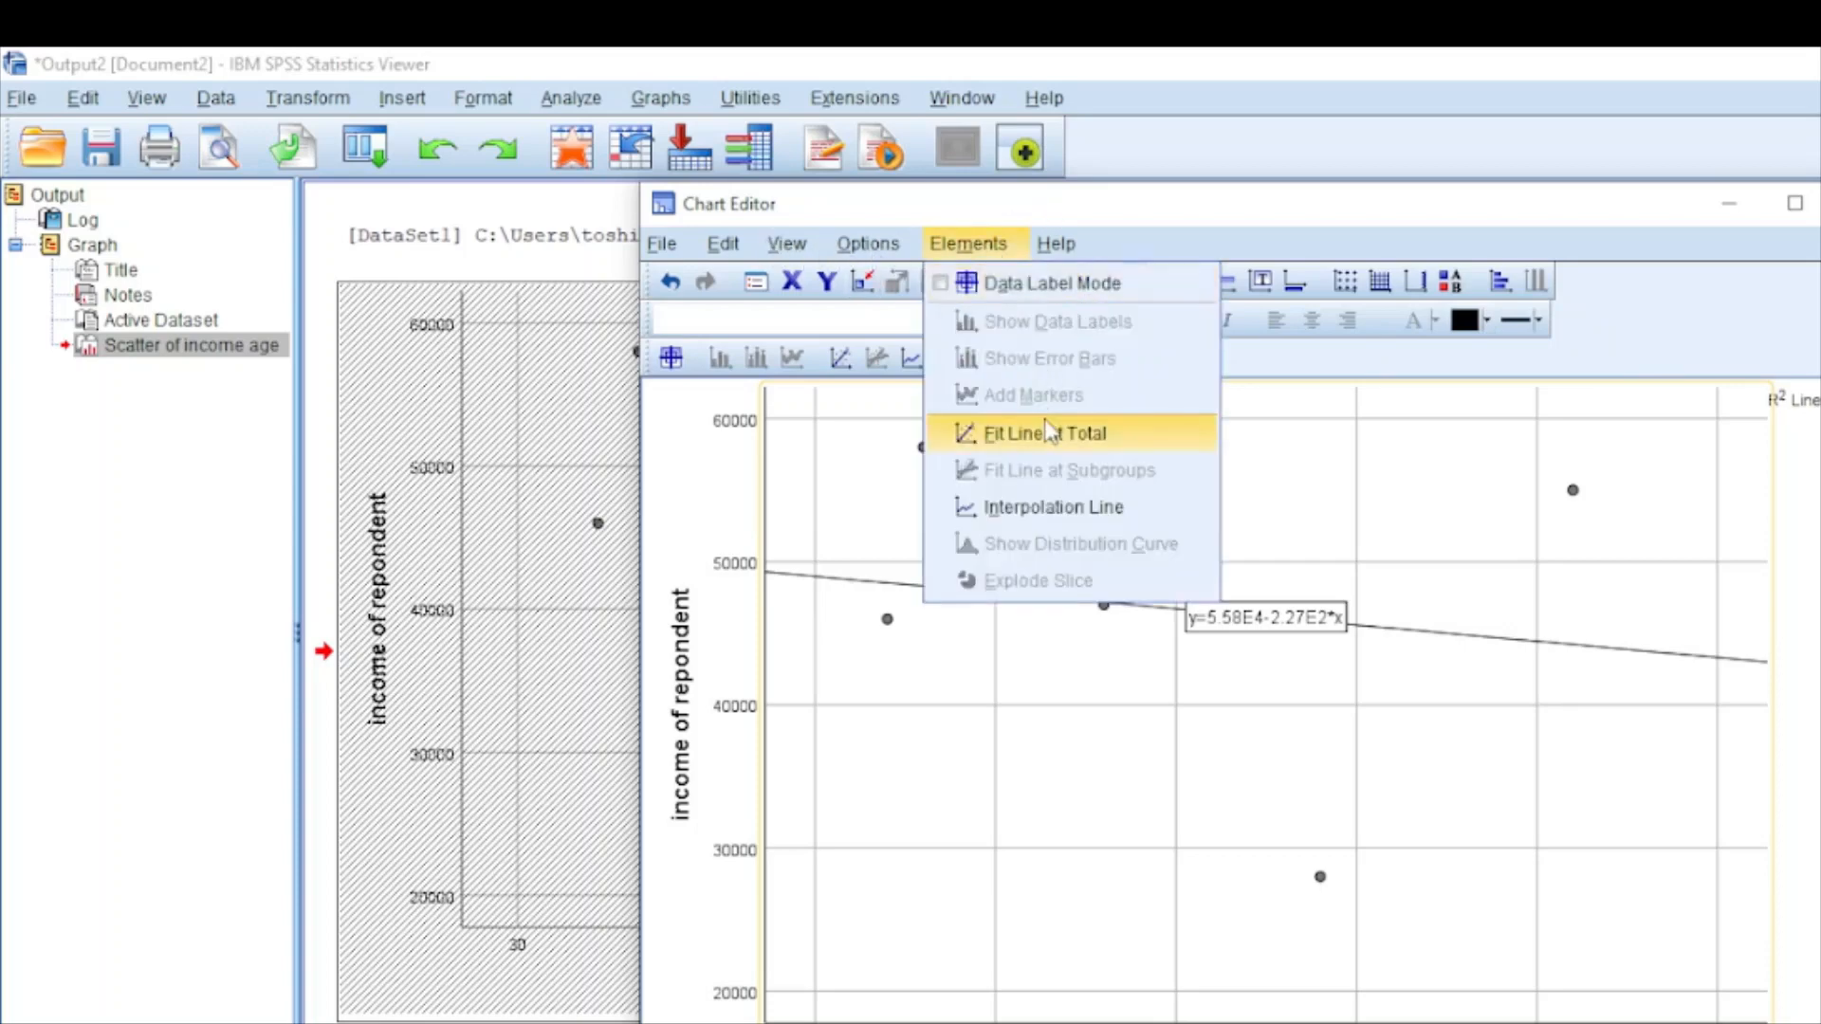
left_click(1053, 508)
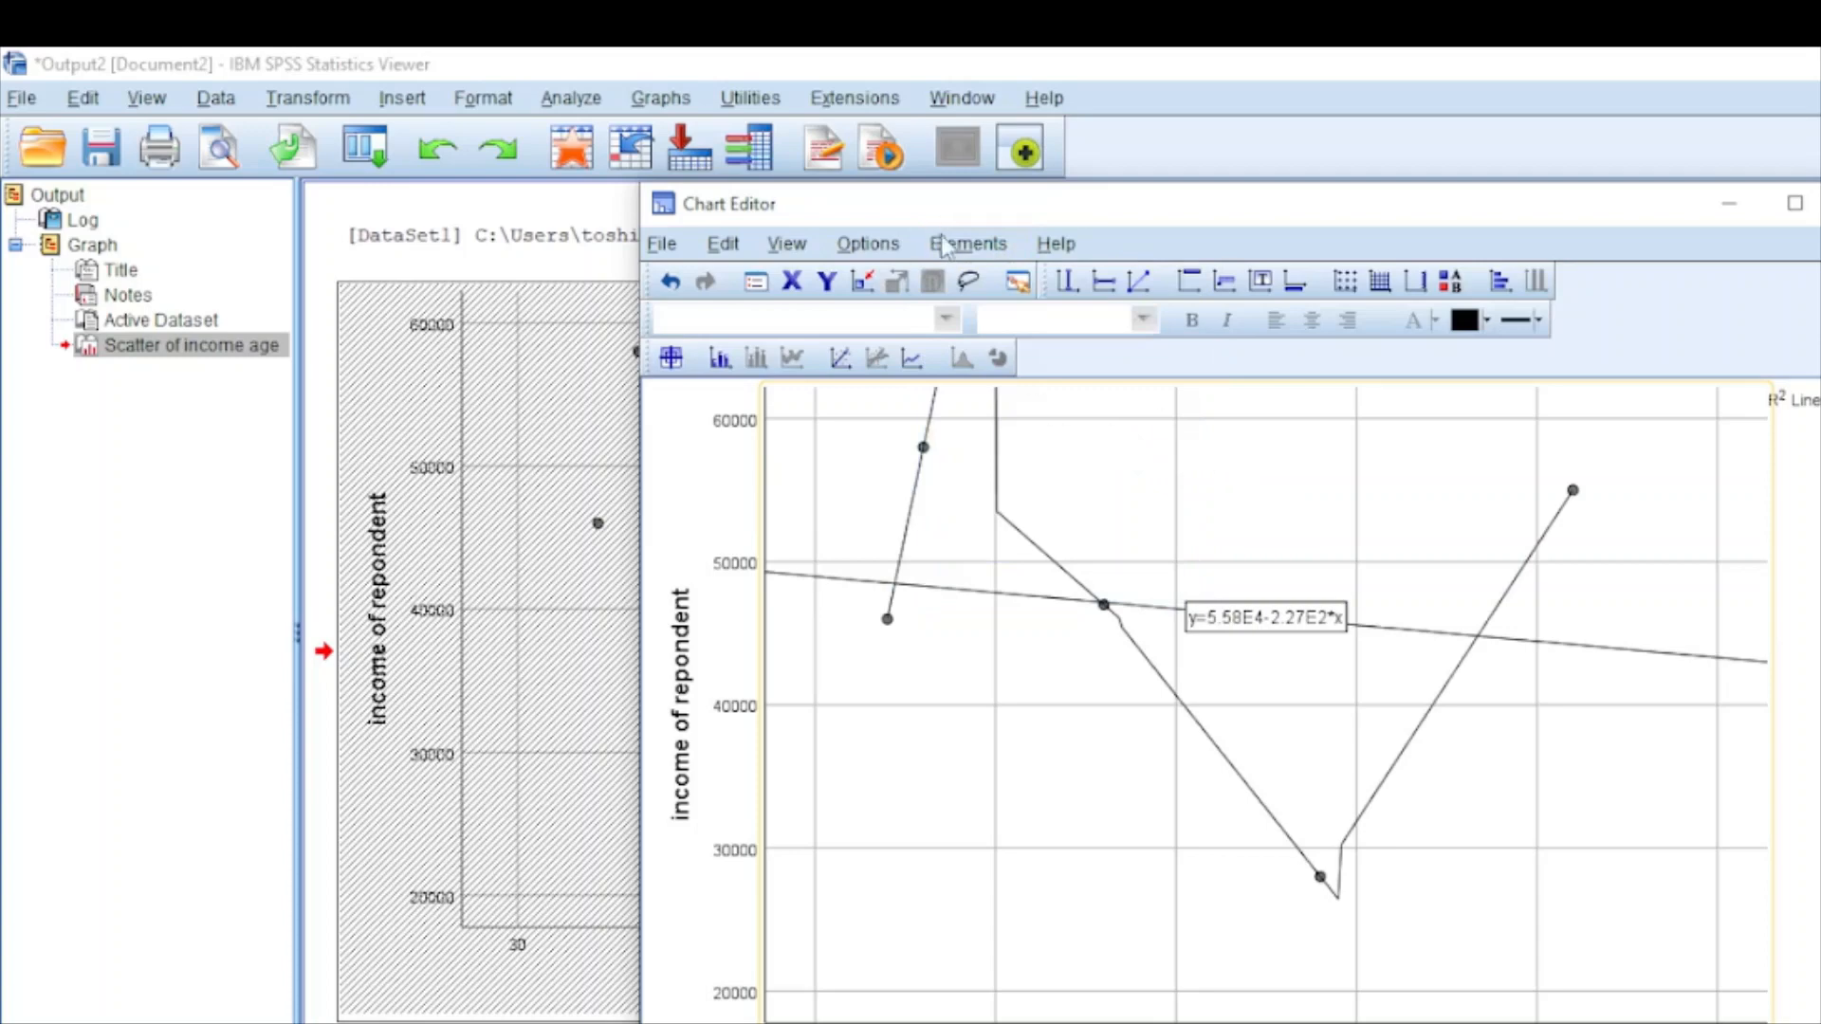
left_click(968, 244)
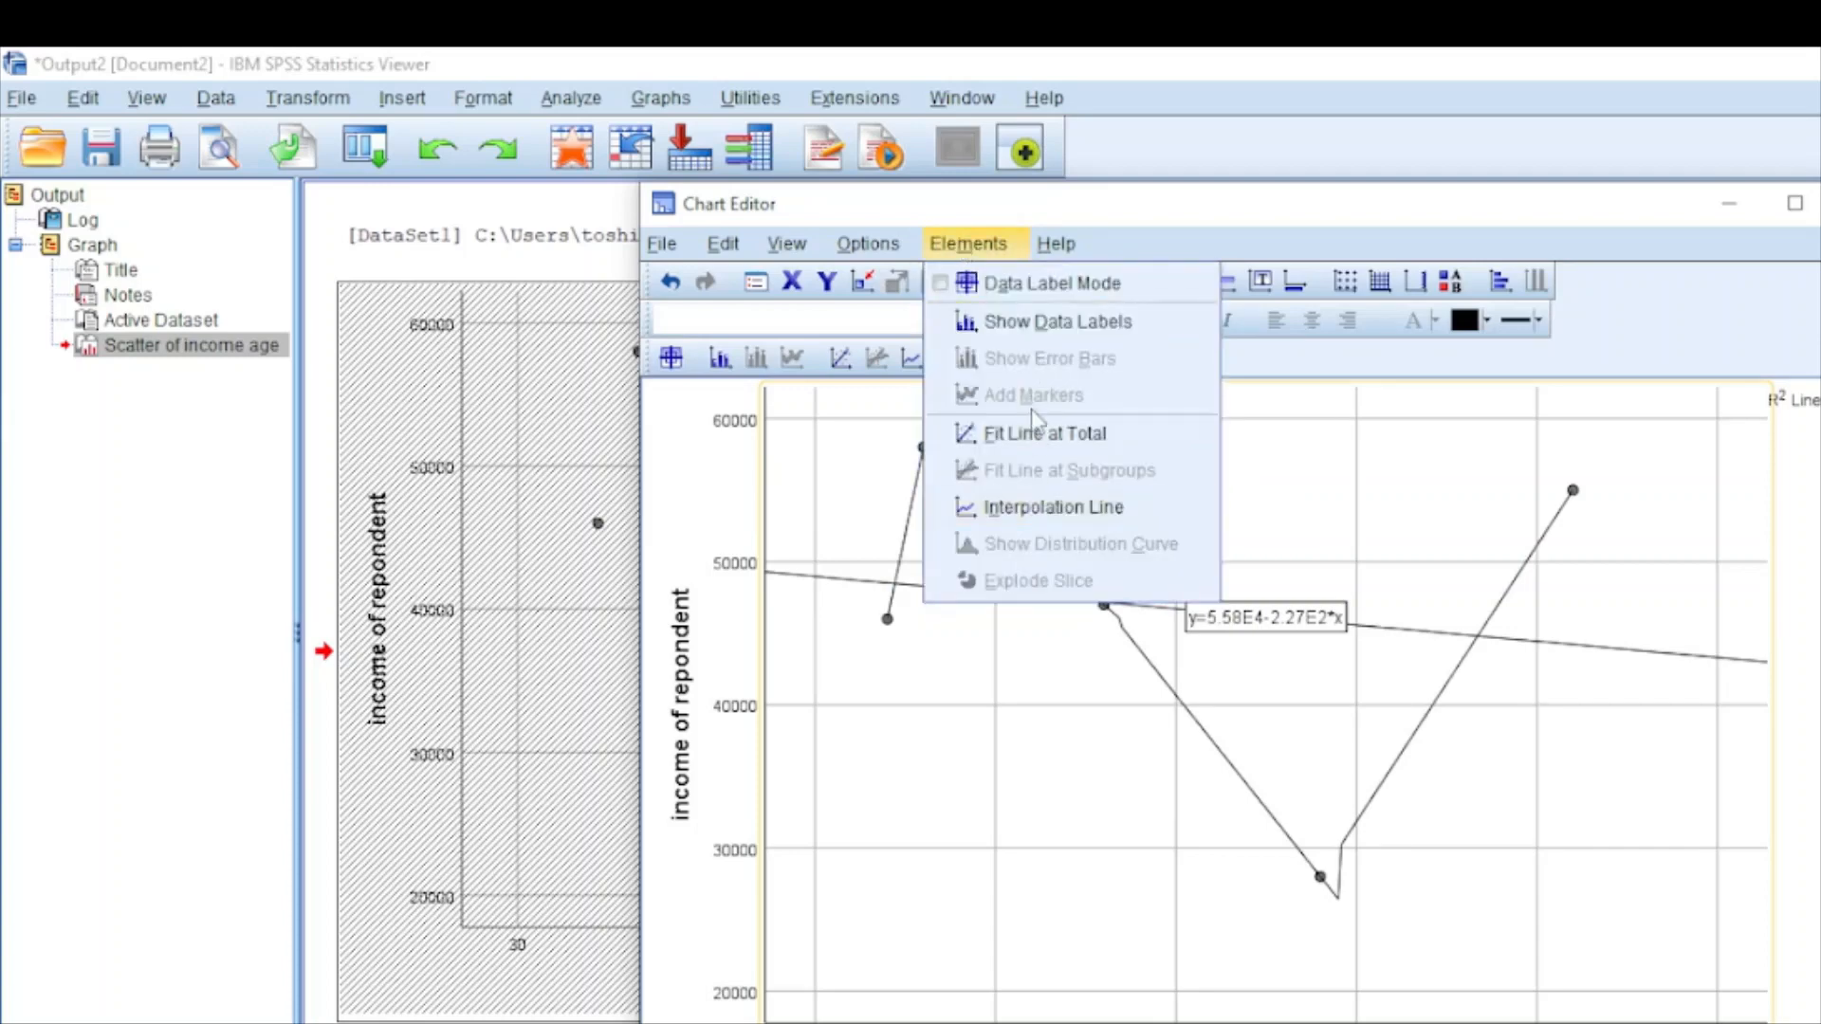
Step: Add another Fit Line at Total and apply a cubic fit curve with equation label
left_click(1044, 433)
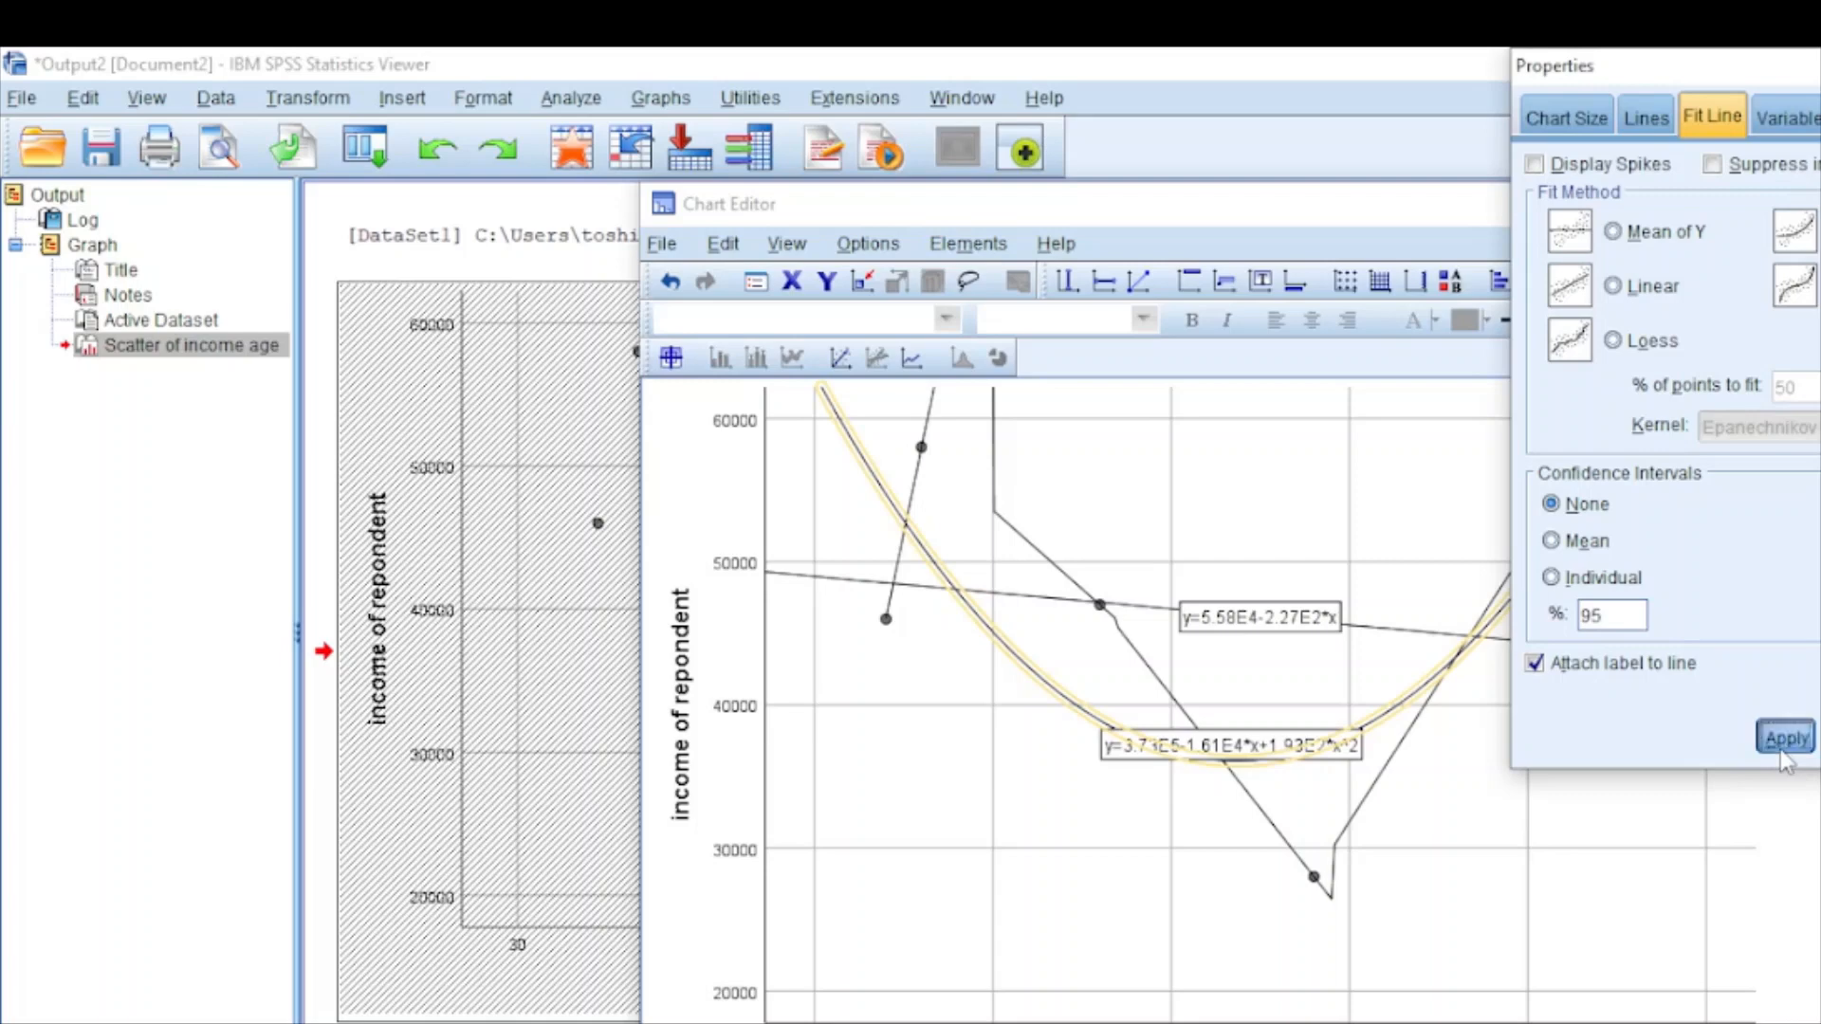
left_click(1787, 736)
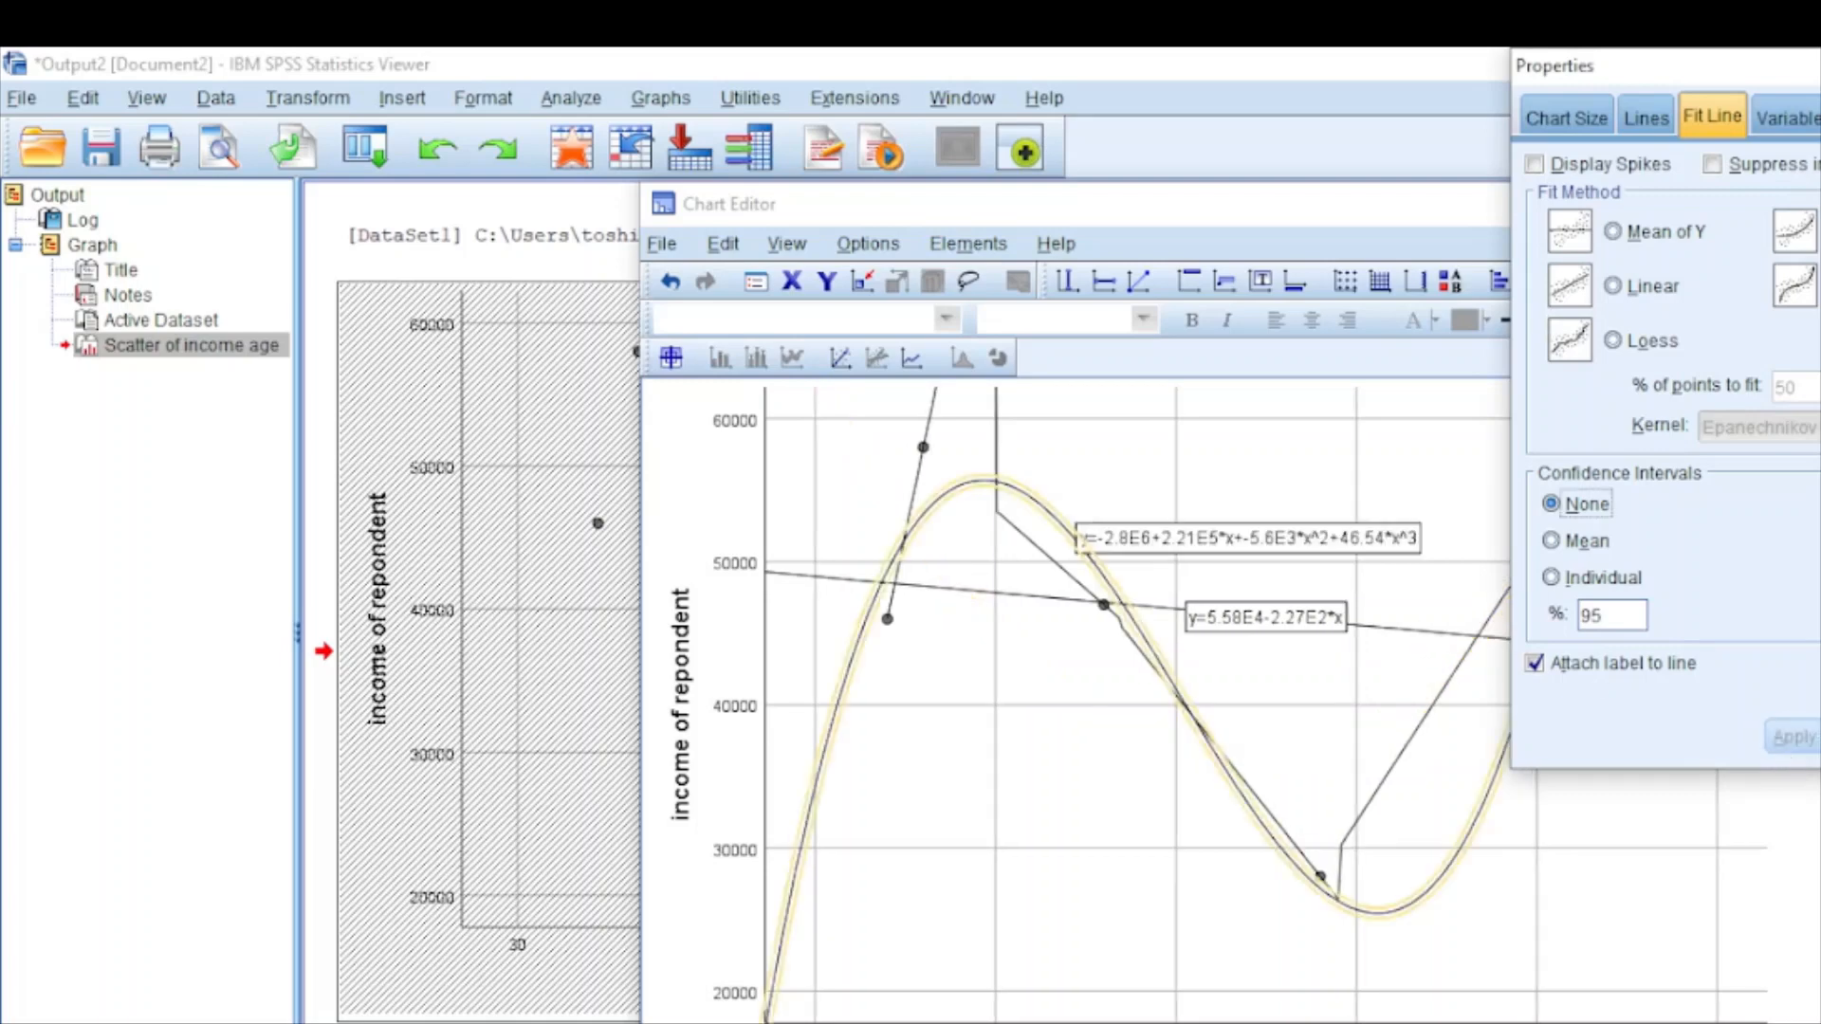